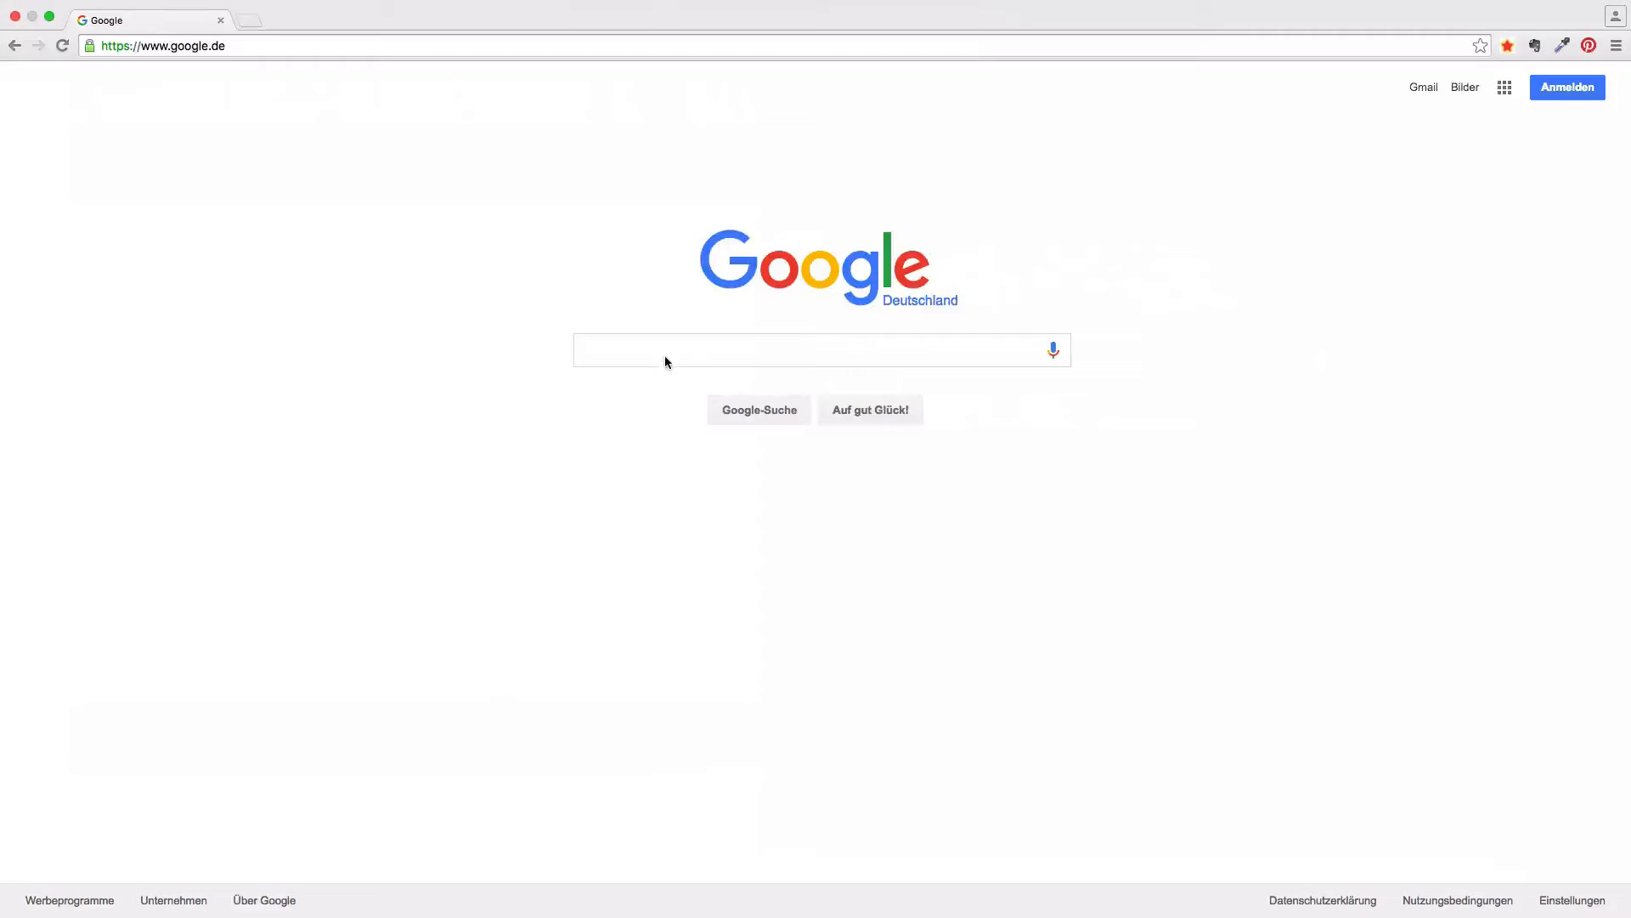
# Step: Search Google for 'imdb top 250' and open the IMDb Top 250 chart result
pyautogui.write('i')
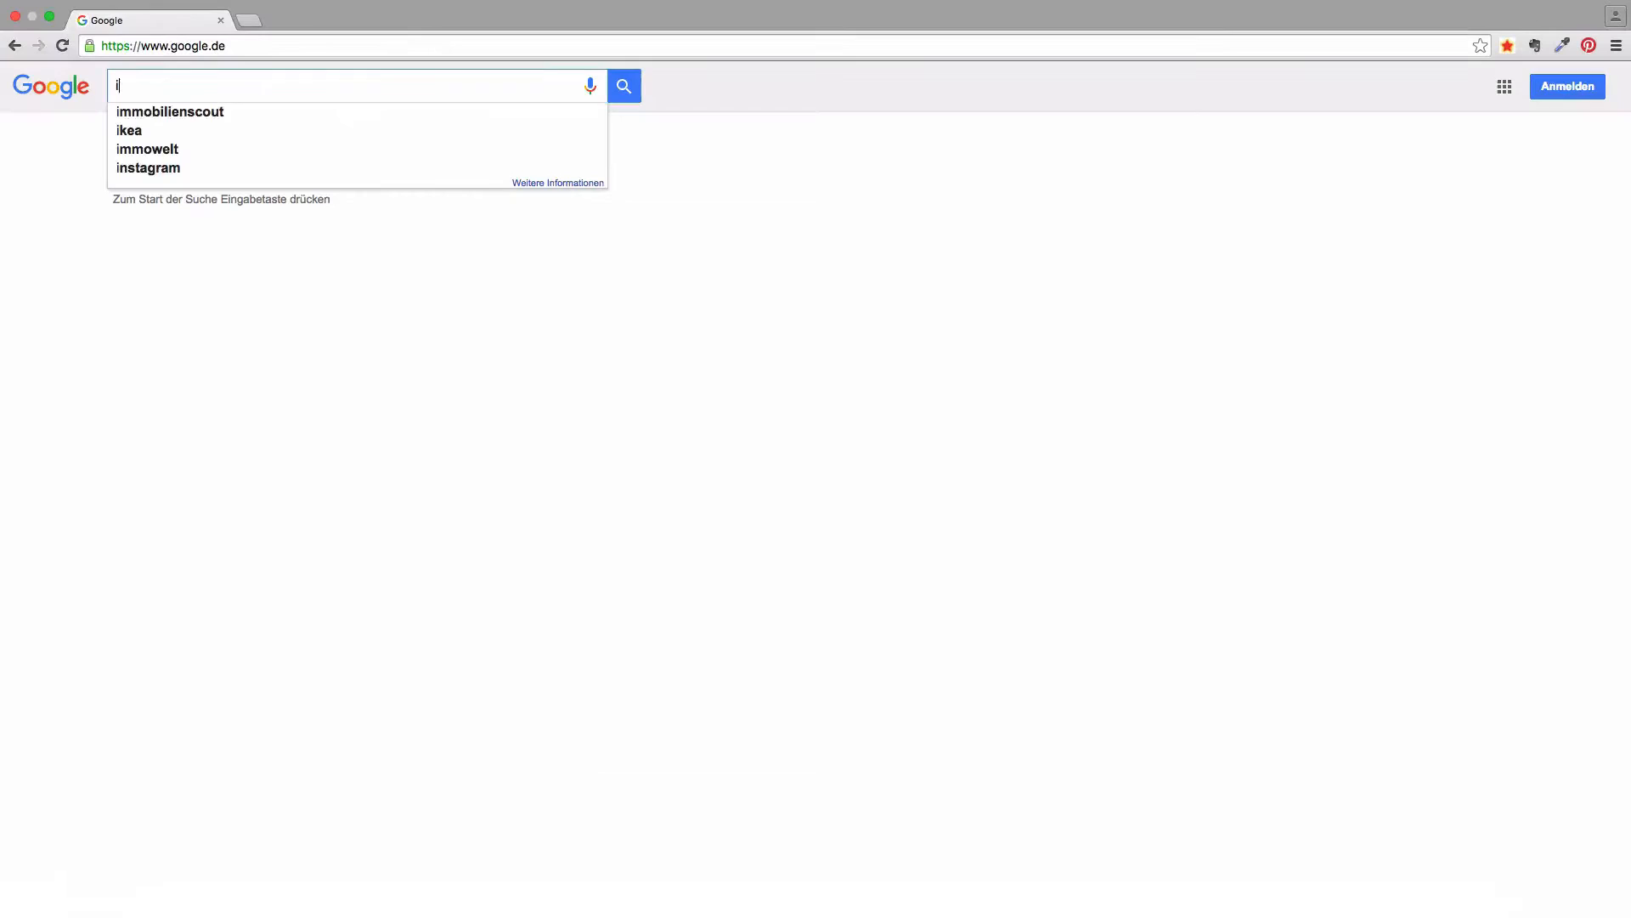
pyautogui.write('imdb top 250')
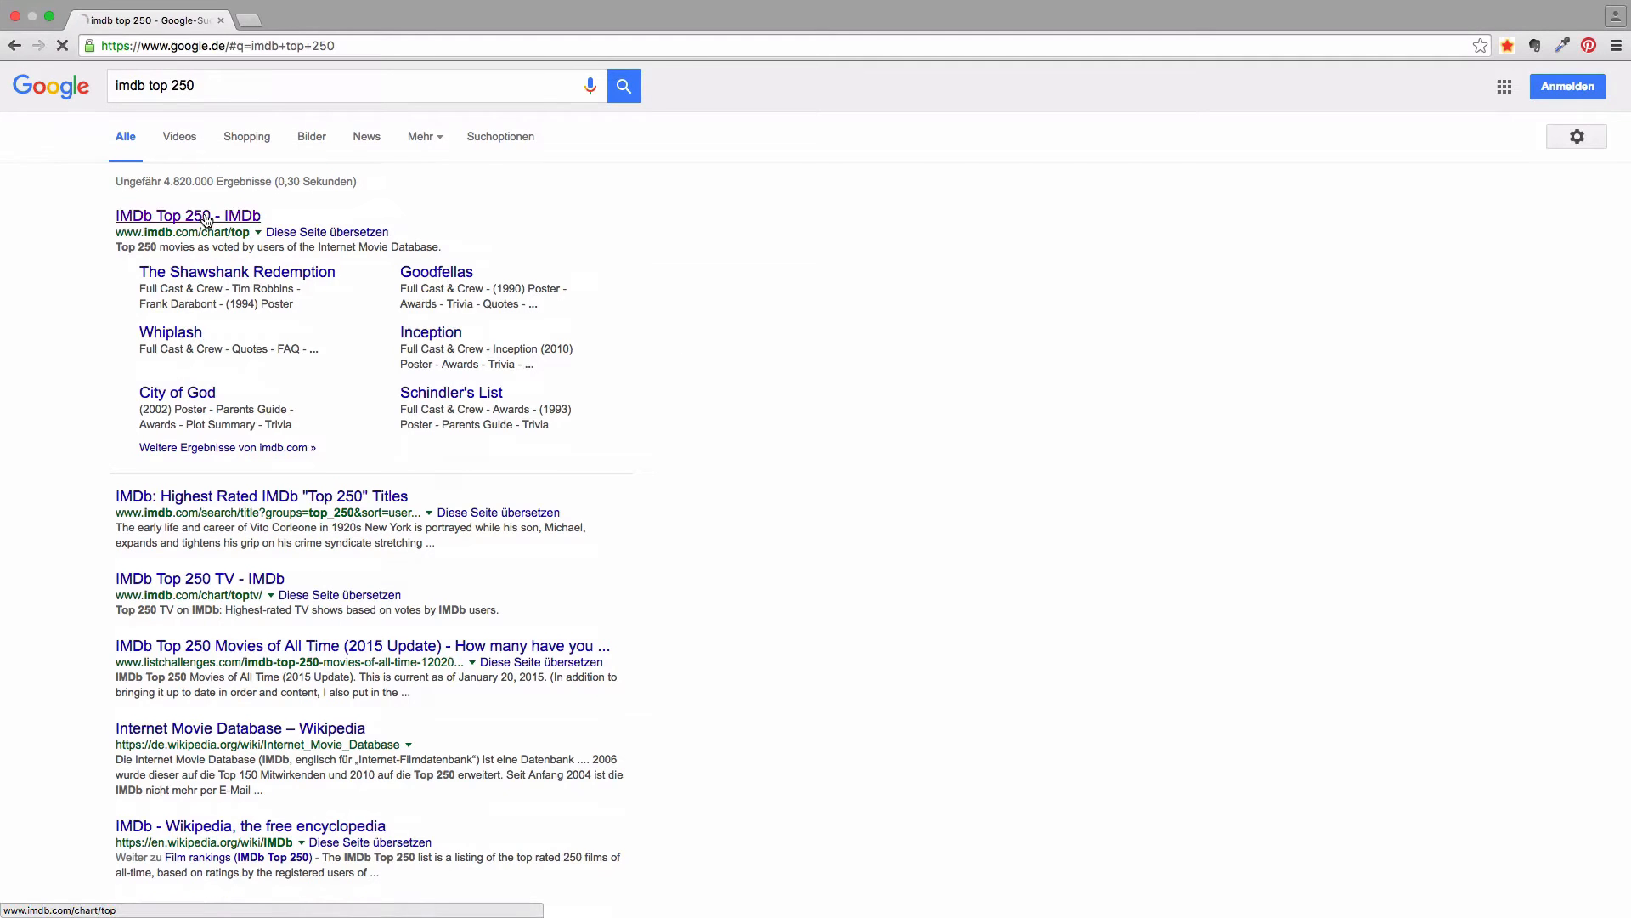
pyautogui.click(187, 215)
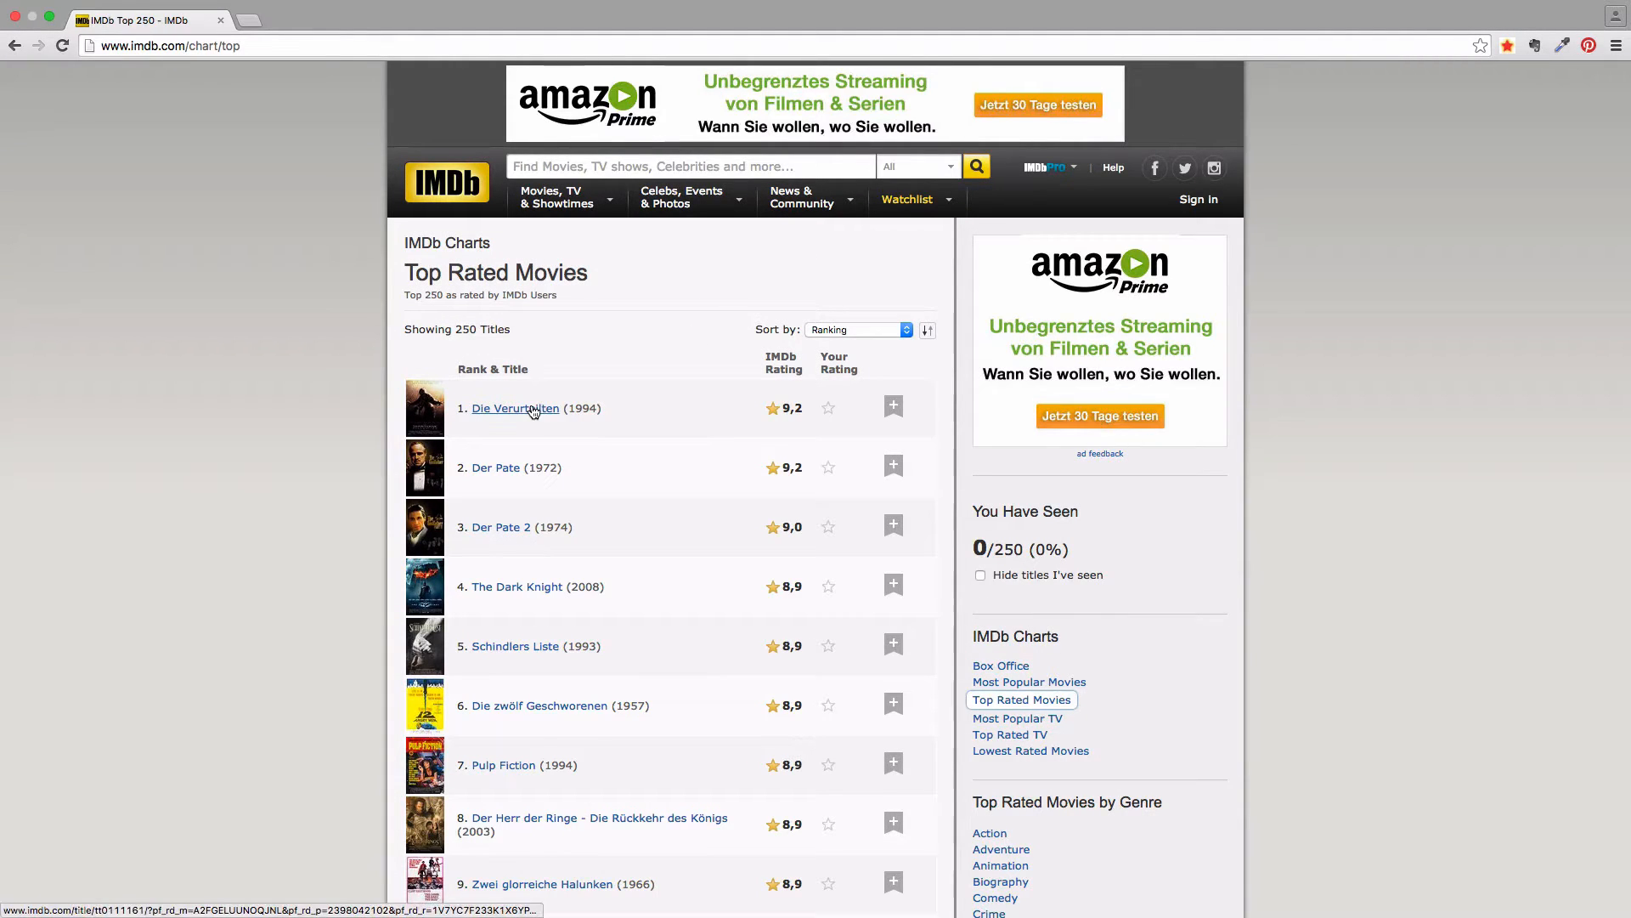
pyautogui.moveTo(798, 406)
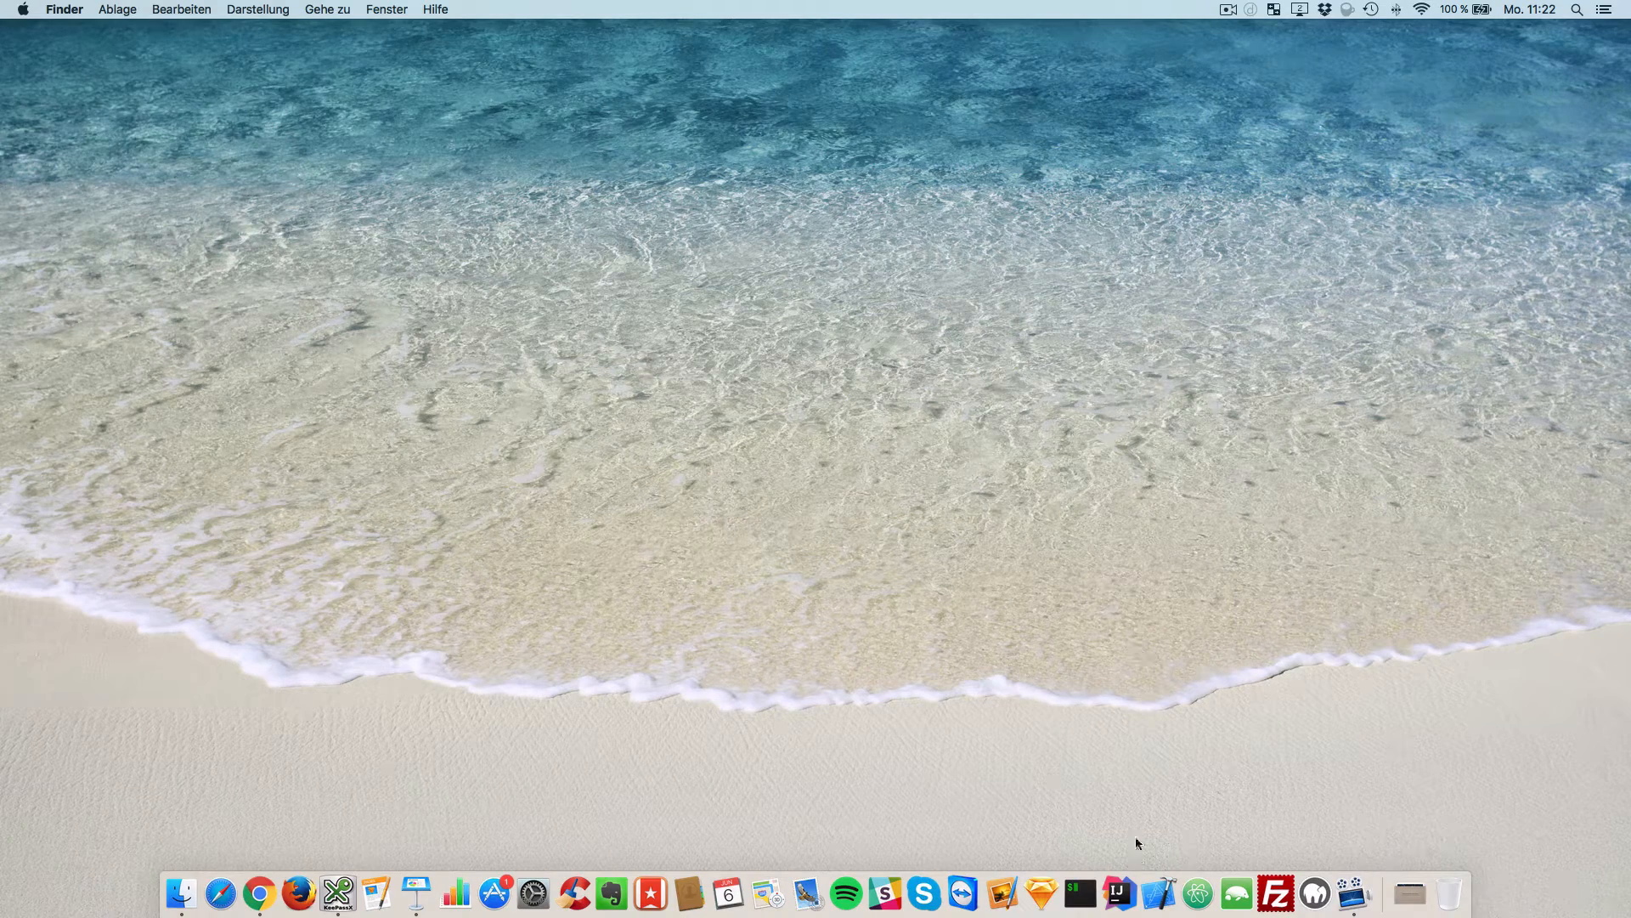
# Step: Launch IntelliJ IDEA and start a new Maven project with Java 1.8 SDK
pyautogui.click(1118, 893)
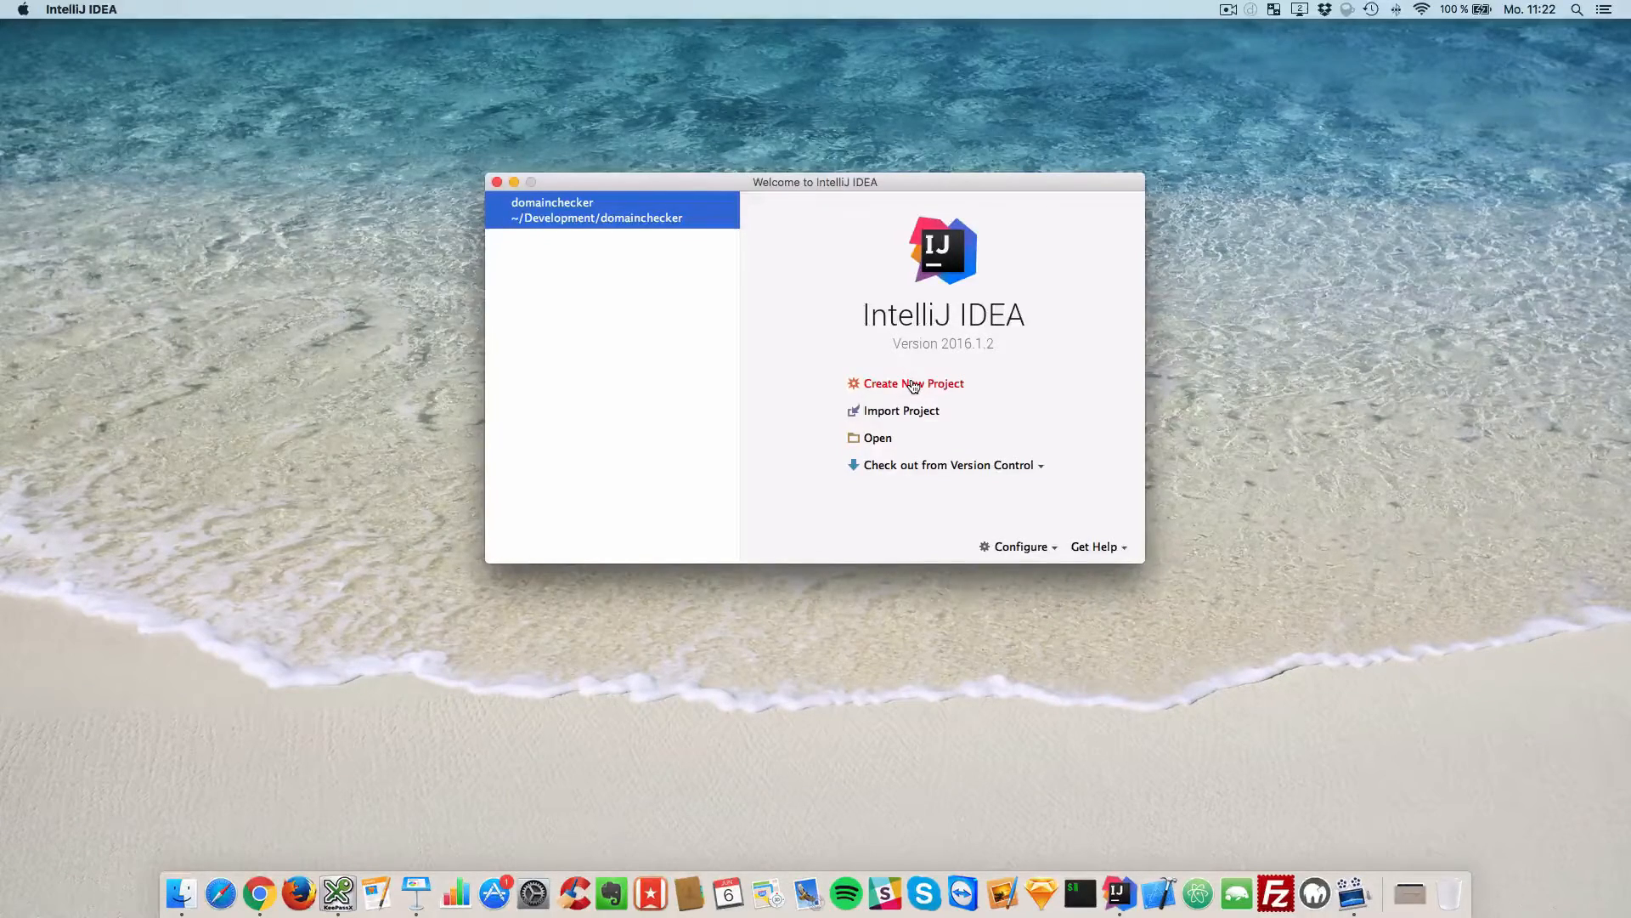
pyautogui.click(912, 383)
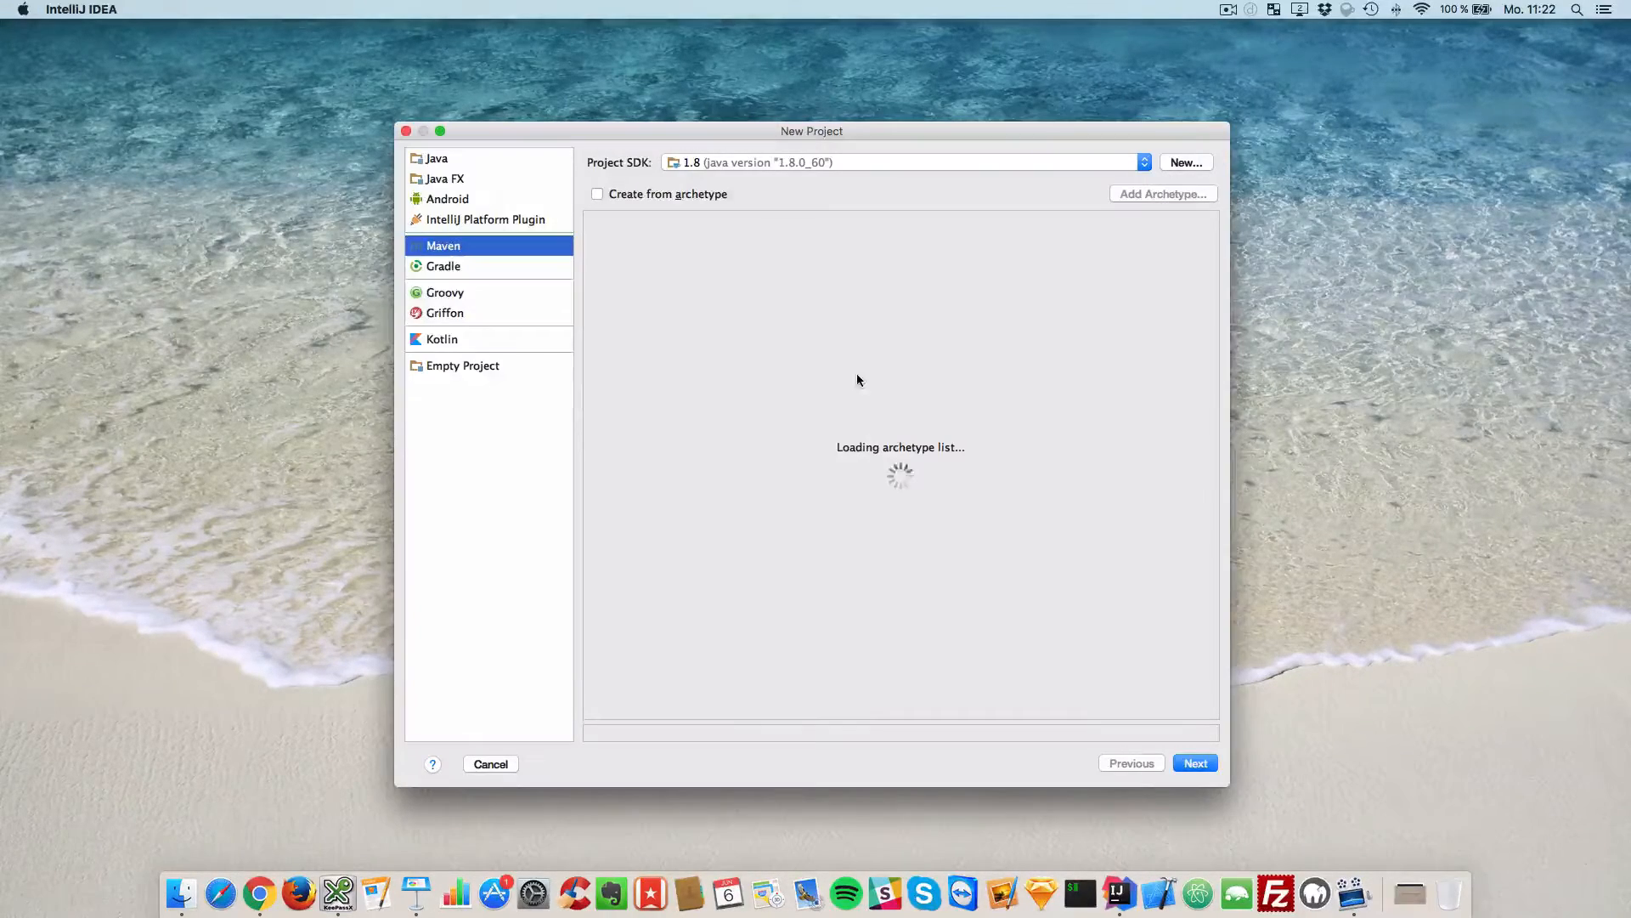
pyautogui.moveTo(822, 319)
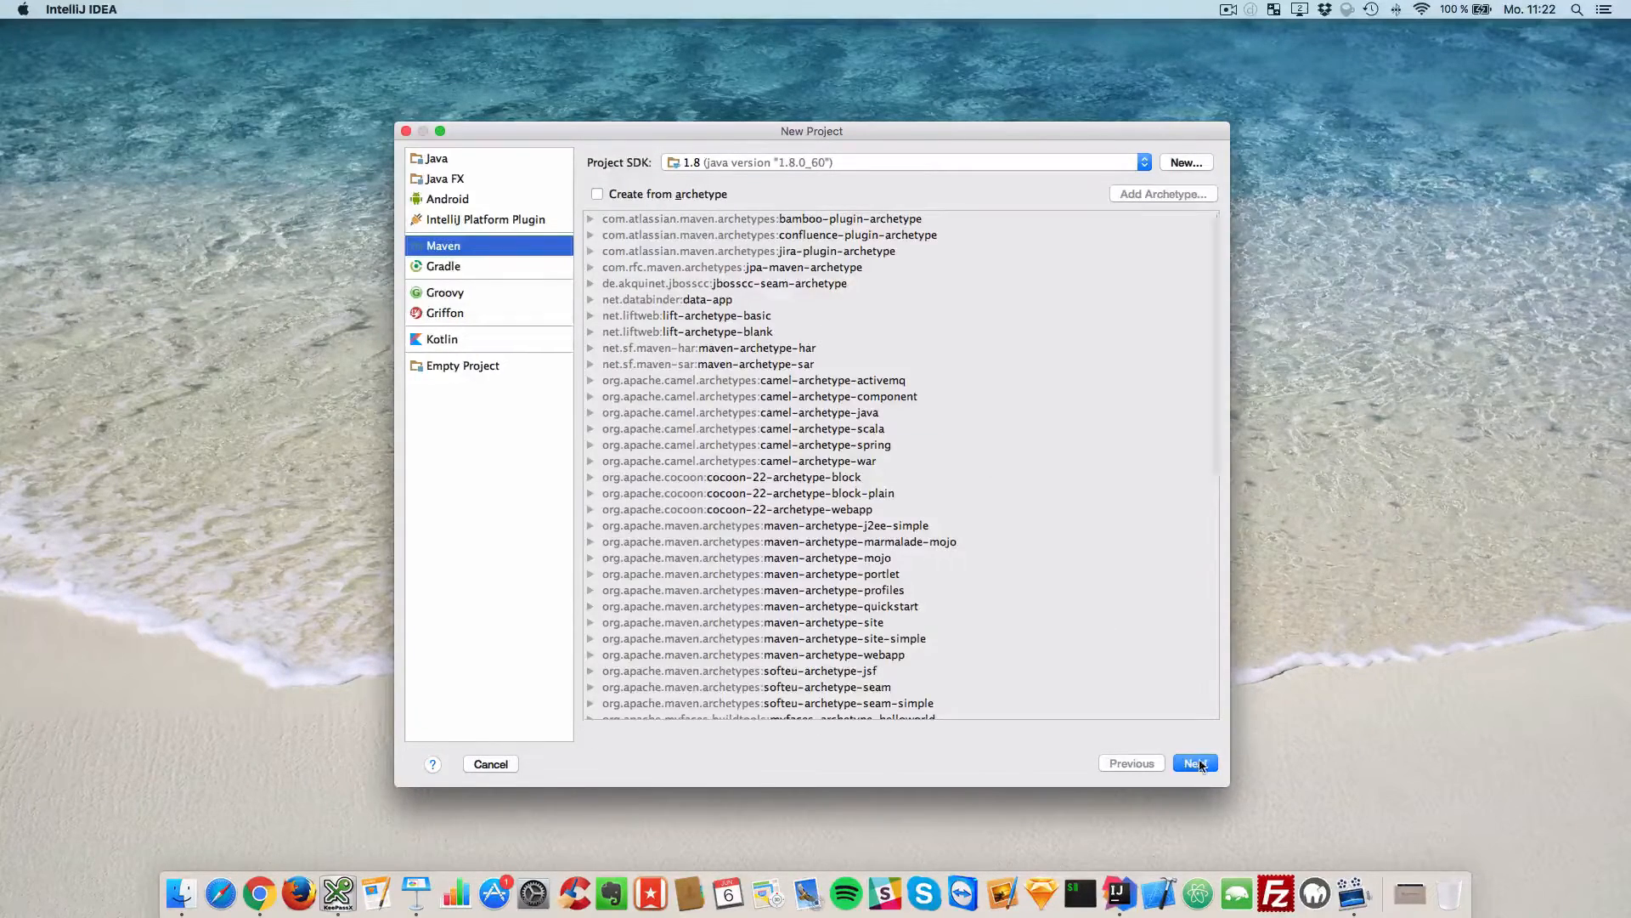
# Step: Create the Maven project with GroupId de.mph-web, ArtifactId and project name imdb-scraper
pyautogui.click(1195, 763)
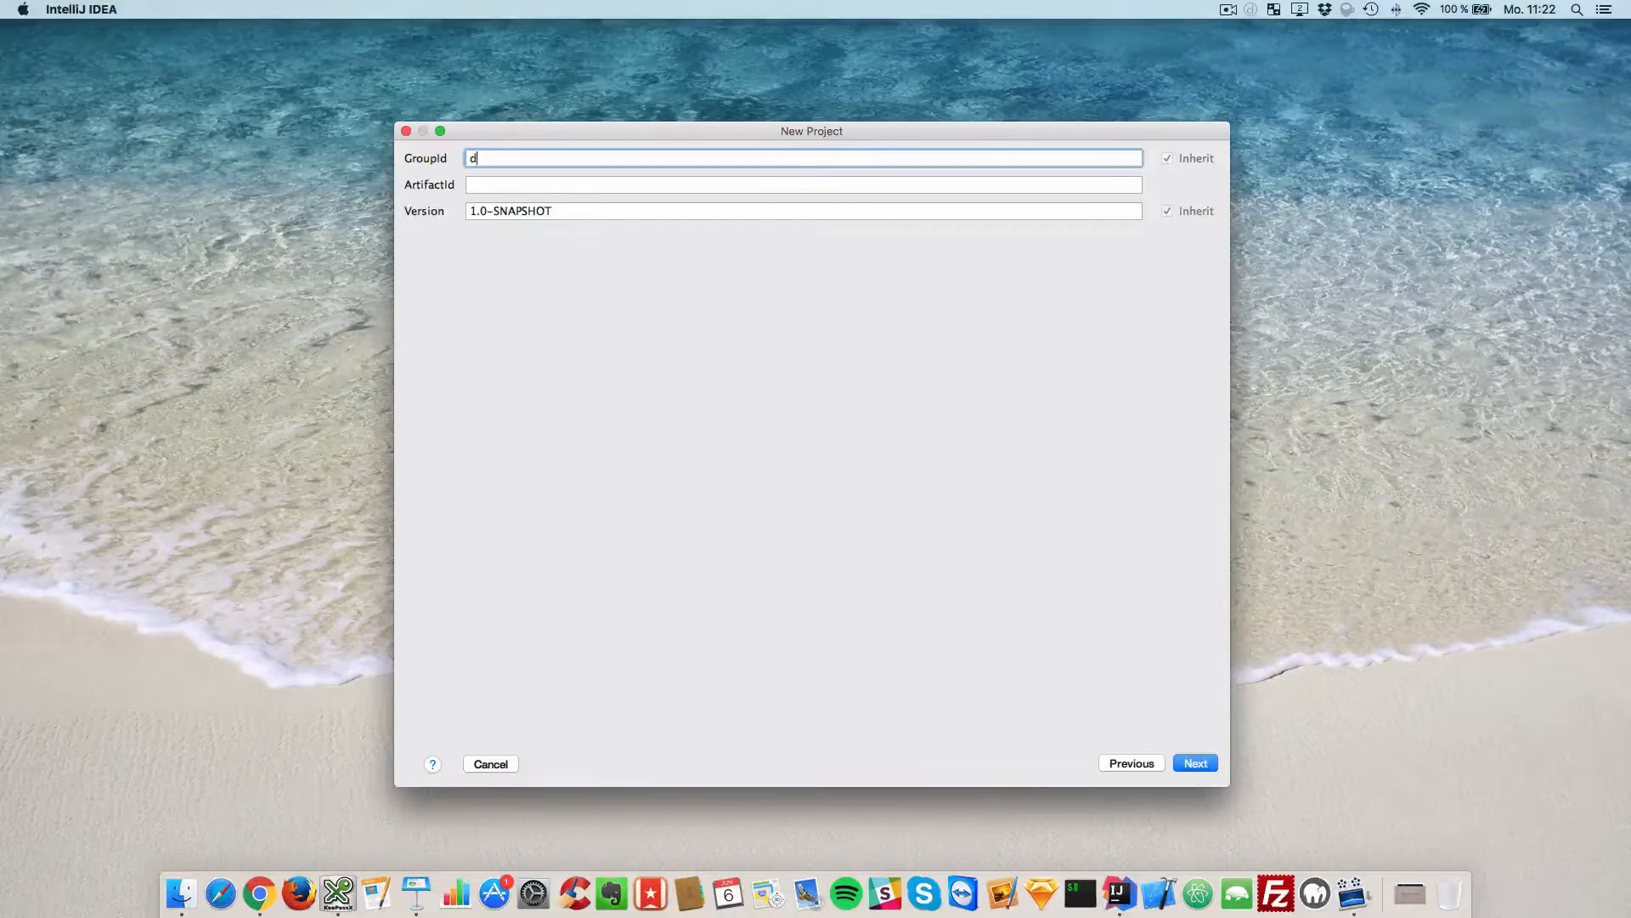
pyautogui.write('e.mph-web')
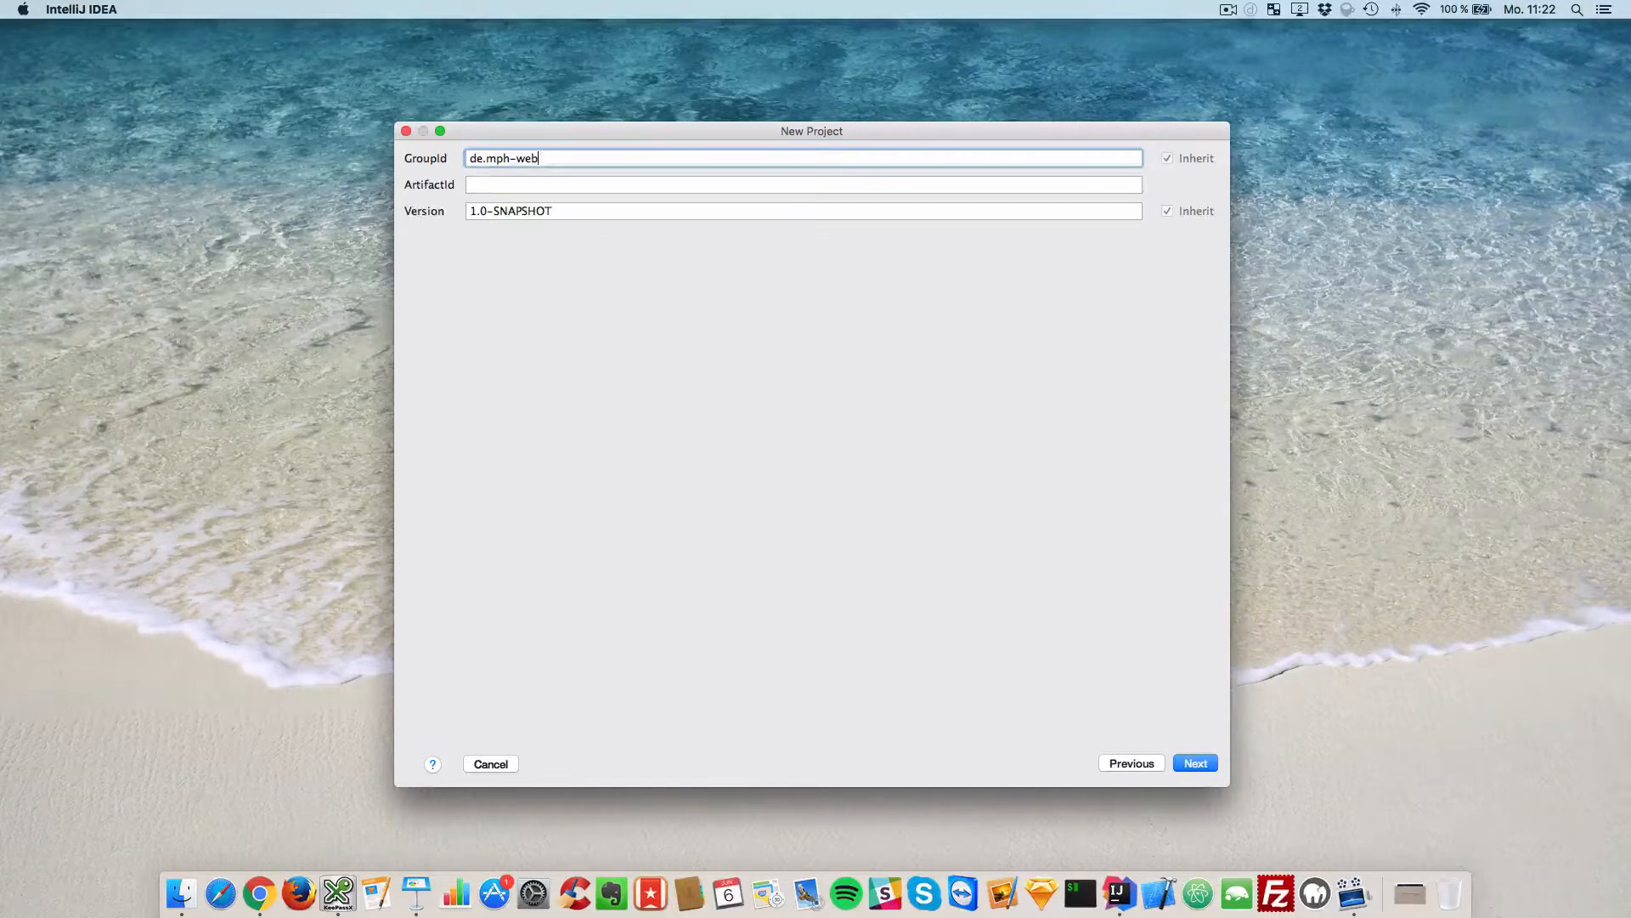
pyautogui.write('imdb-scraper')
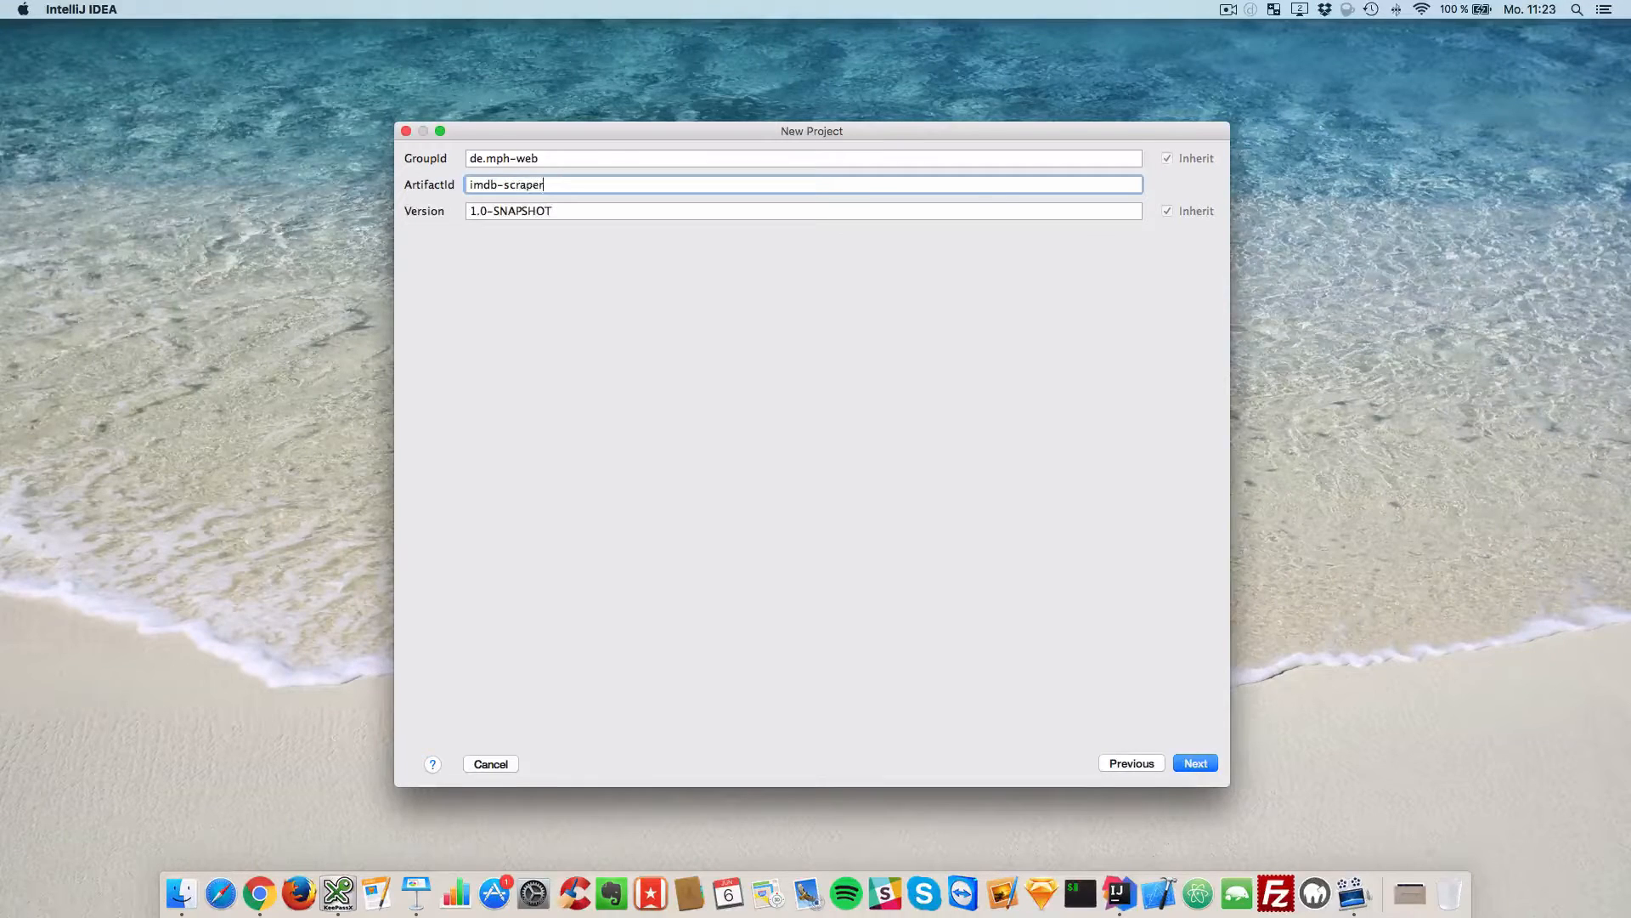
pyautogui.click(1194, 763)
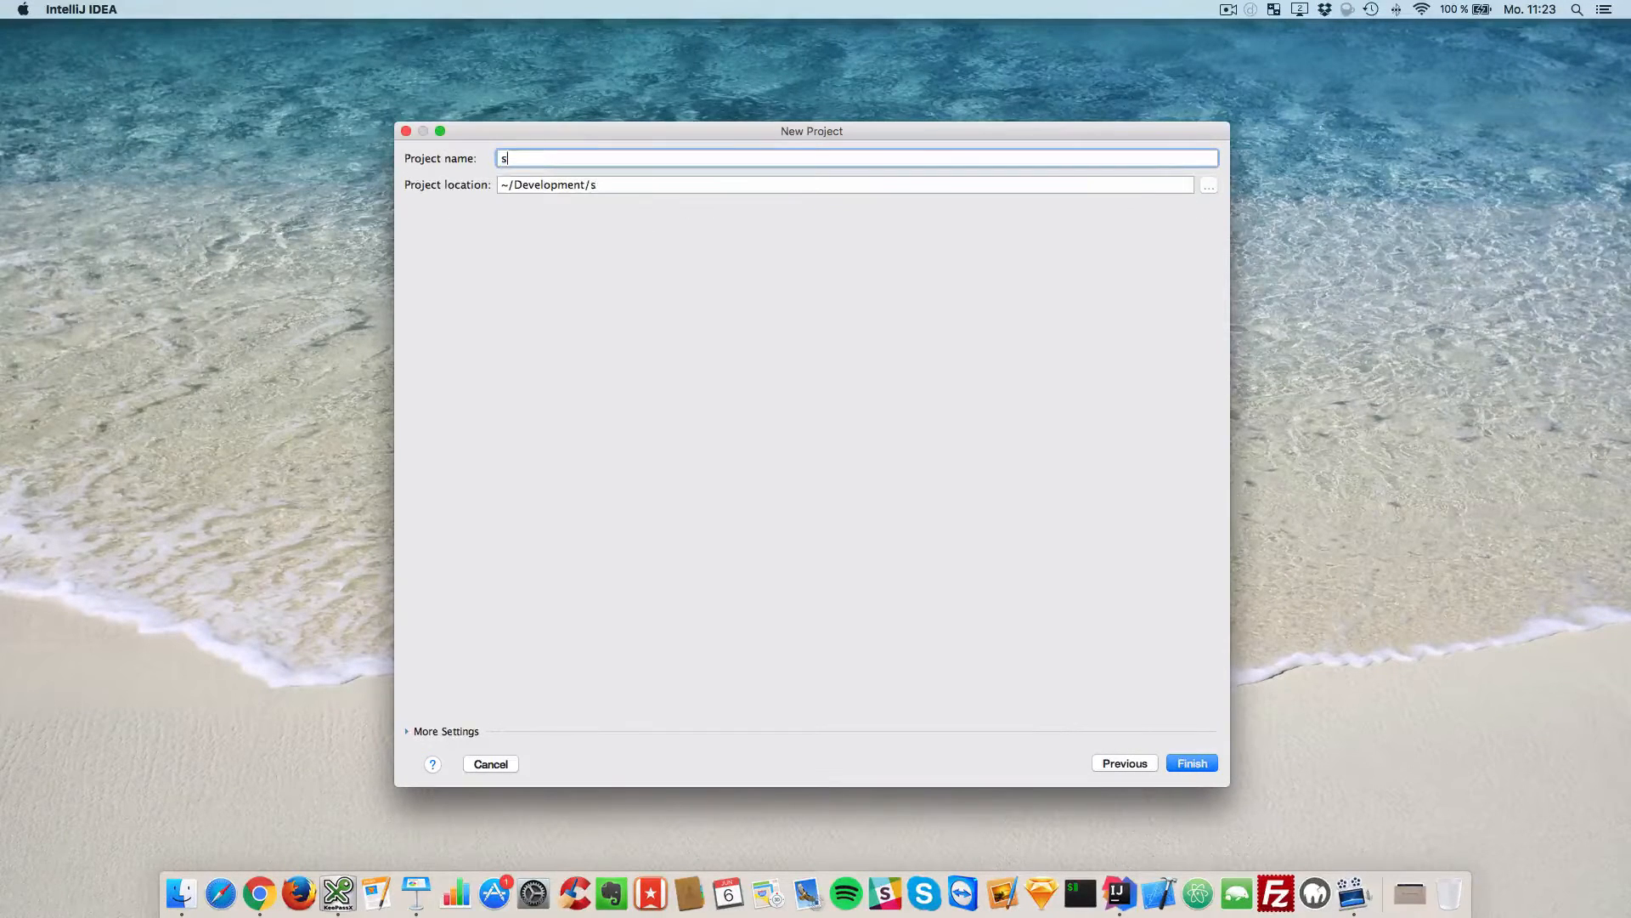
pyautogui.write('crap')
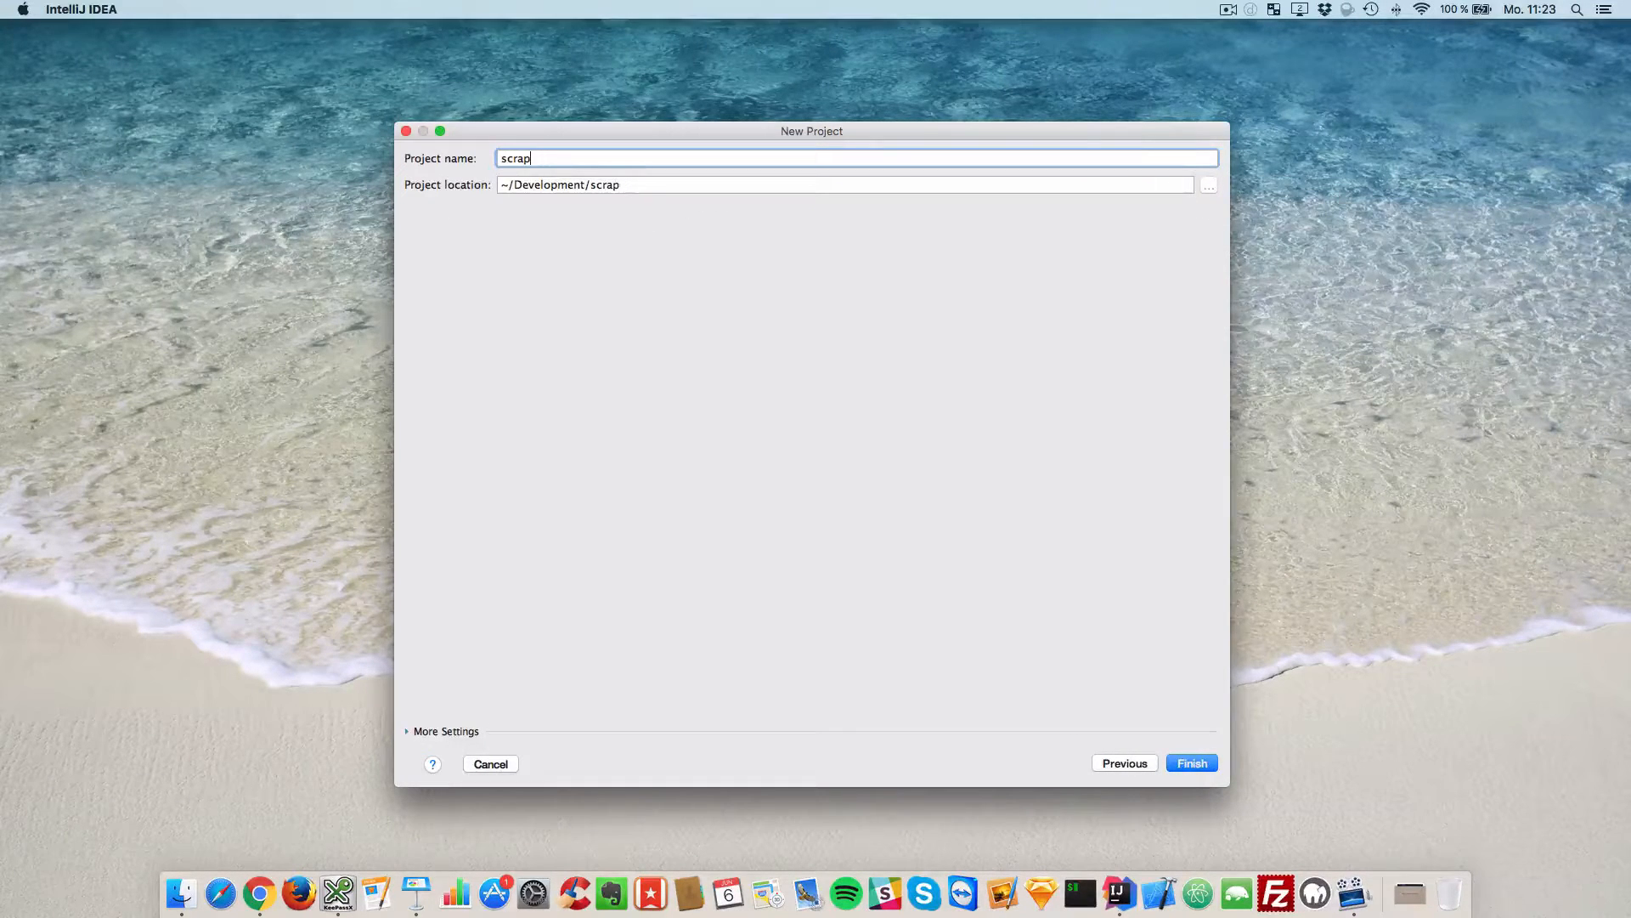
pyautogui.write('imdb-')
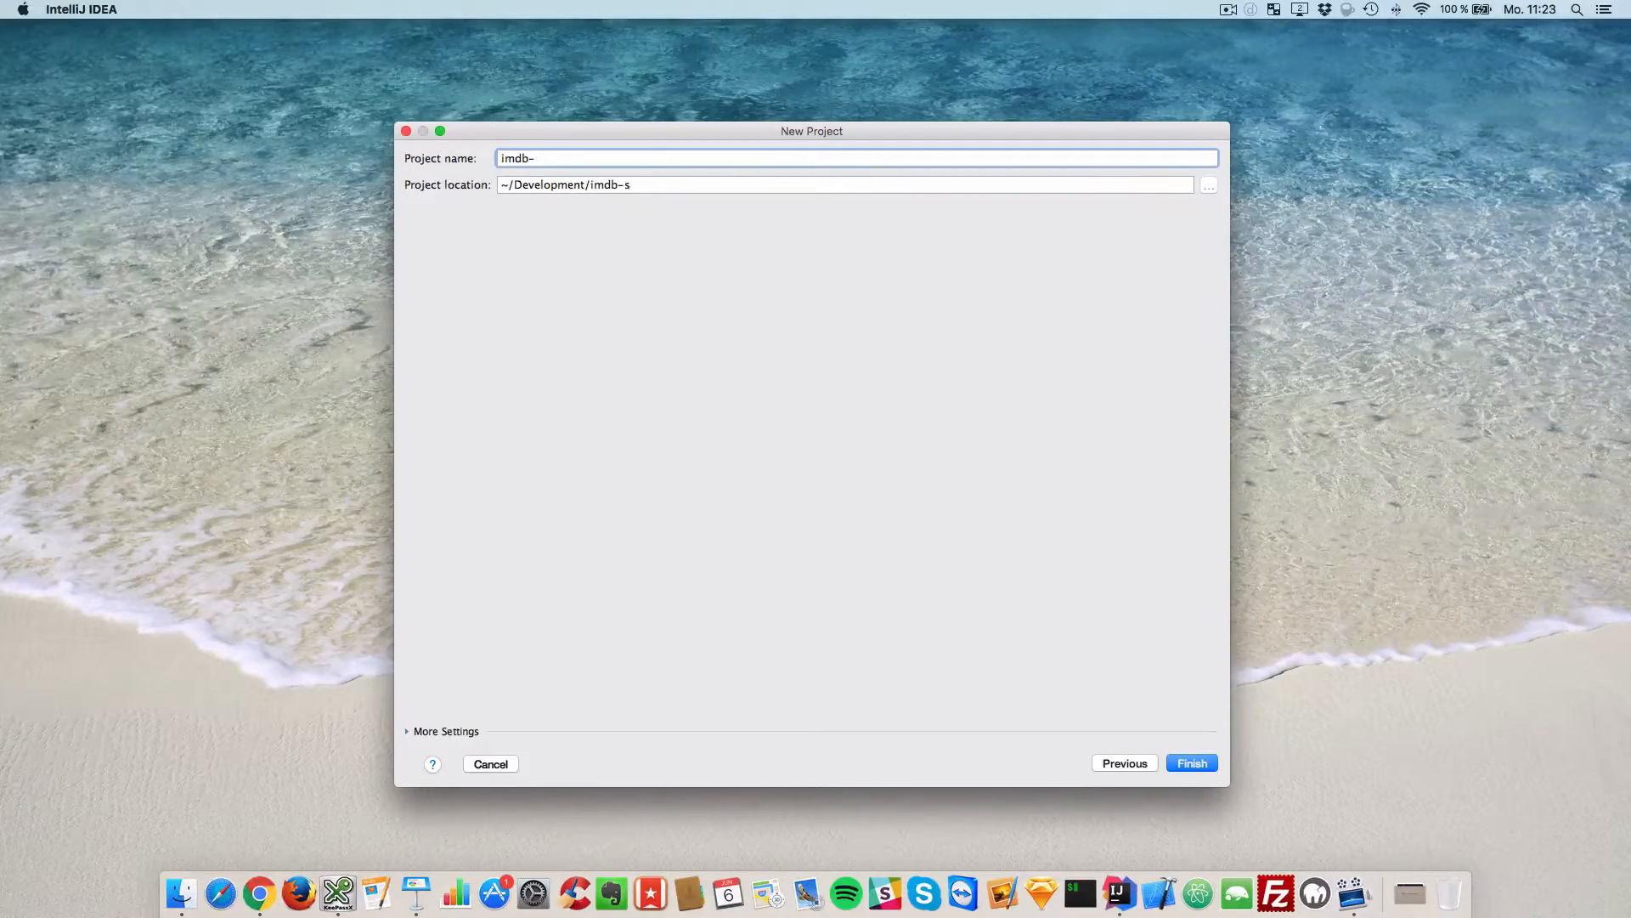
pyautogui.click(490, 762)
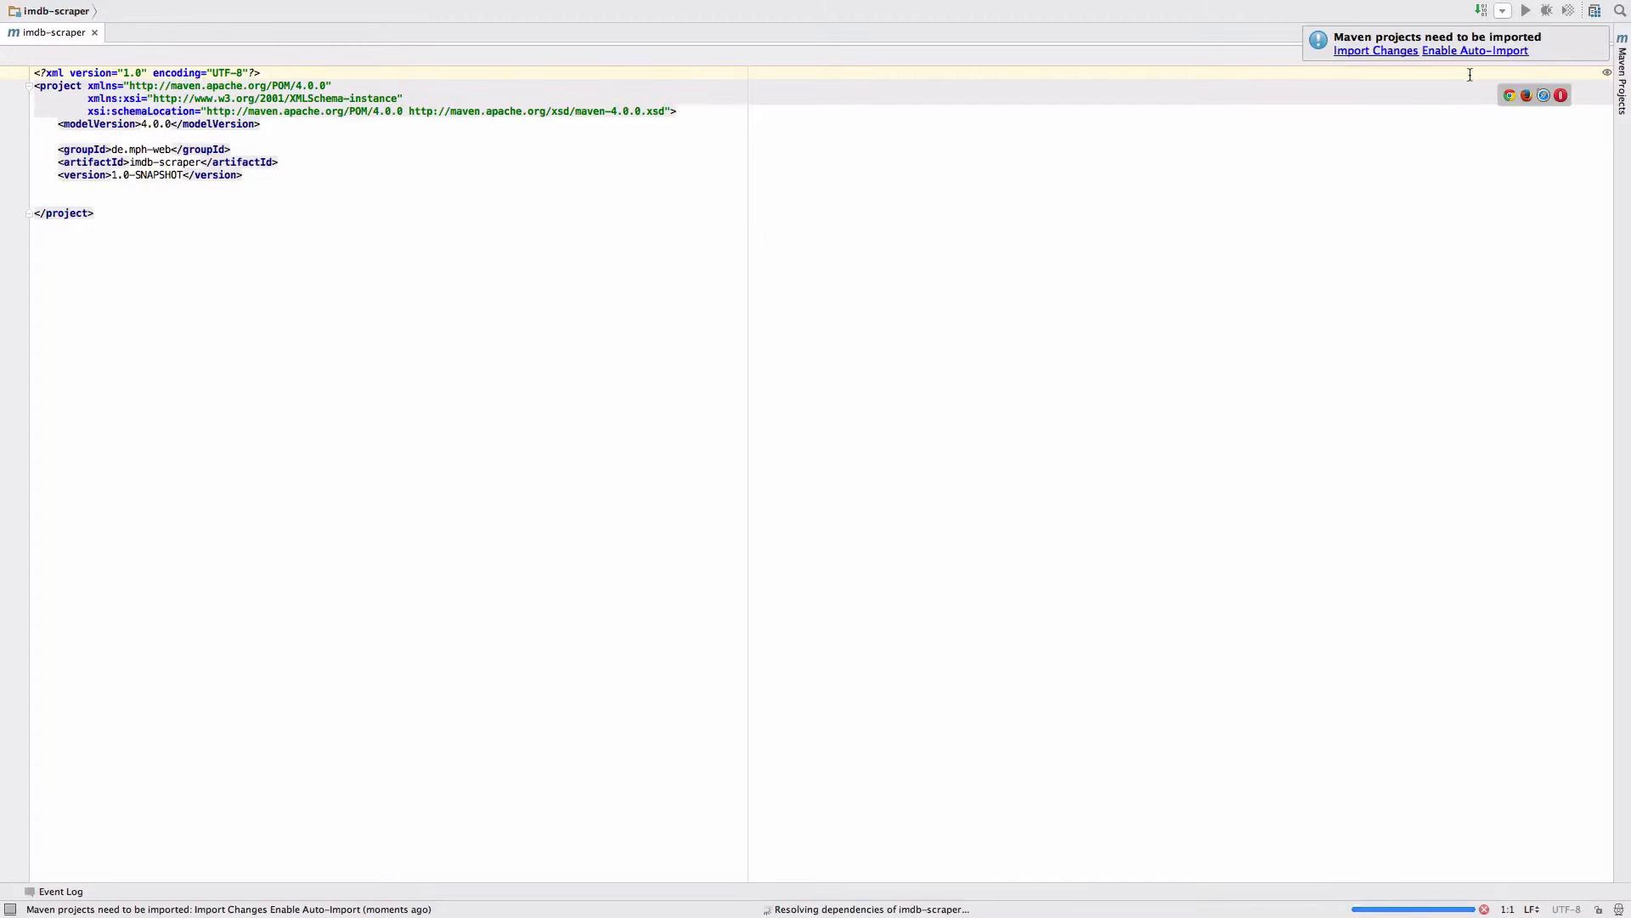
# Step: Import the Maven changes and expand src/main to add the Scraper class
pyautogui.click(9, 49)
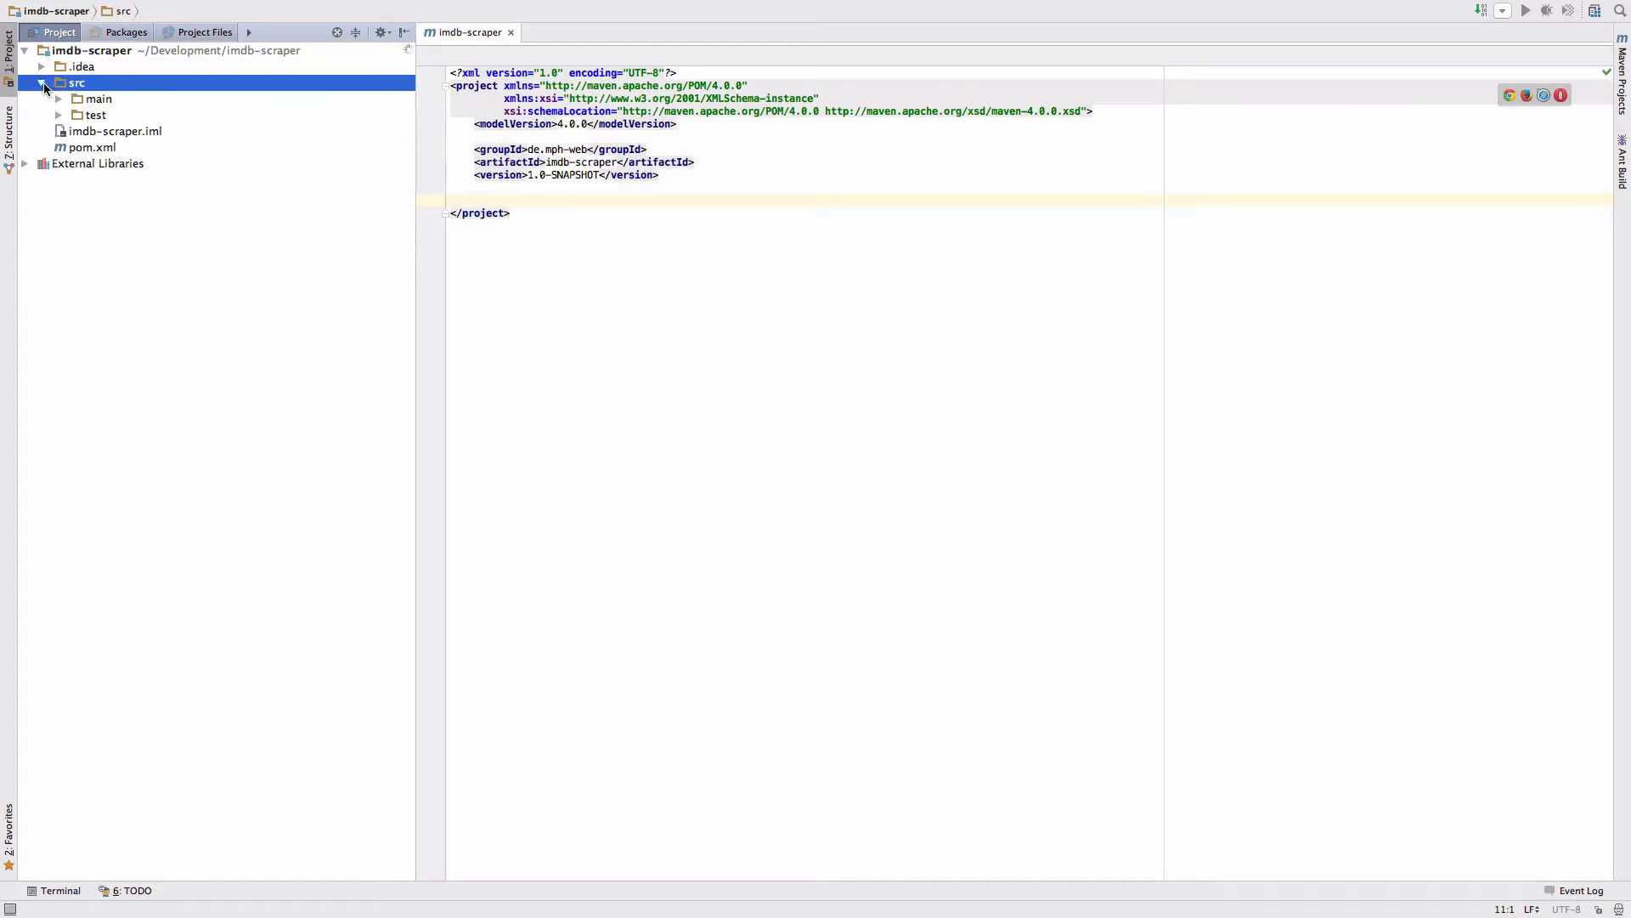
pyautogui.click(97, 98)
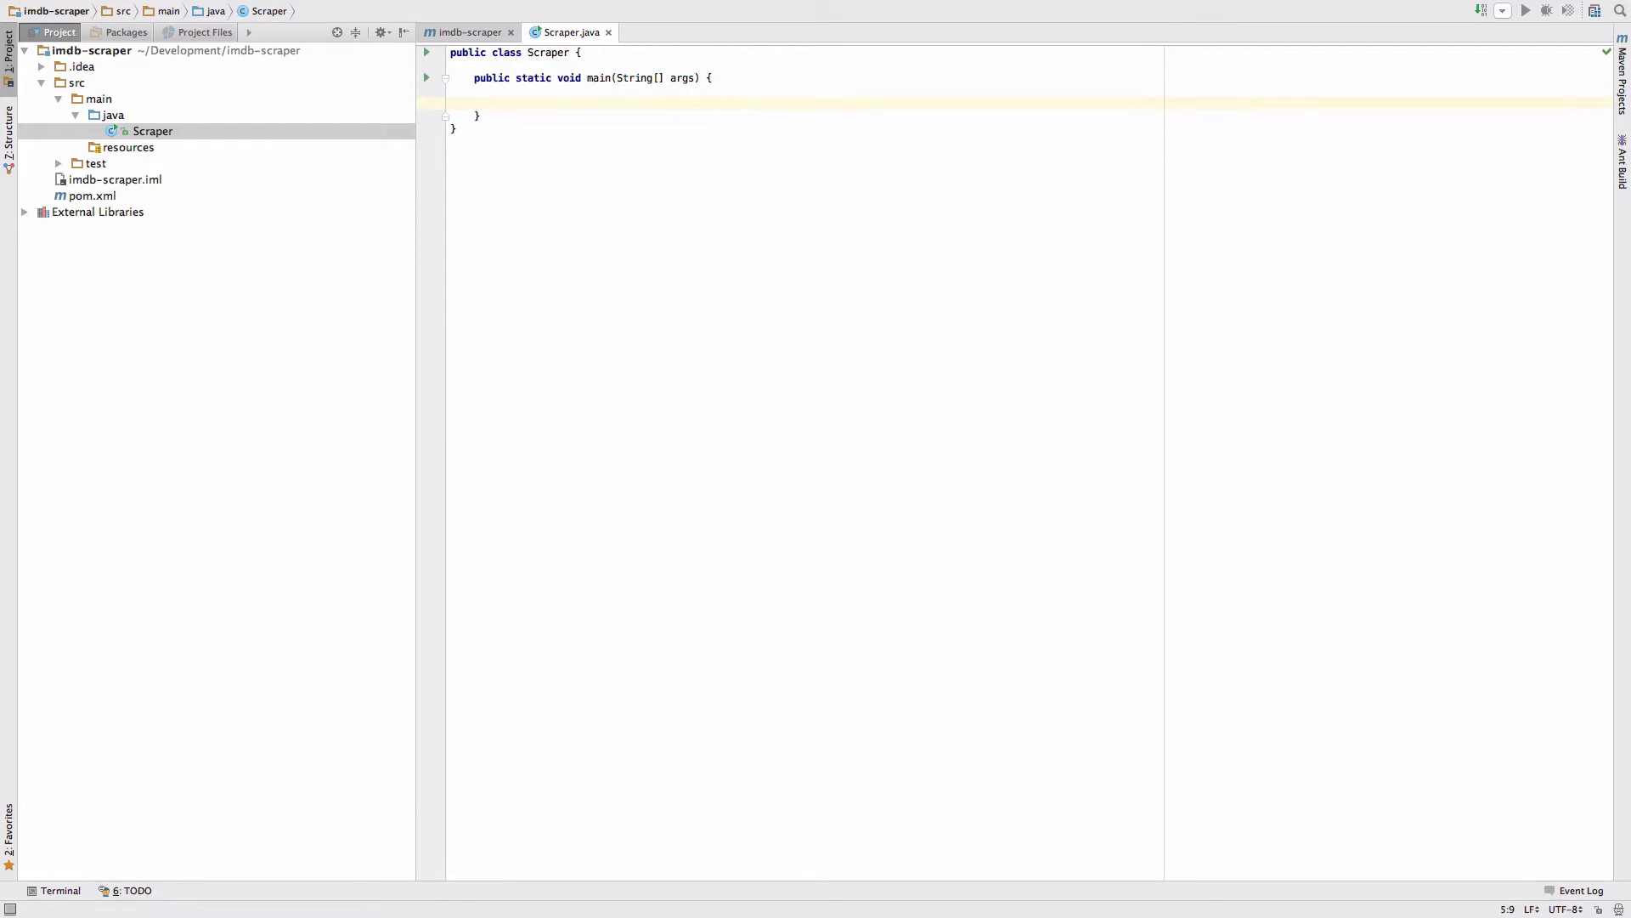
pyautogui.moveTo(452, 146)
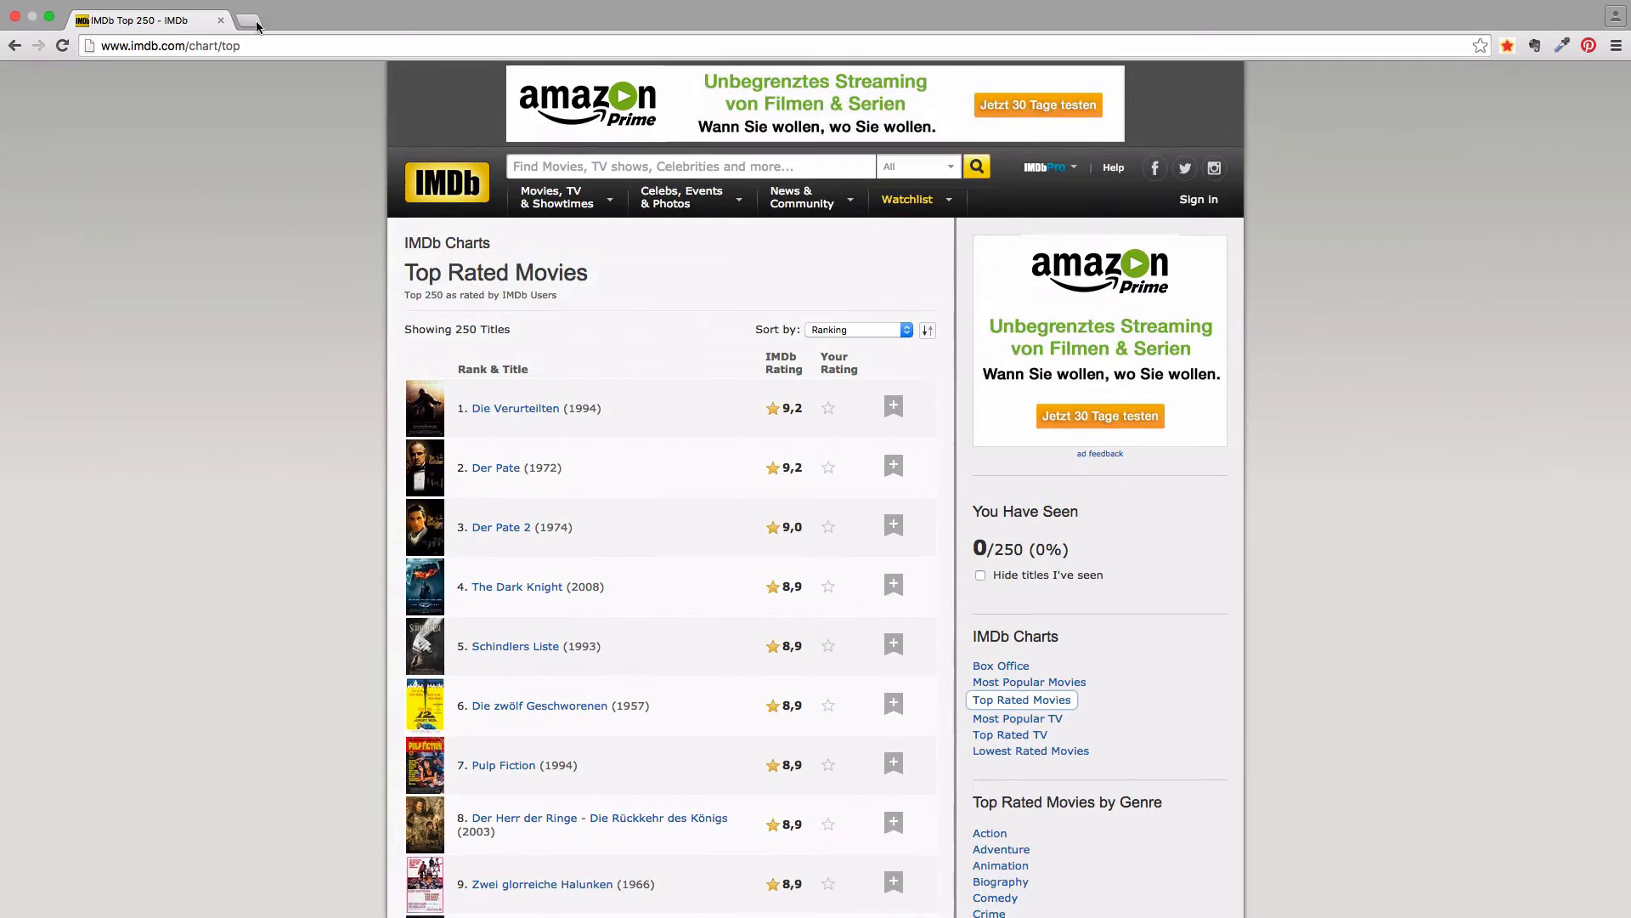
# Step: Search 'jsoup java', open jsoup.org and go to its Download page
pyautogui.write('jsoup.org')
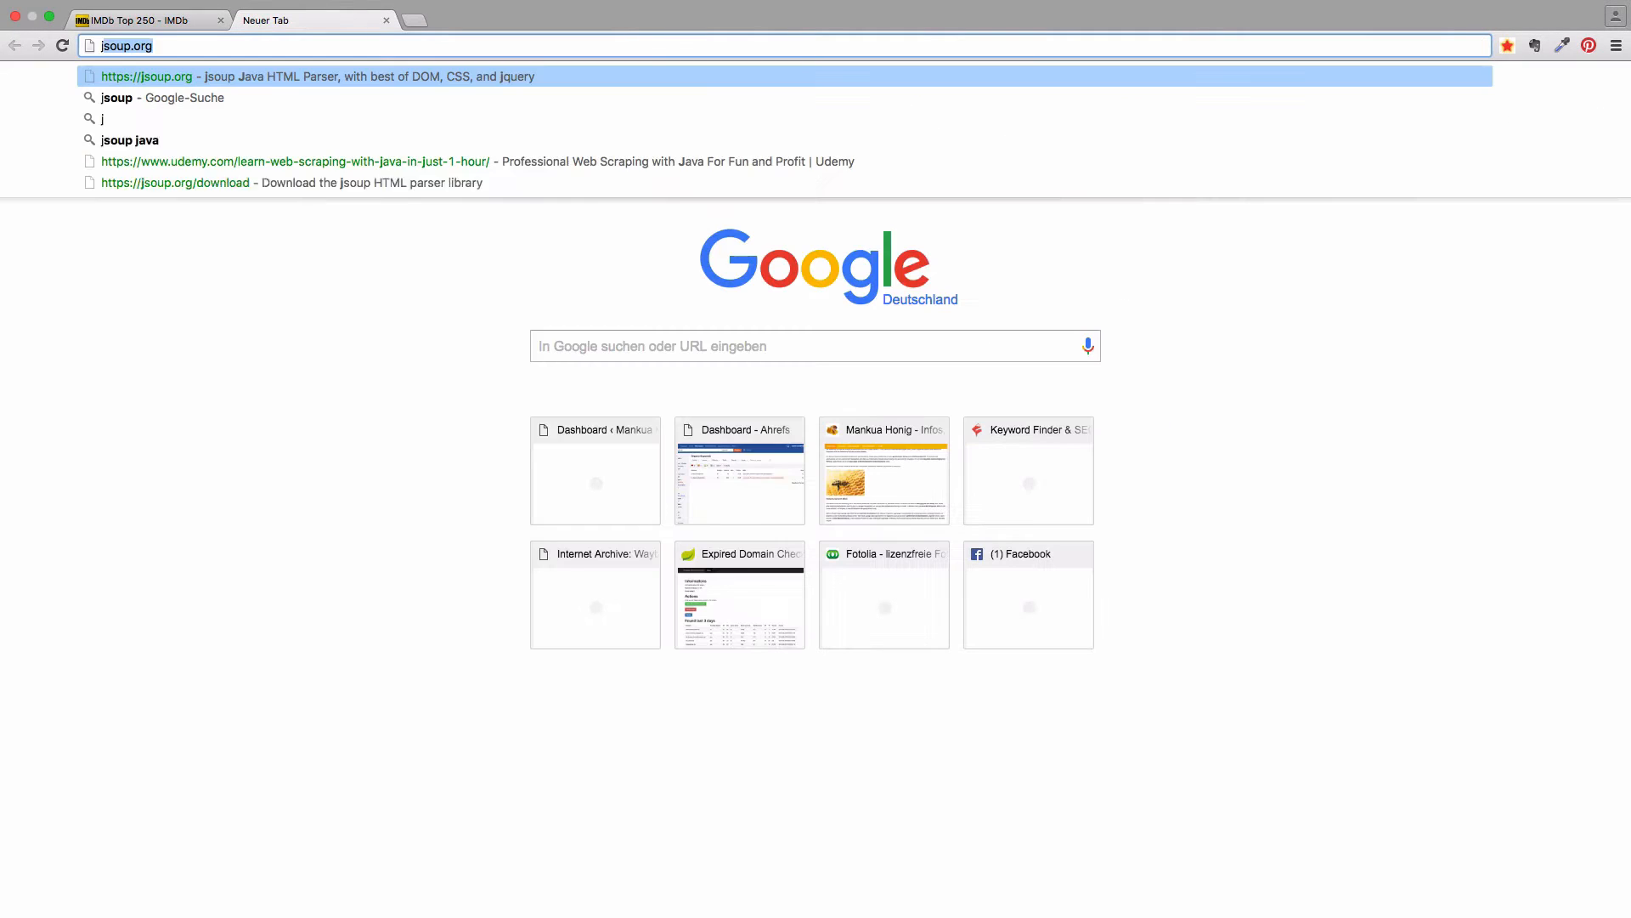
pyautogui.write('jsoup java')
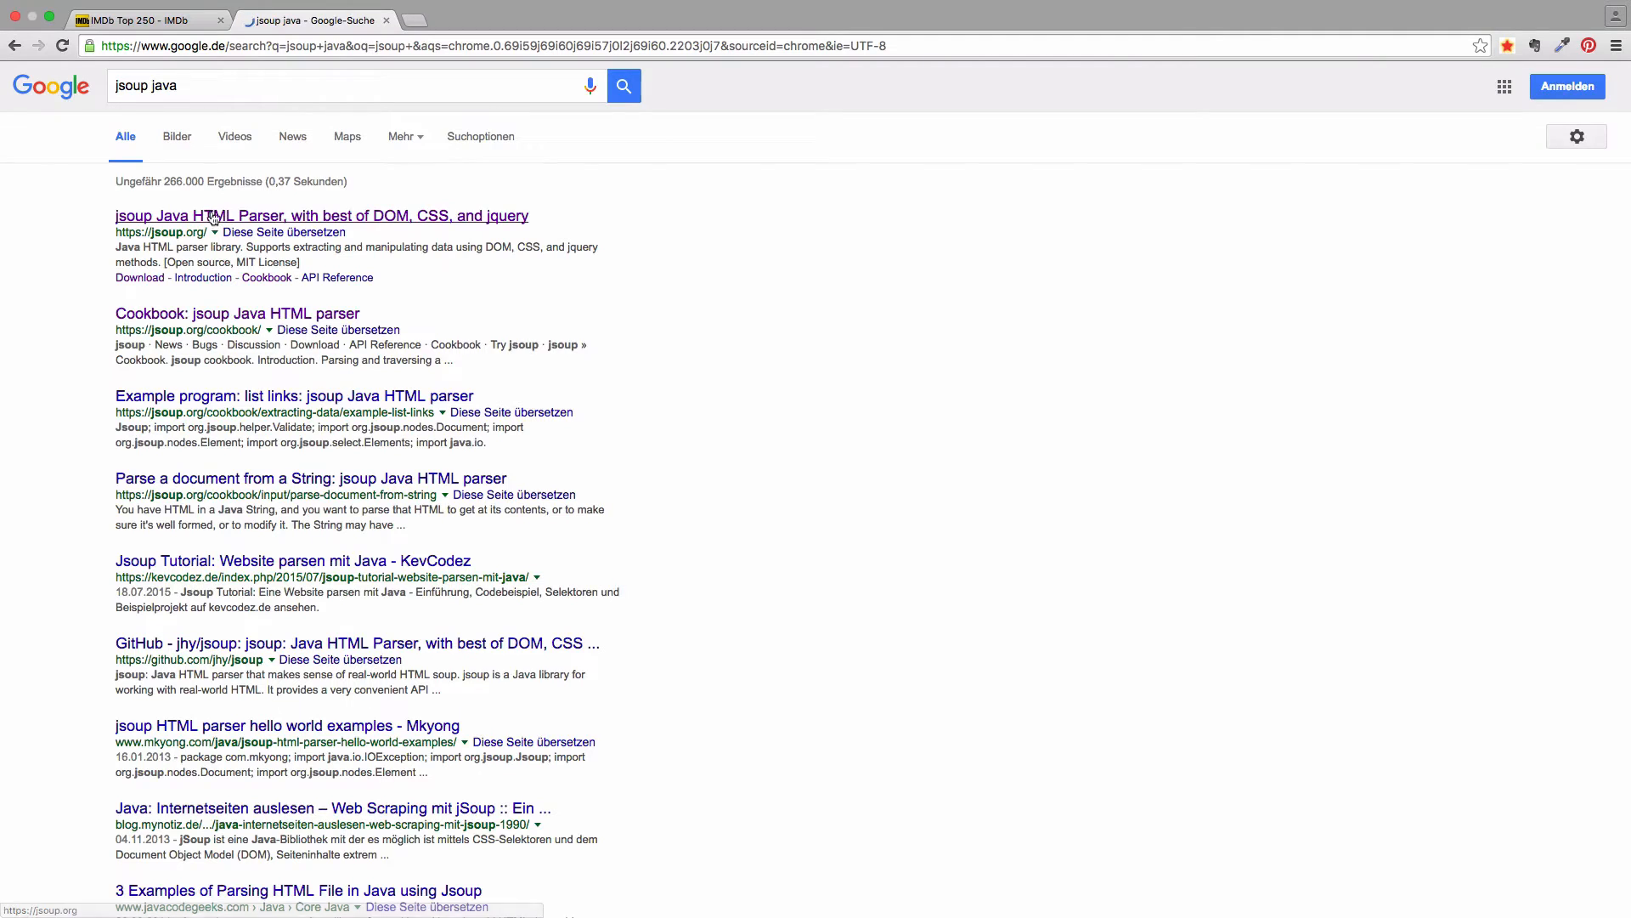
pyautogui.click(320, 215)
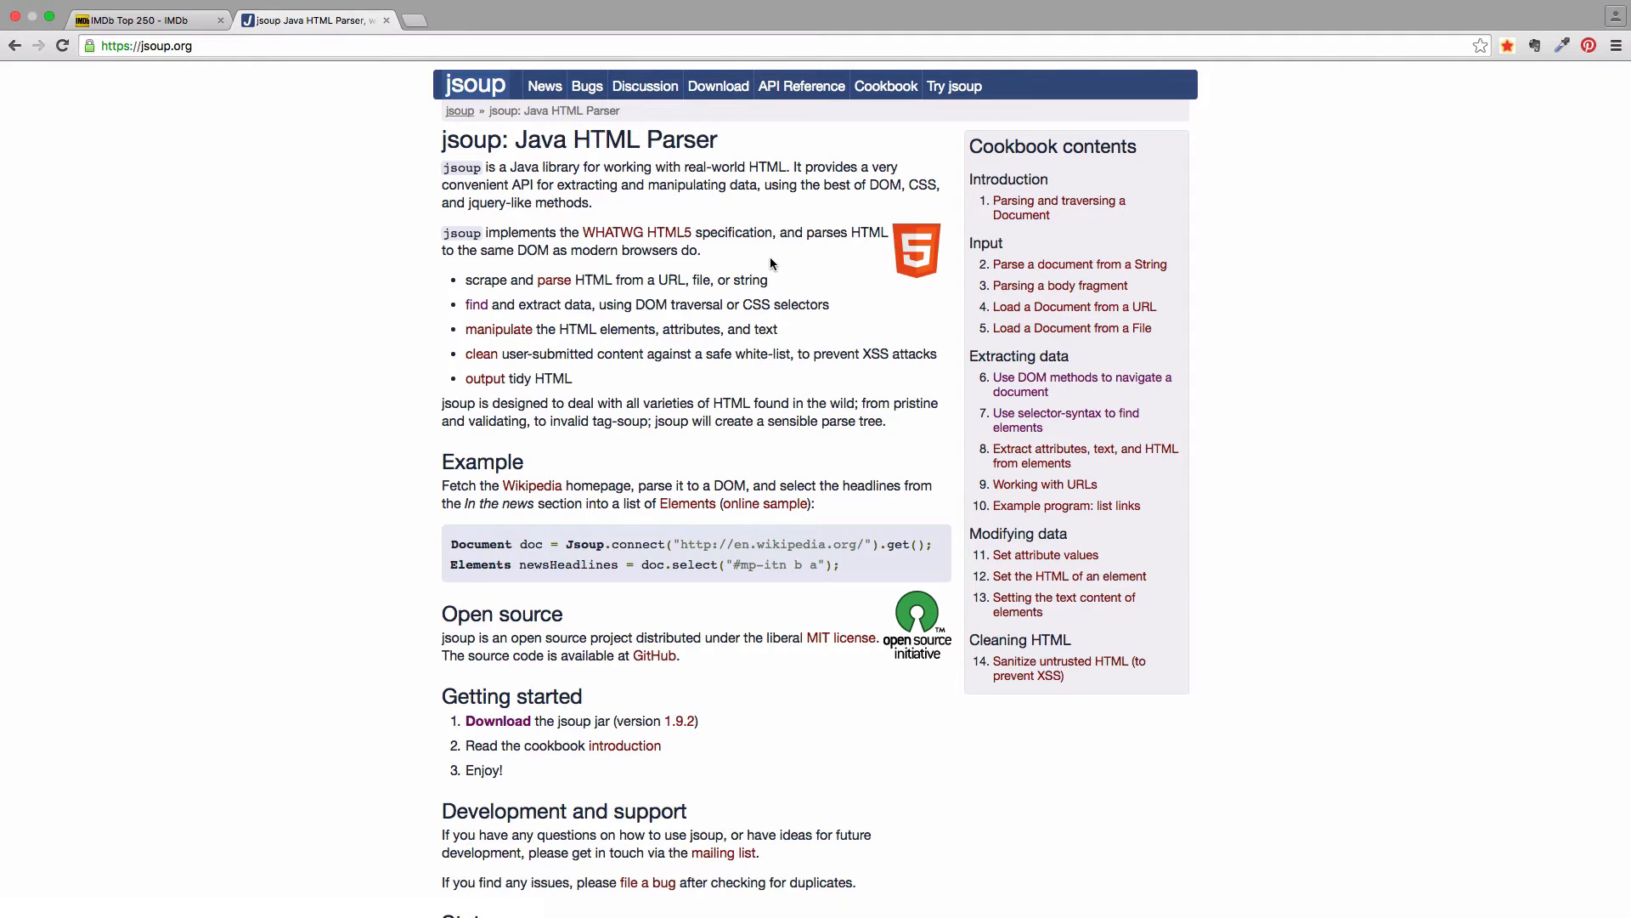
pyautogui.moveTo(717, 85)
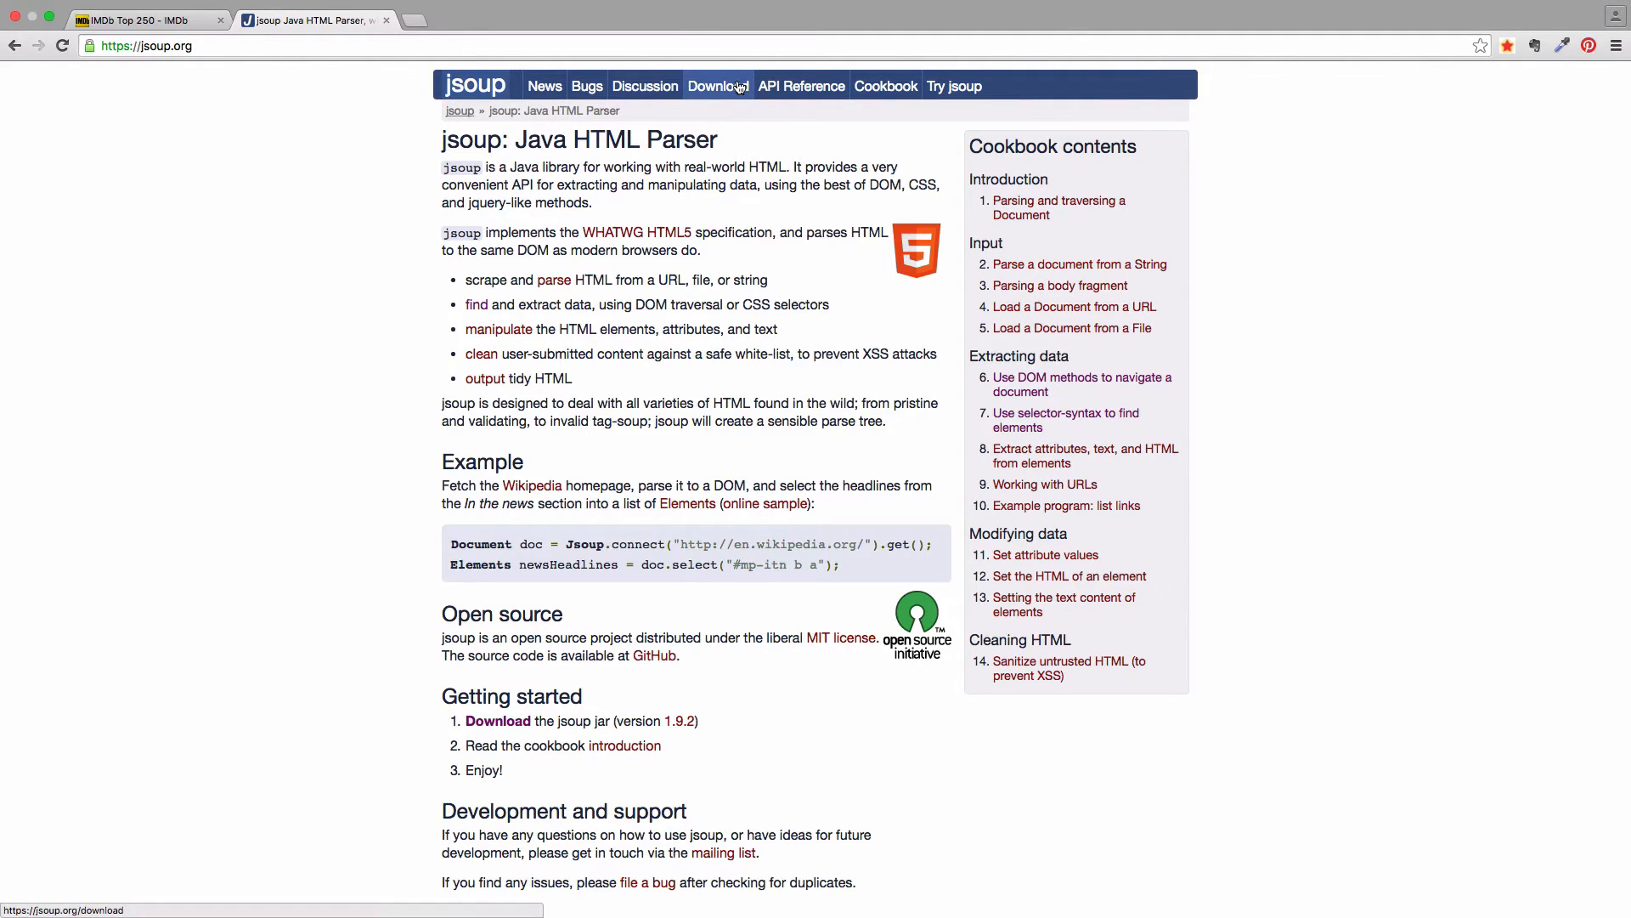
pyautogui.click(717, 85)
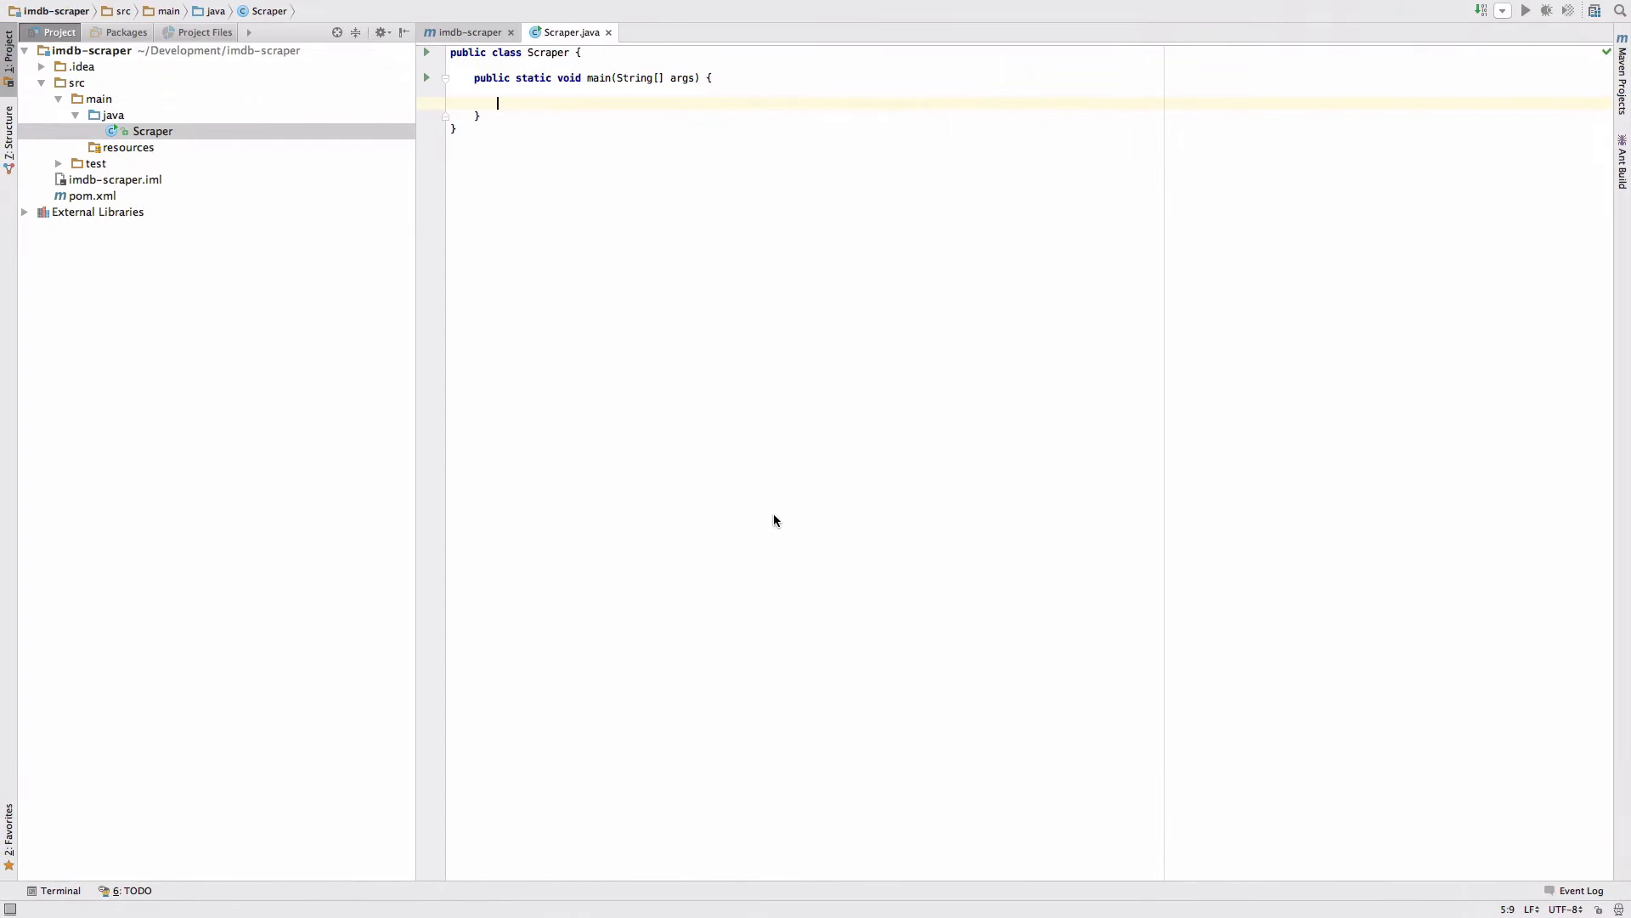
pyautogui.moveTo(204, 317)
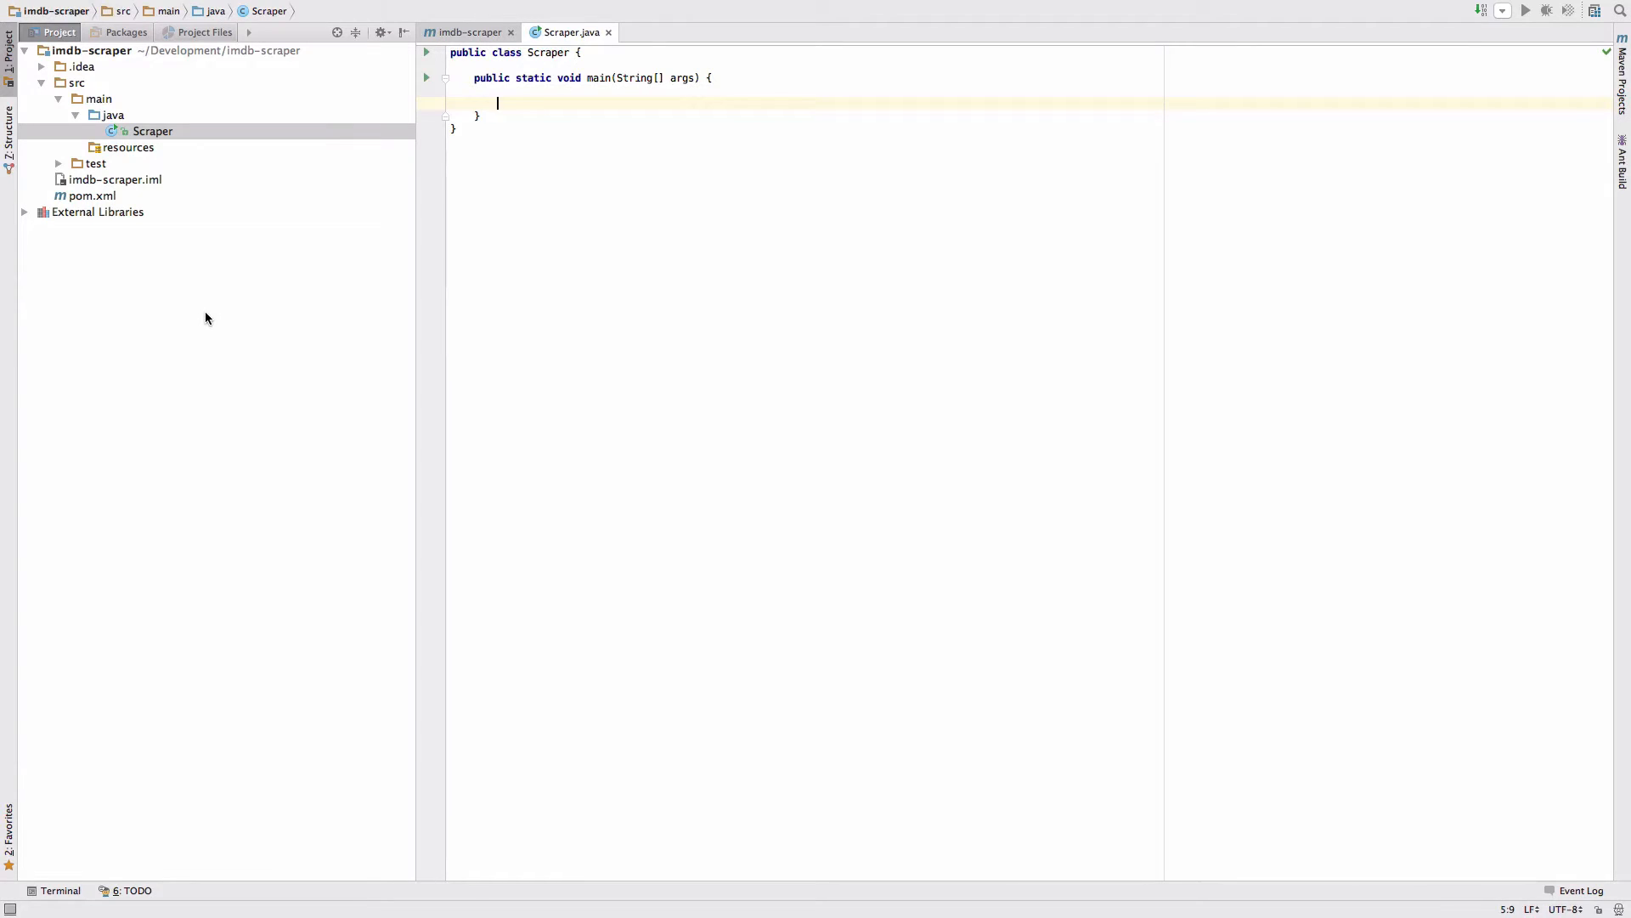
# Step: Add the jsoup 1.9.2 <dependency> to pom.xml, then open Scraper.java
pyautogui.doubleClick(92, 196)
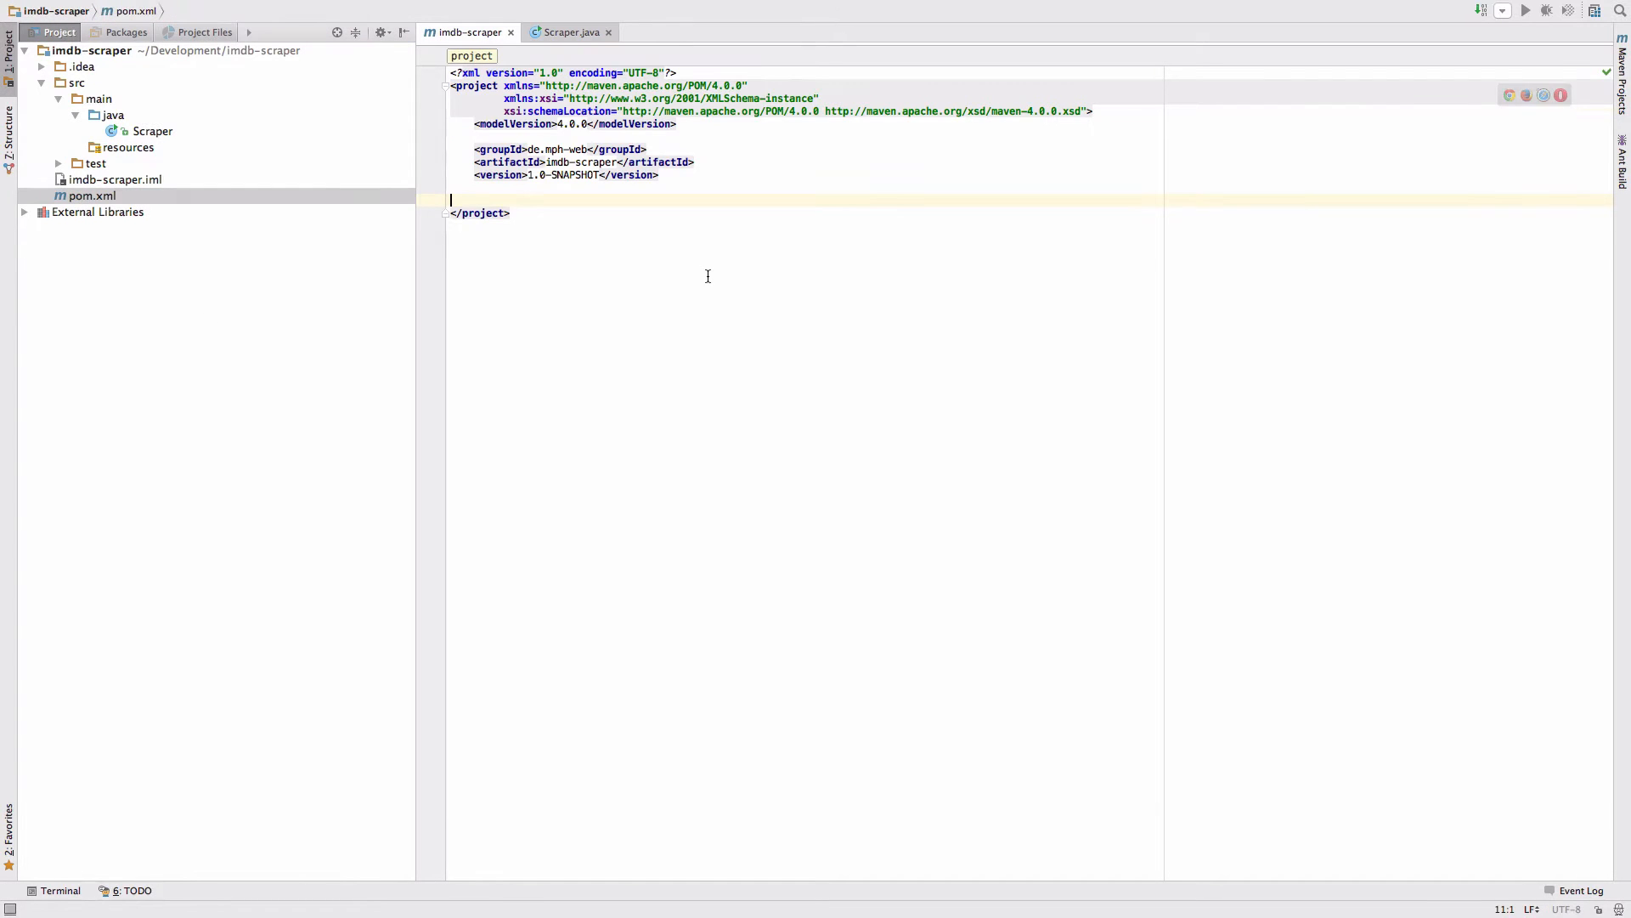
pyautogui.write('<dependencies>')
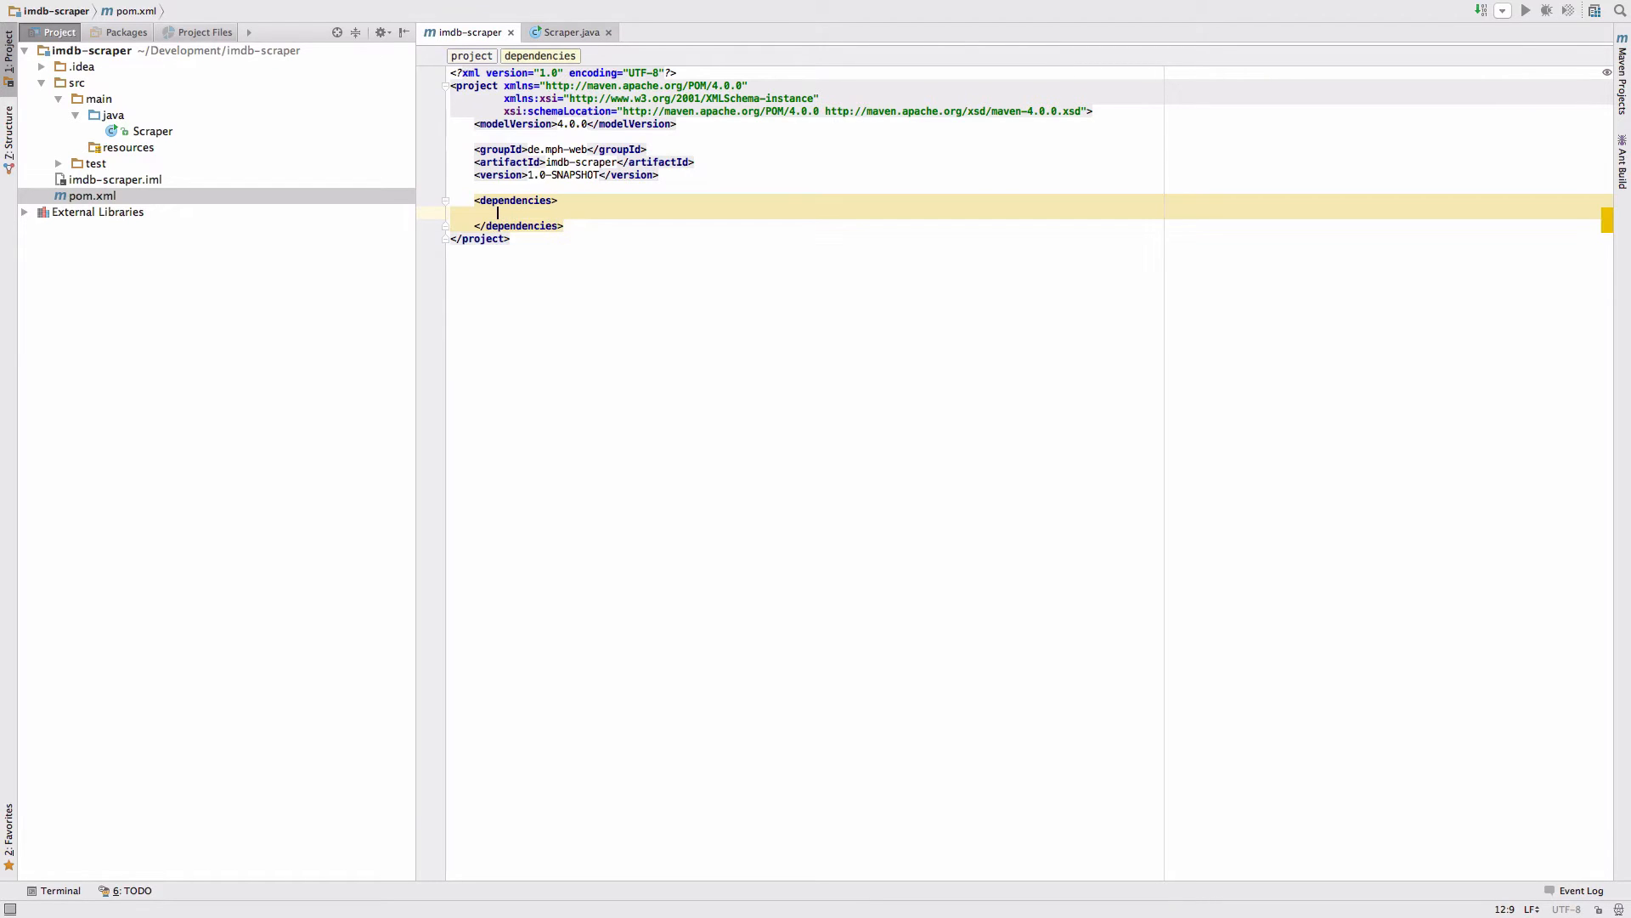
pyautogui.write('<dependency>')
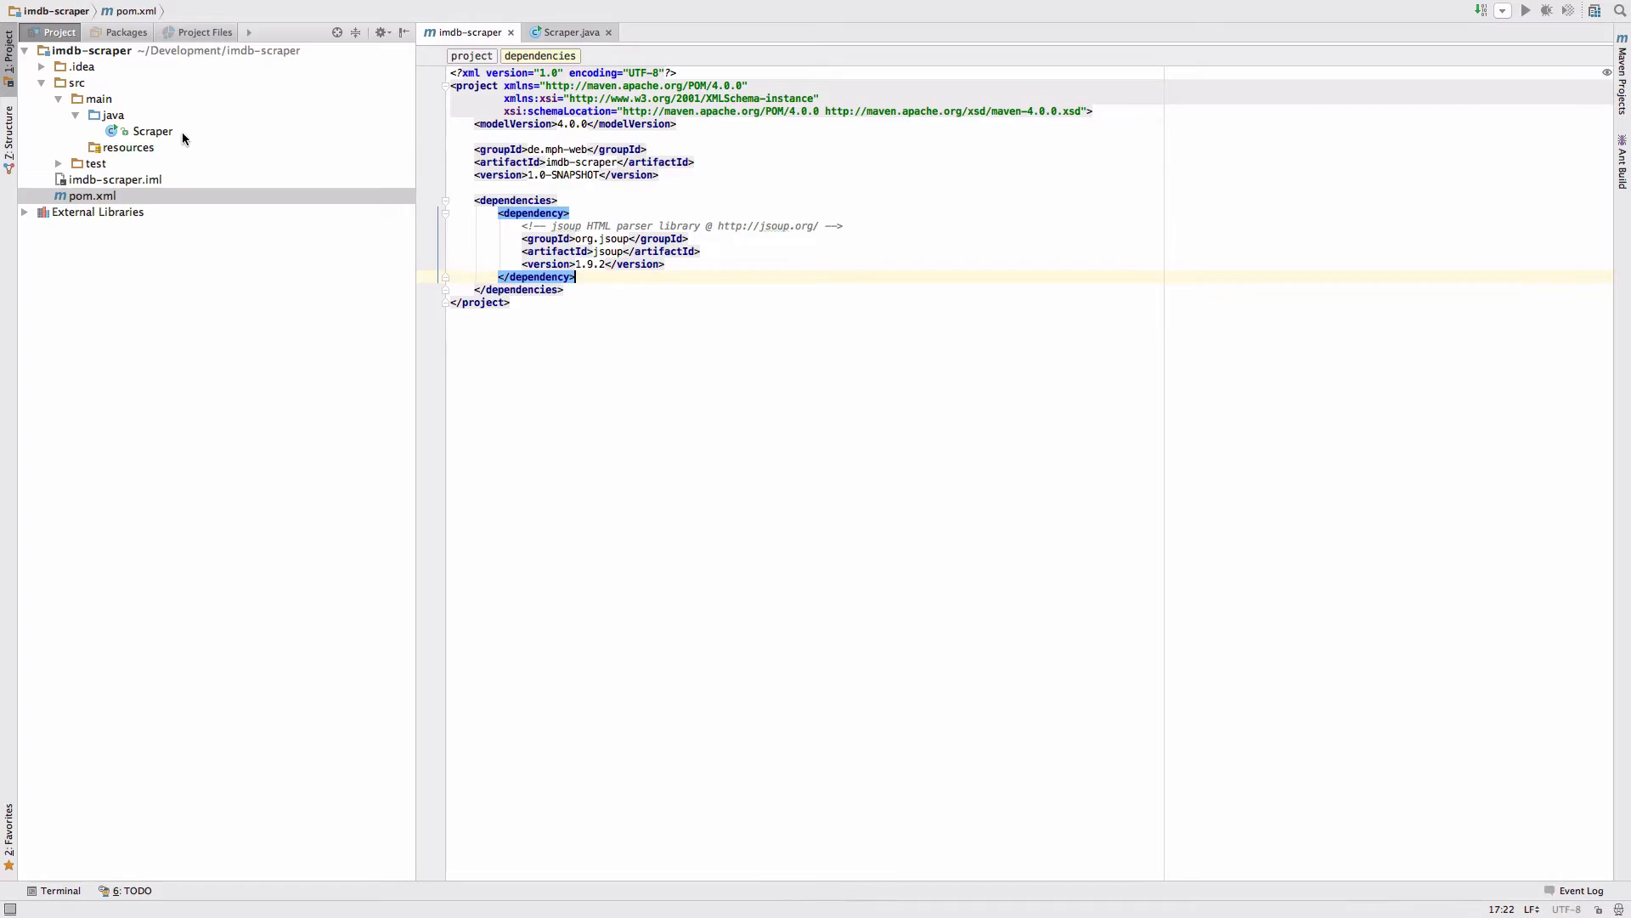
pyautogui.click(570, 32)
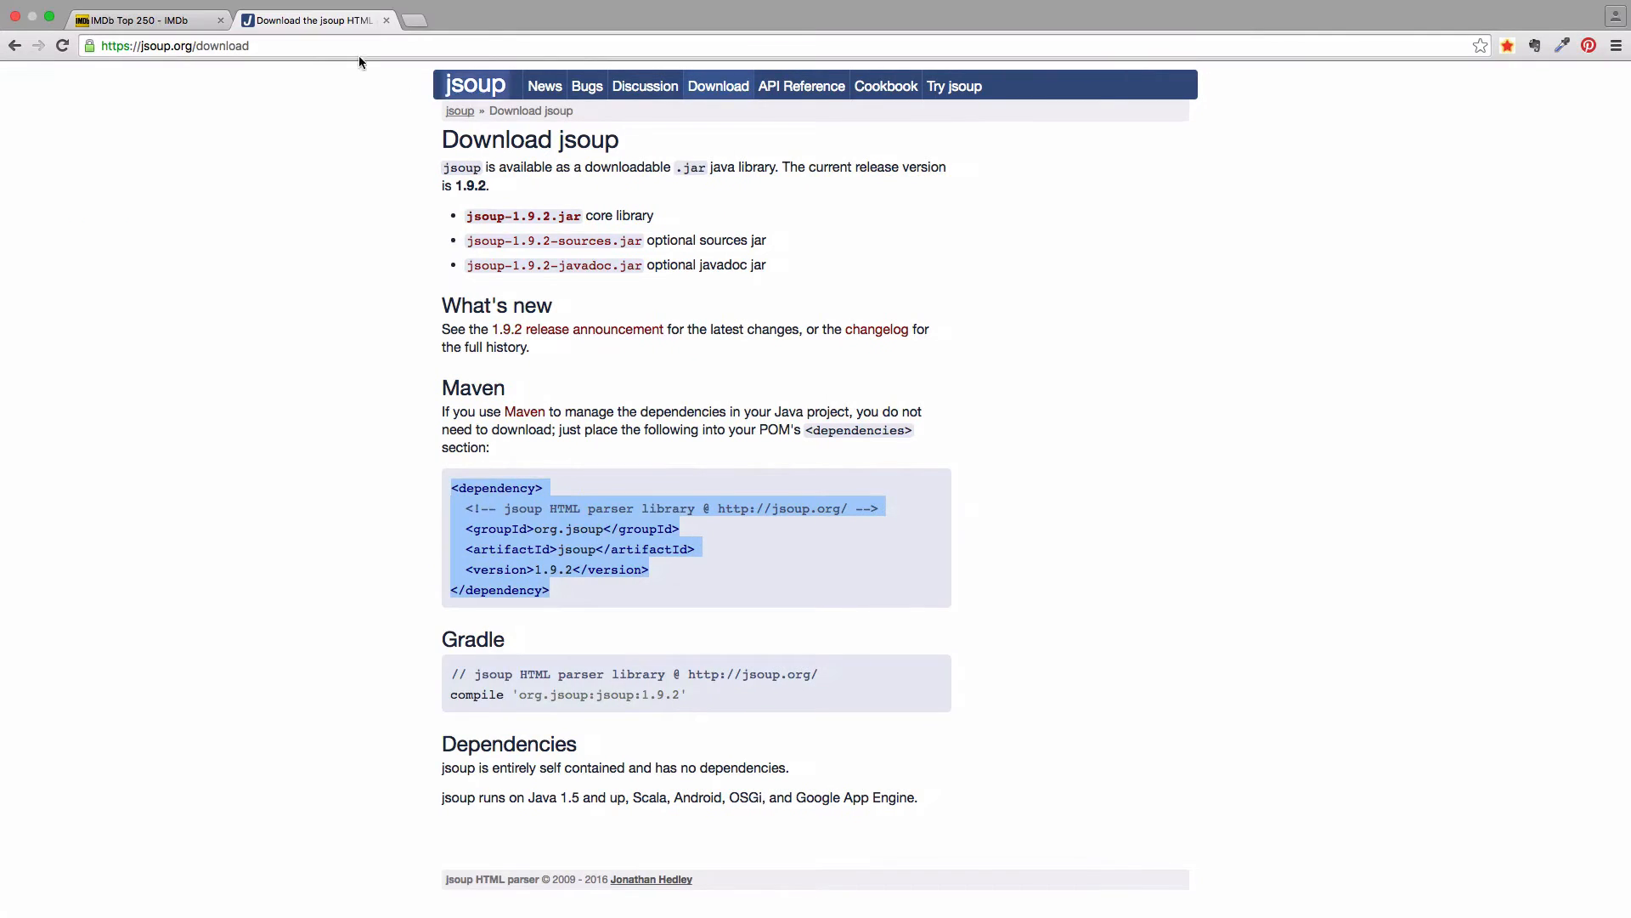
pyautogui.click(146, 19)
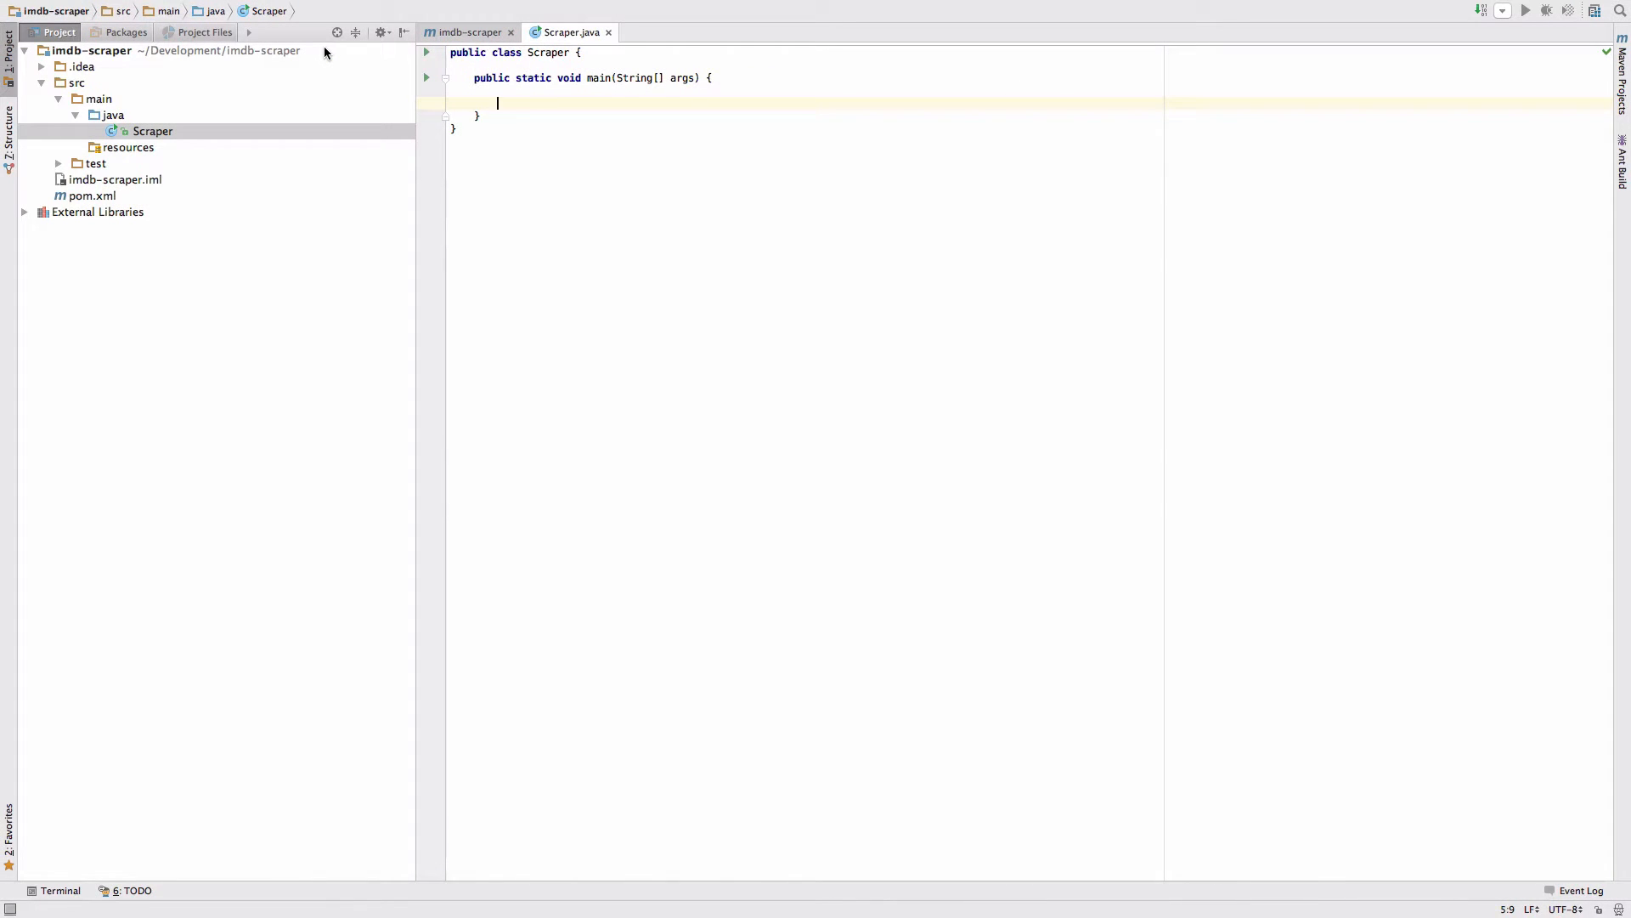
# Step: Fetch the IMDb chart with Jsoup.connect(...).get() and declare IOException on main
pyautogui.write('final Document')
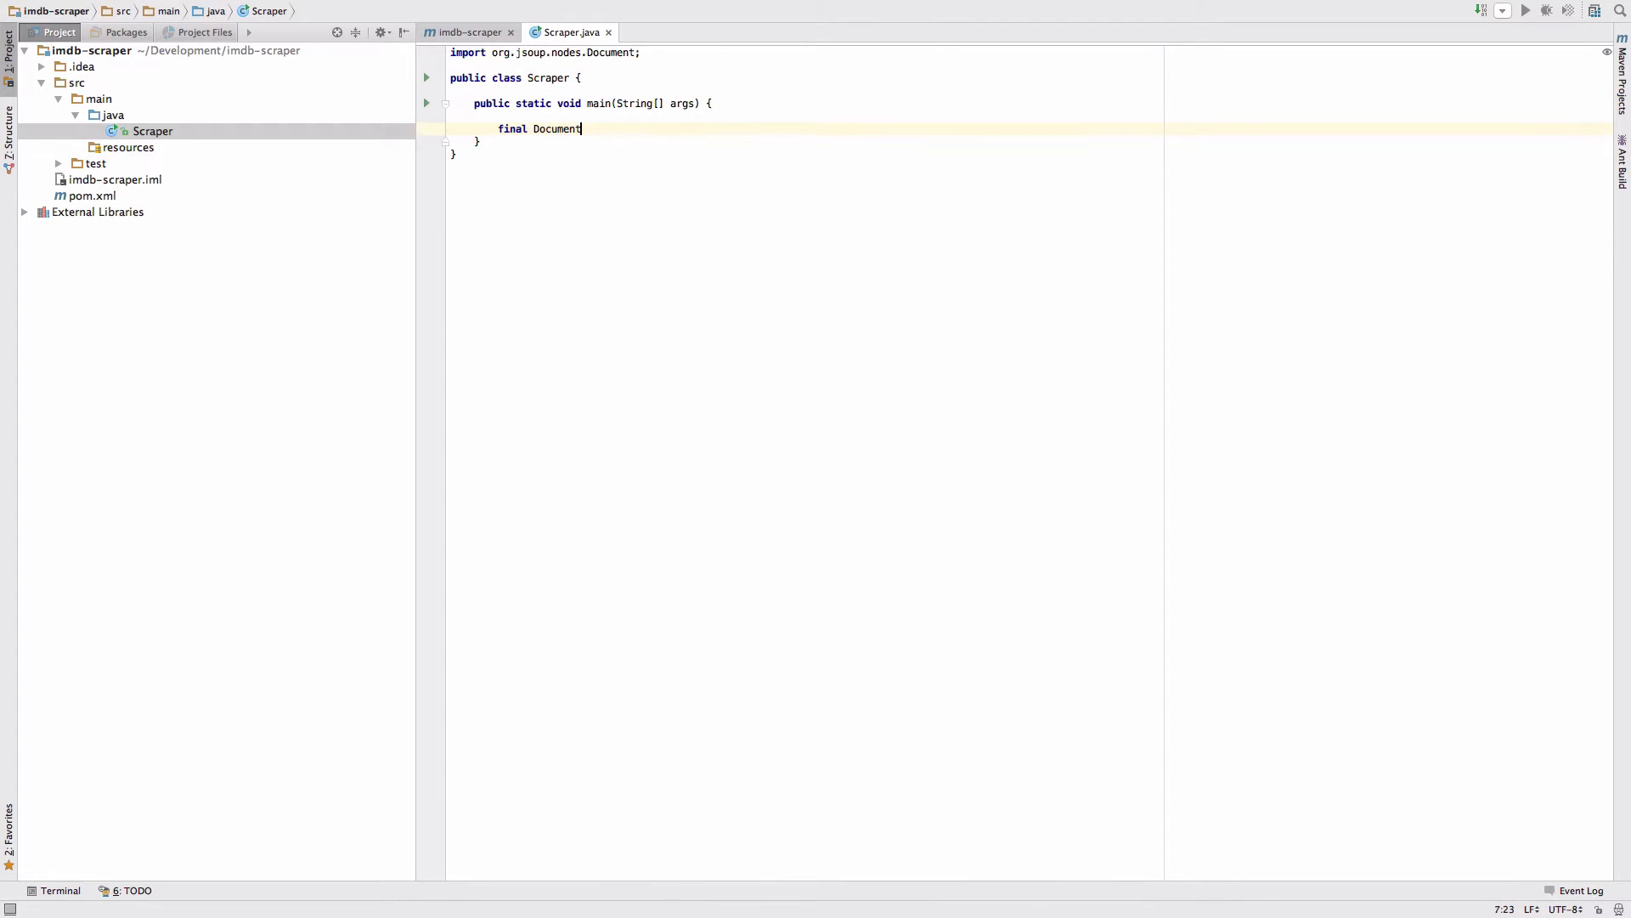
pyautogui.write('document =')
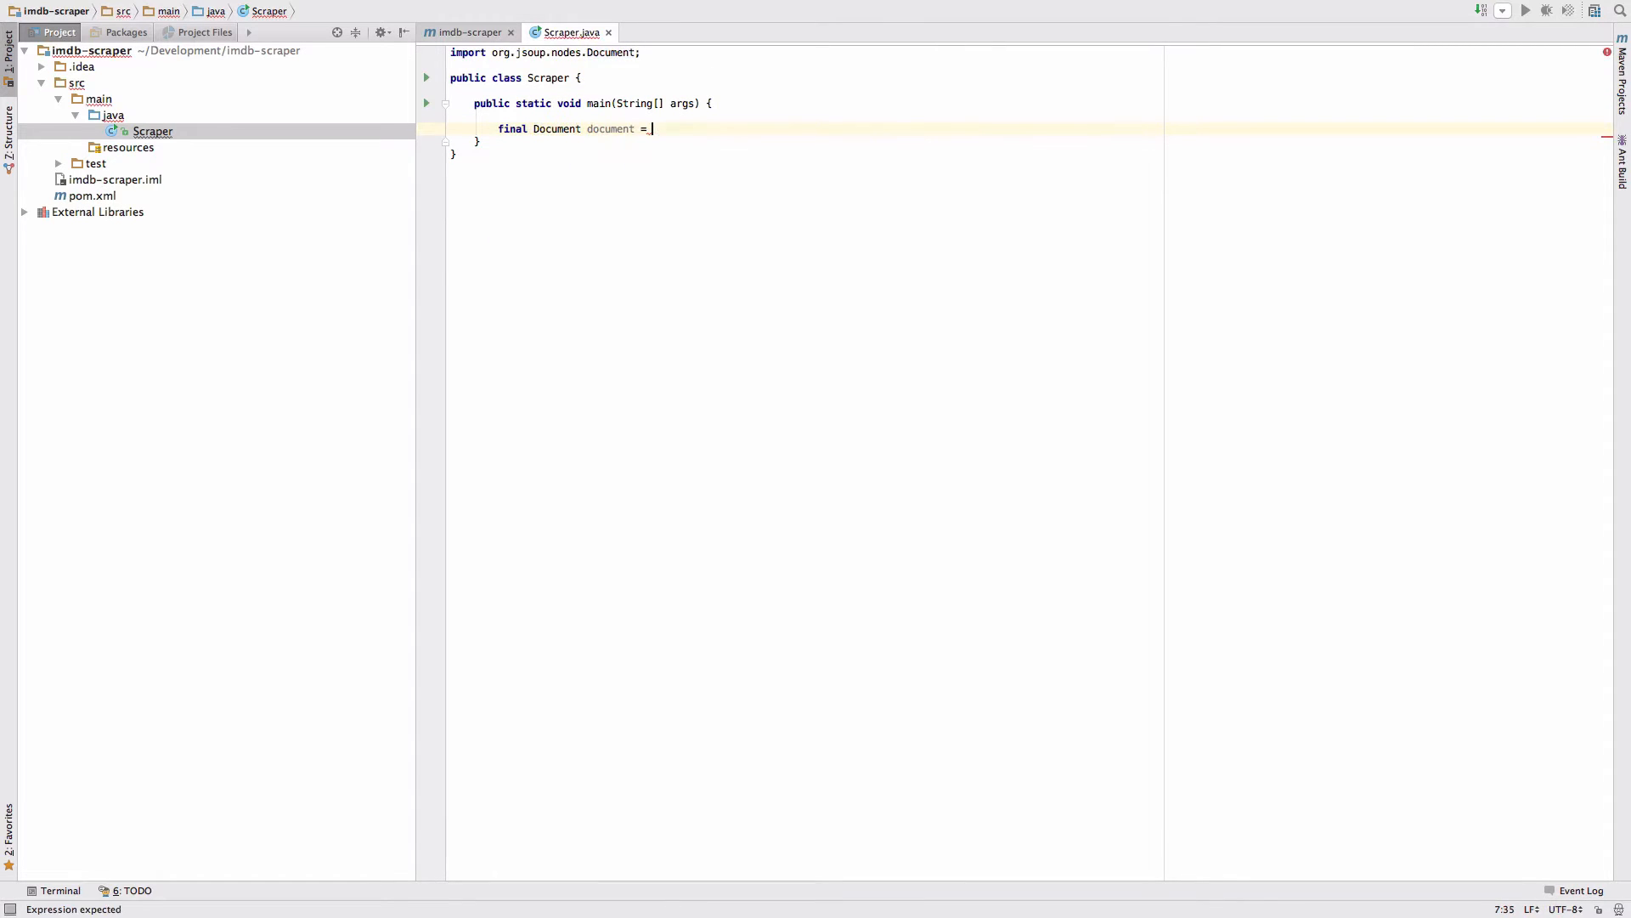
pyautogui.write('Jsoup.connect("http://www.imdb.com/chart/top')
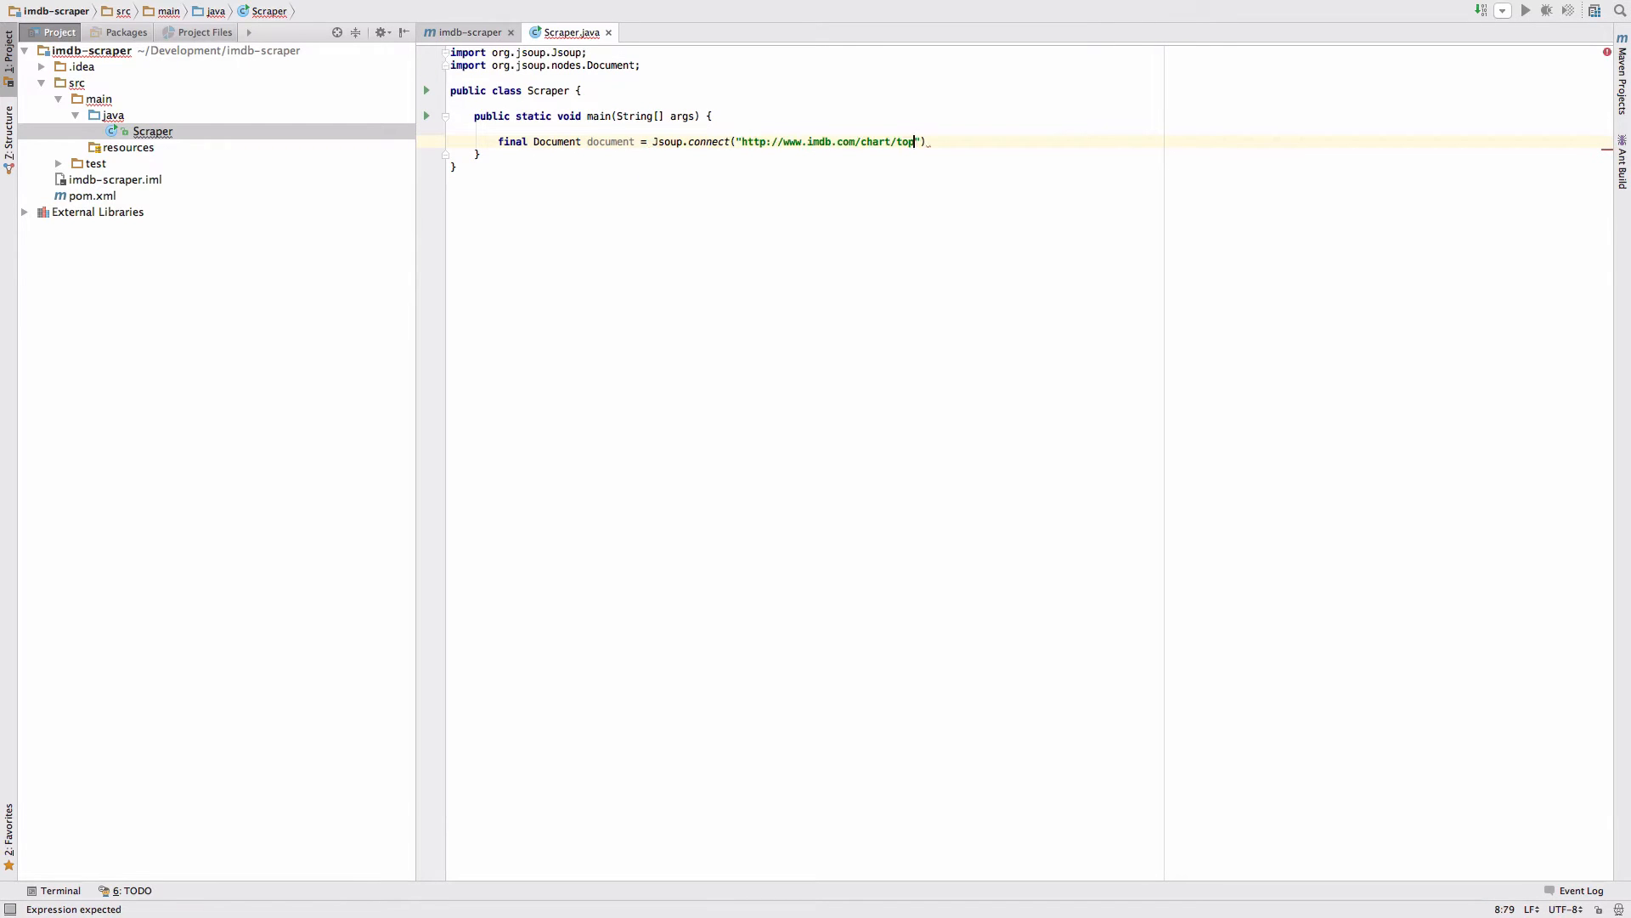
pyautogui.write('.get(')
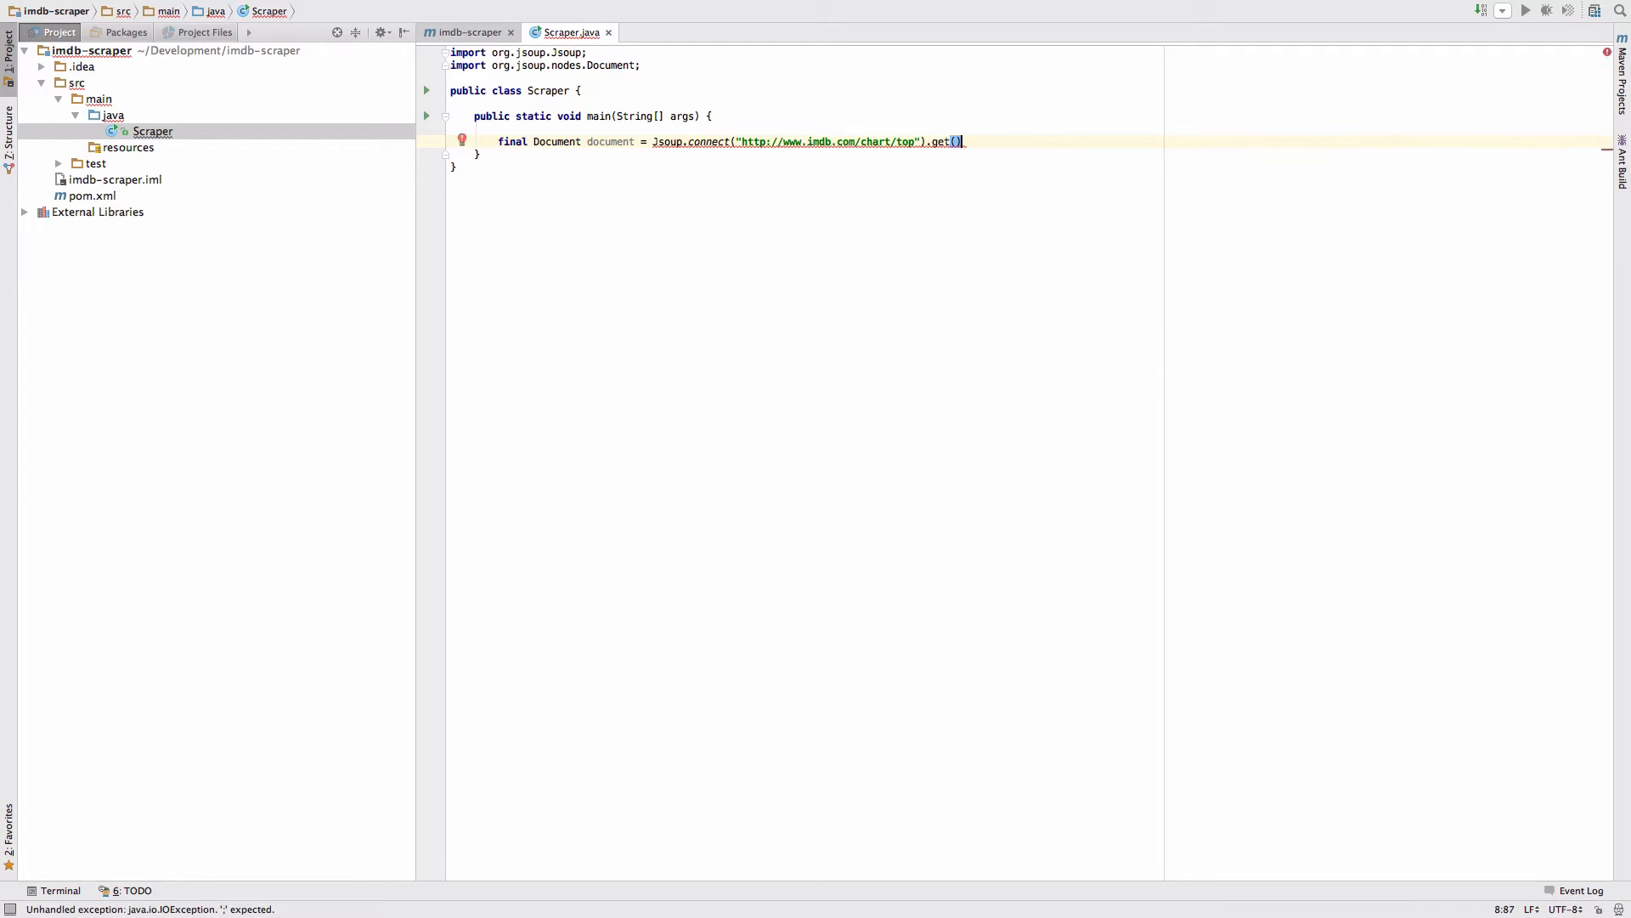
pyautogui.write(';')
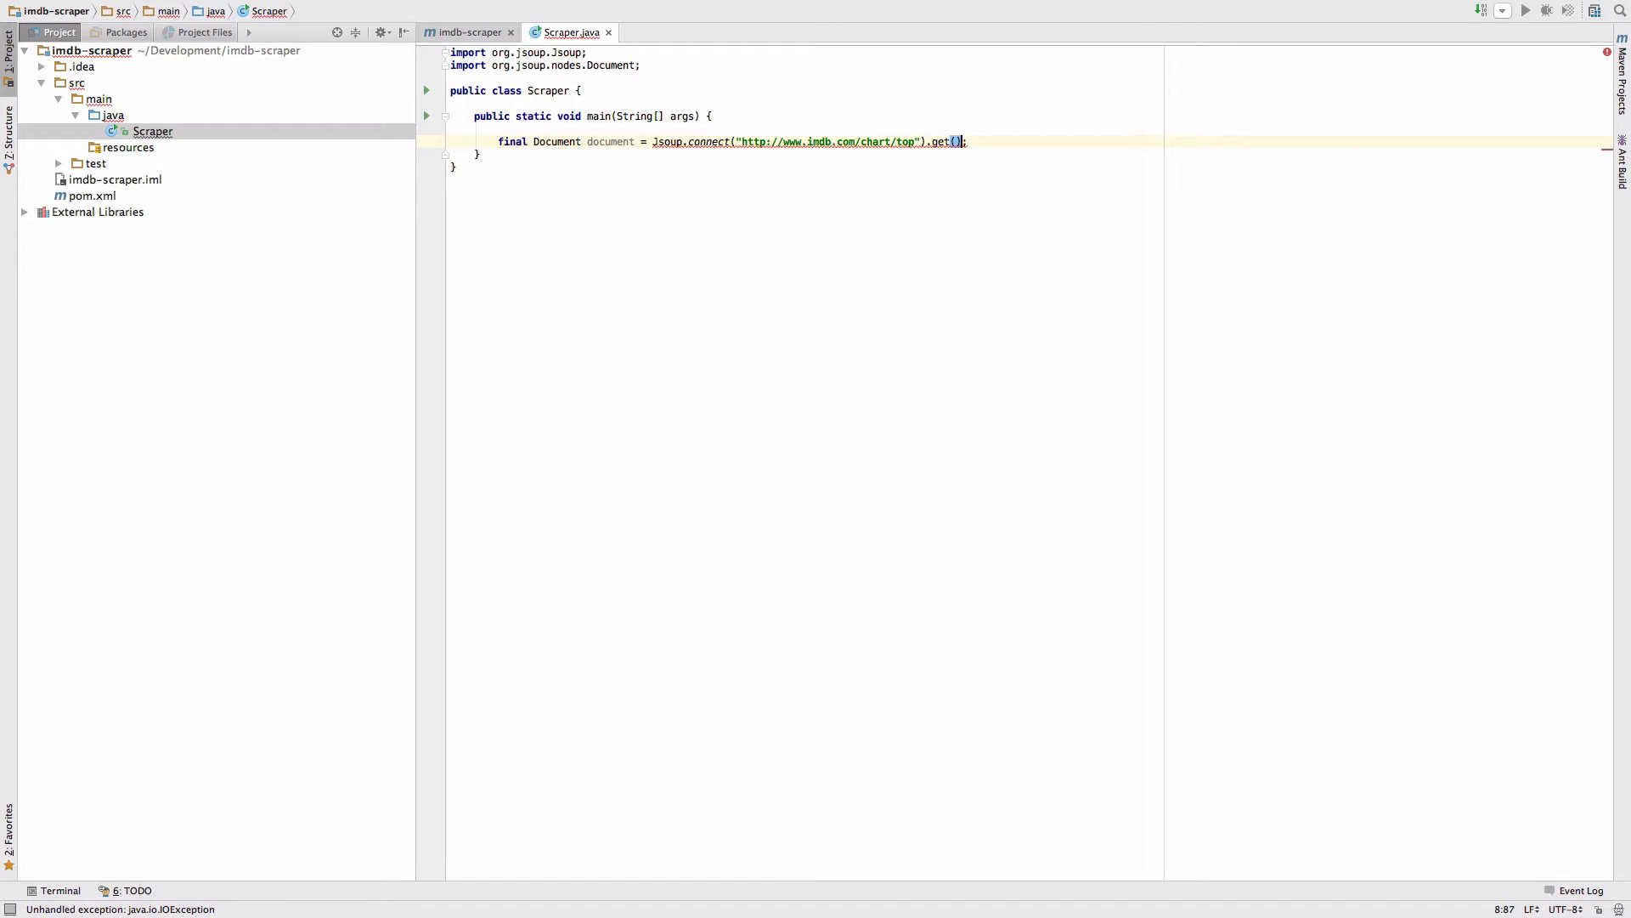
pyautogui.click(955, 142)
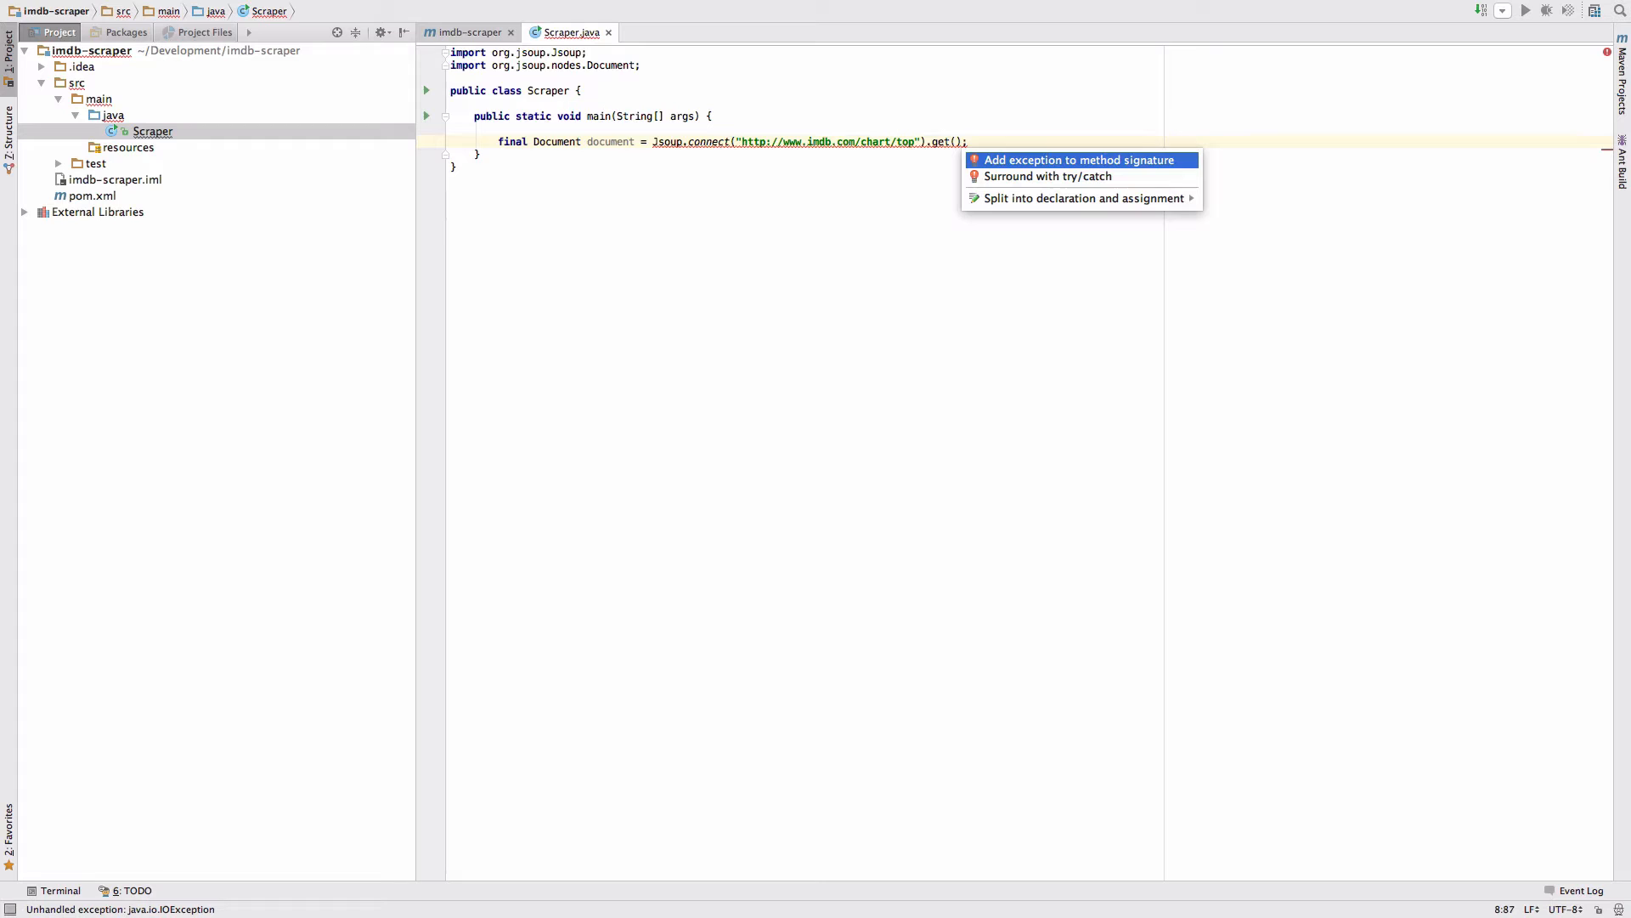
pyautogui.click(1080, 161)
pyautogui.write('System.out.println();')
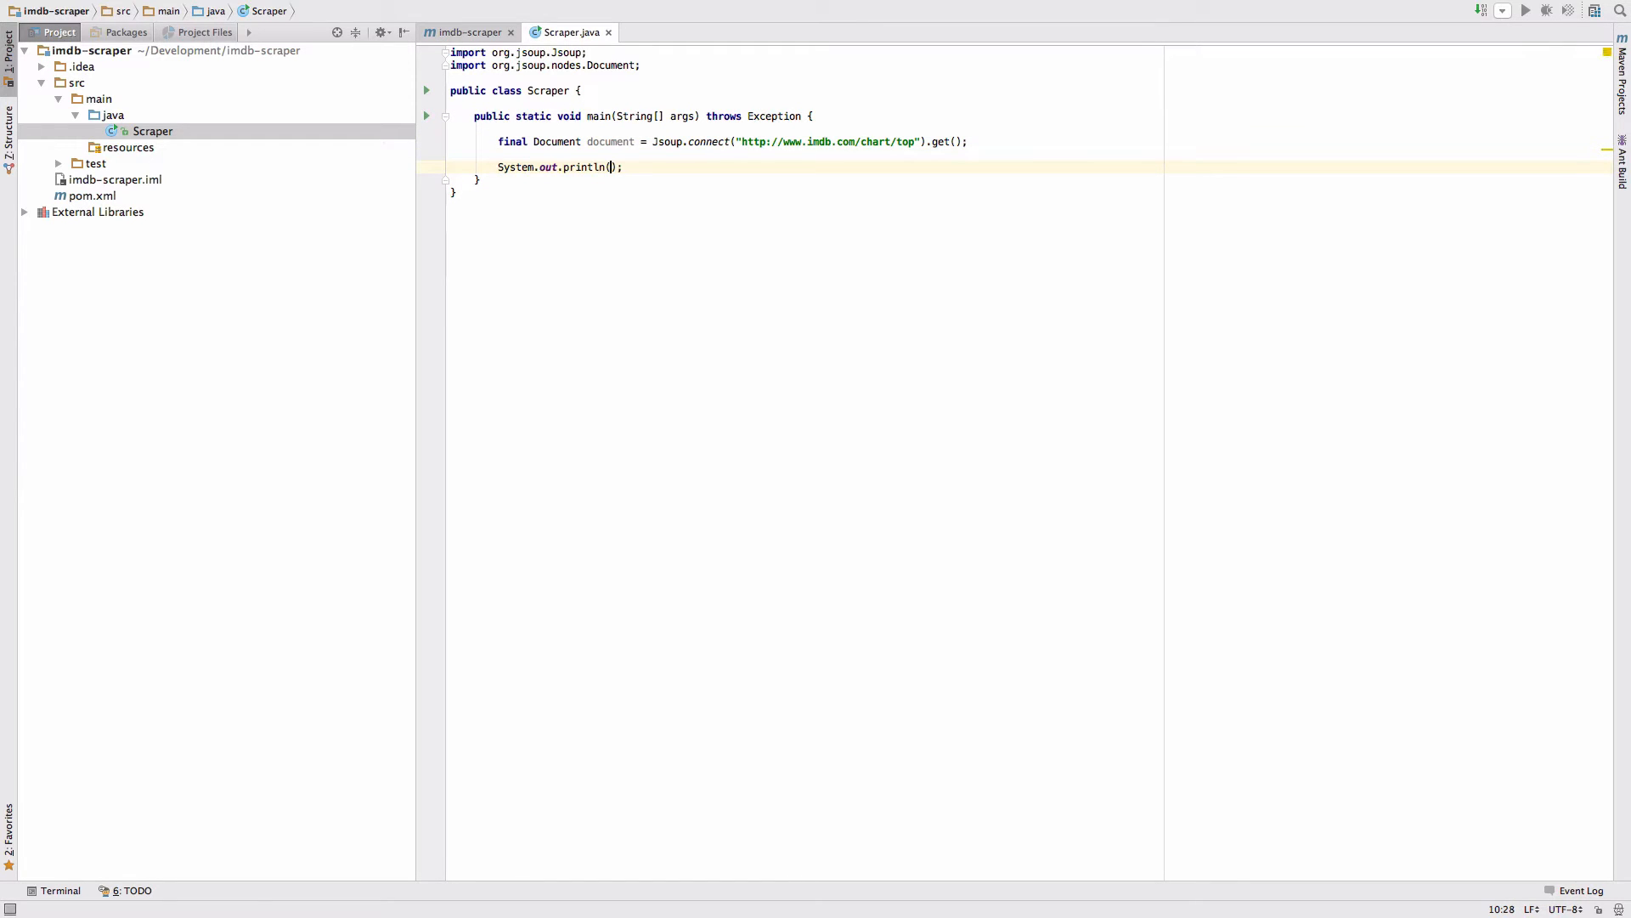
# Step: Print document.outerHtml() and run the Scraper program
pyautogui.write('document')
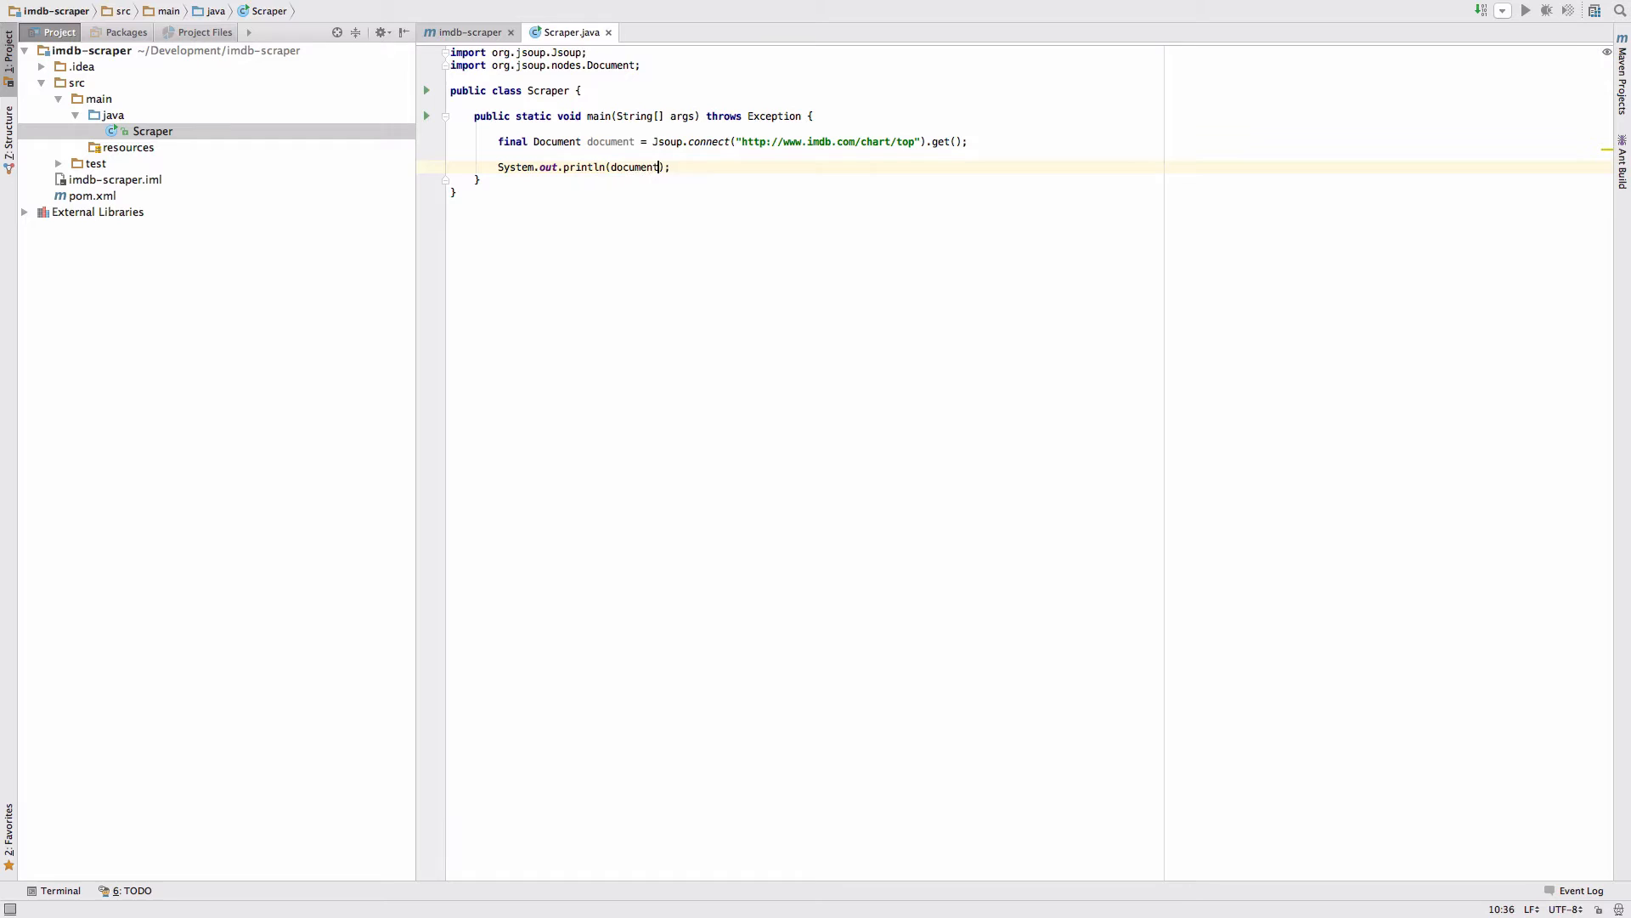
pyautogui.write('.outerHtml()')
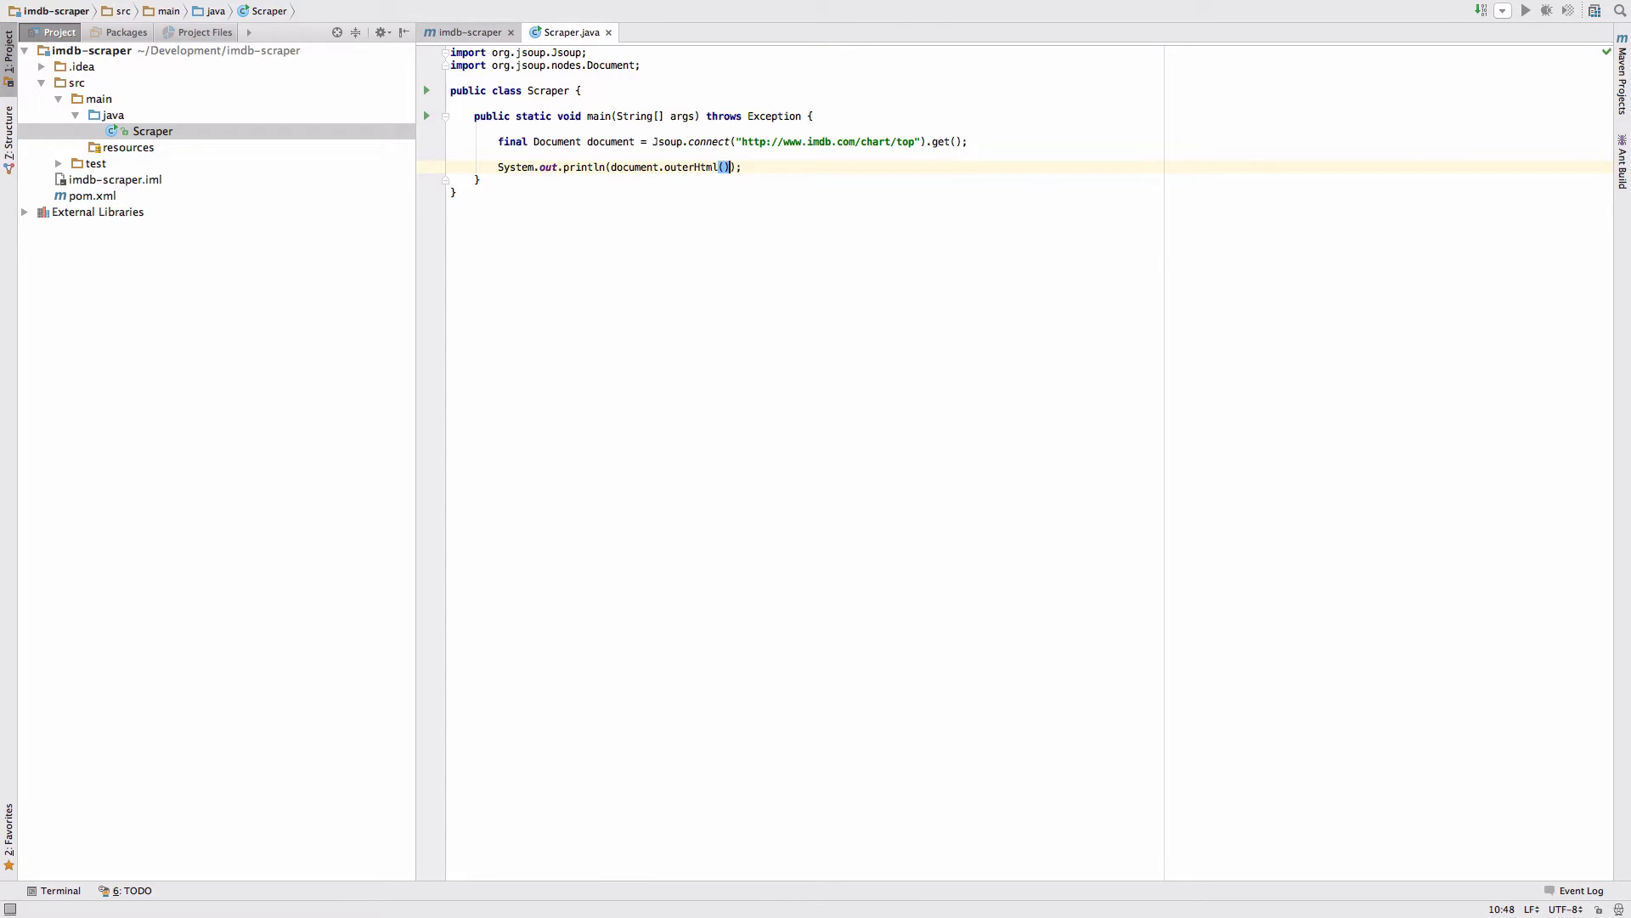
pyautogui.click(1525, 10)
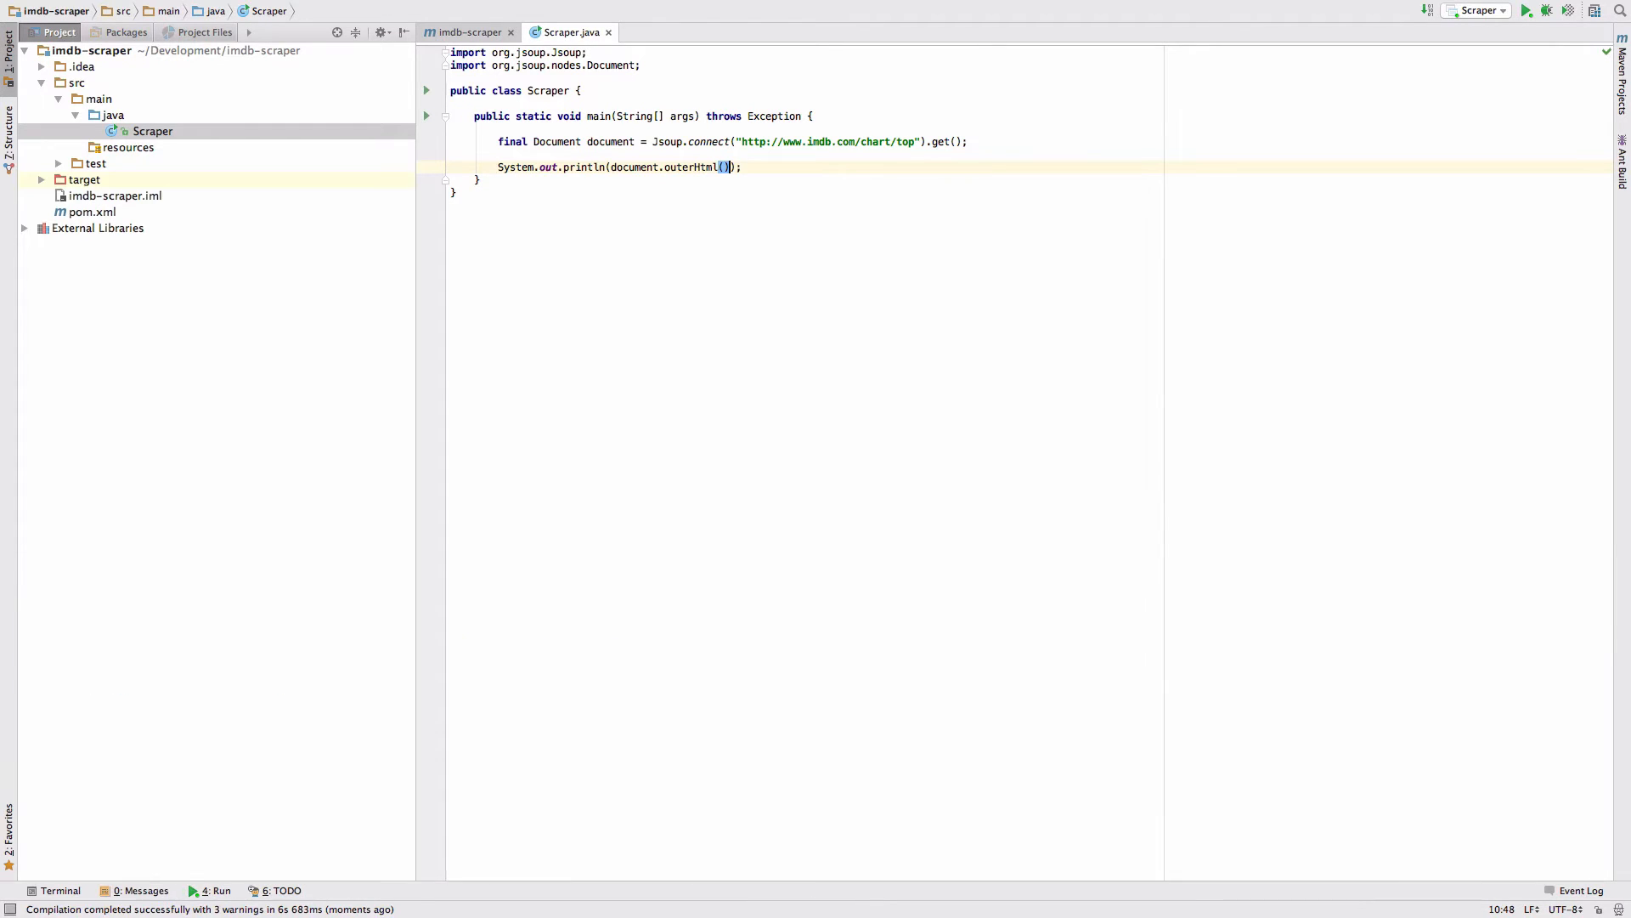
# Step: Run Scraper again to print the fetched page HTML
pyautogui.click(1528, 10)
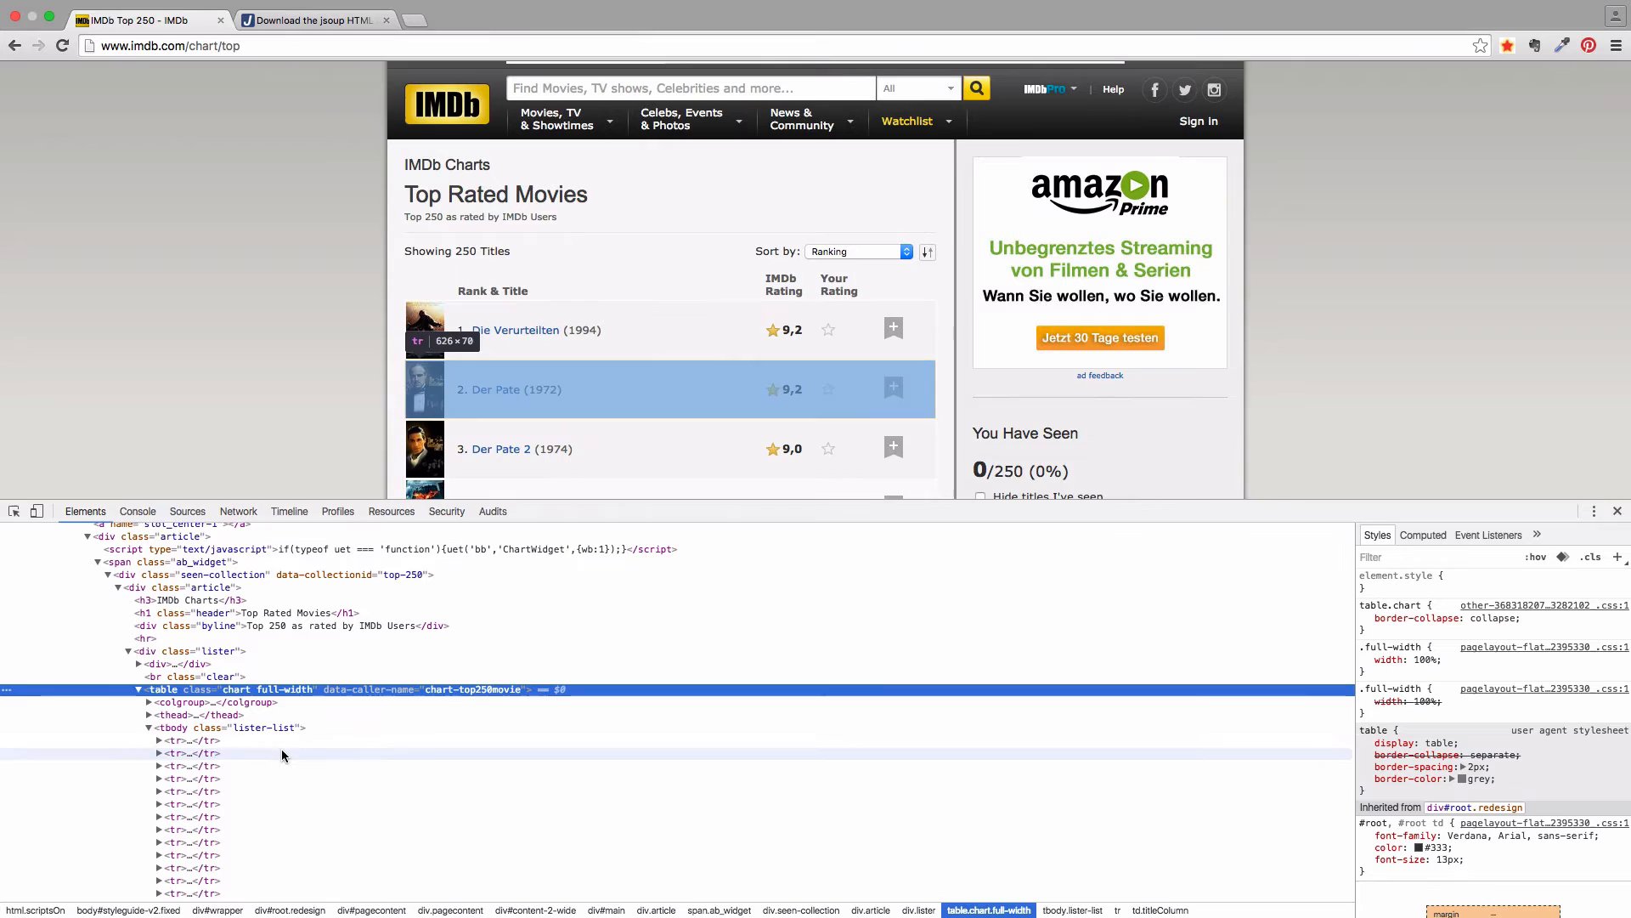
pyautogui.moveTo(281, 778)
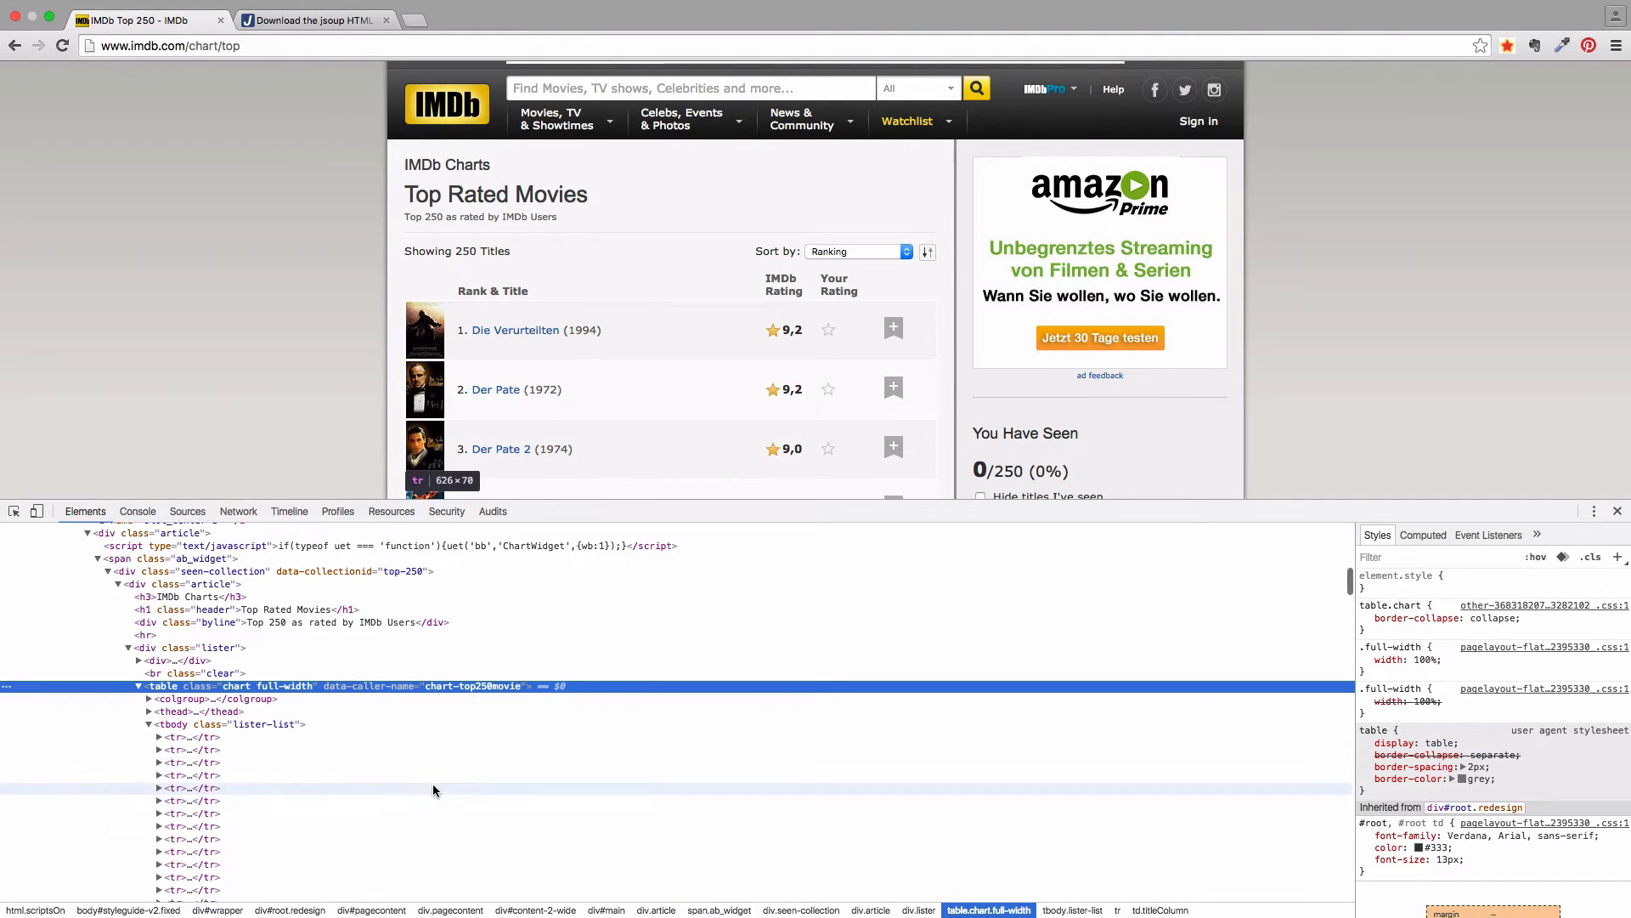
# Step: Expand the chart table's first movie row and its rating cell in DevTools
pyautogui.scroll(-3)
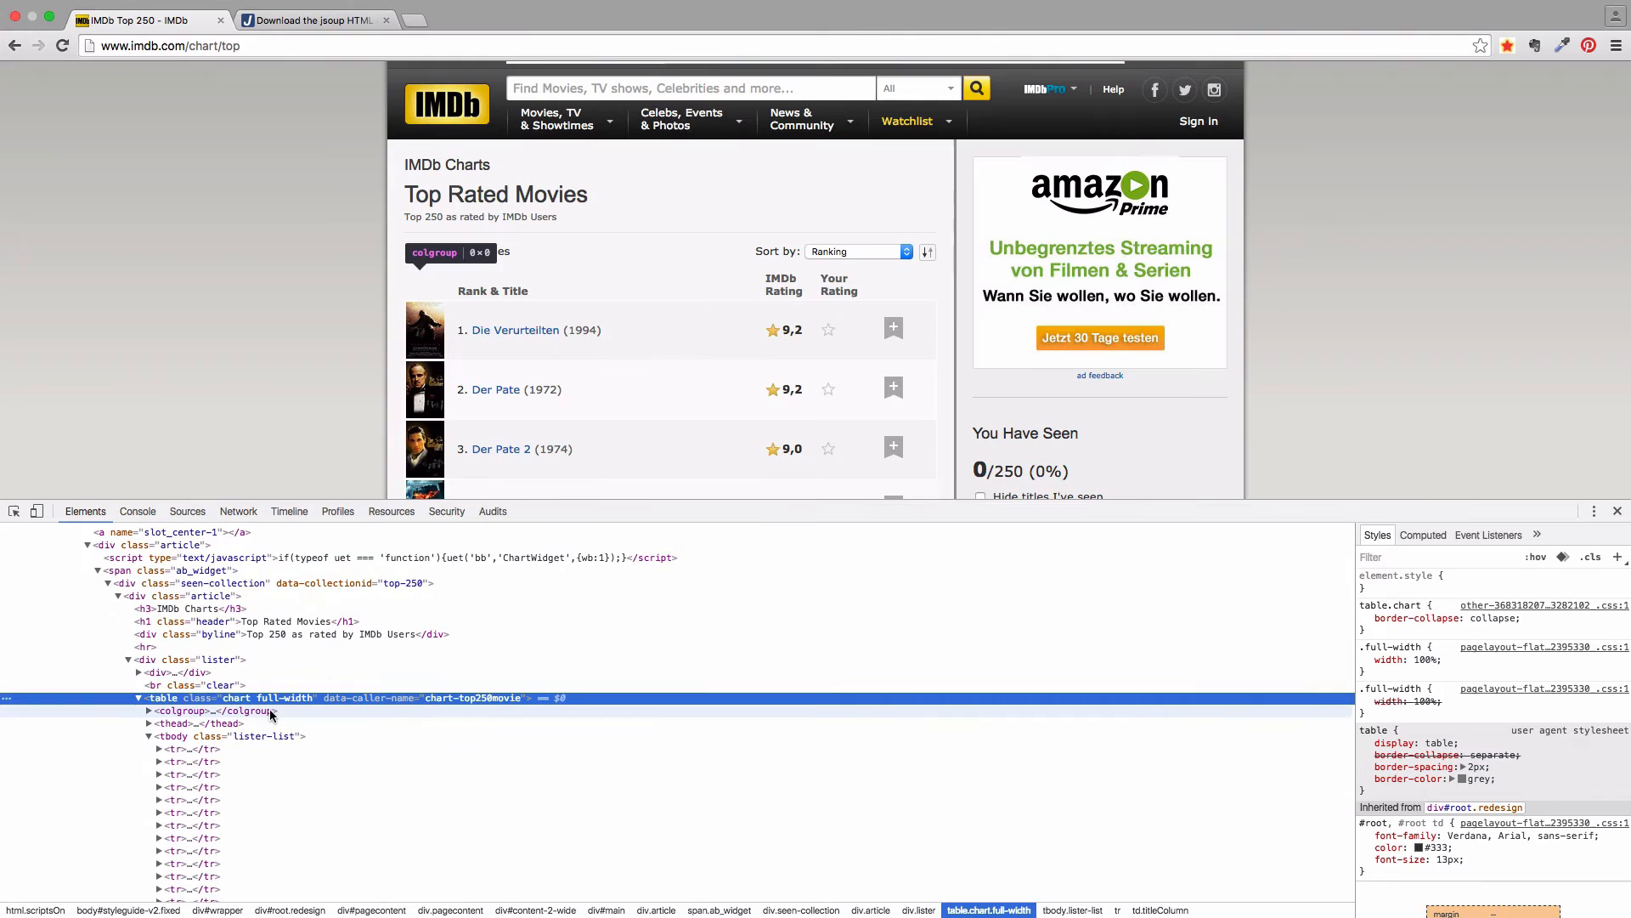
pyautogui.click(148, 749)
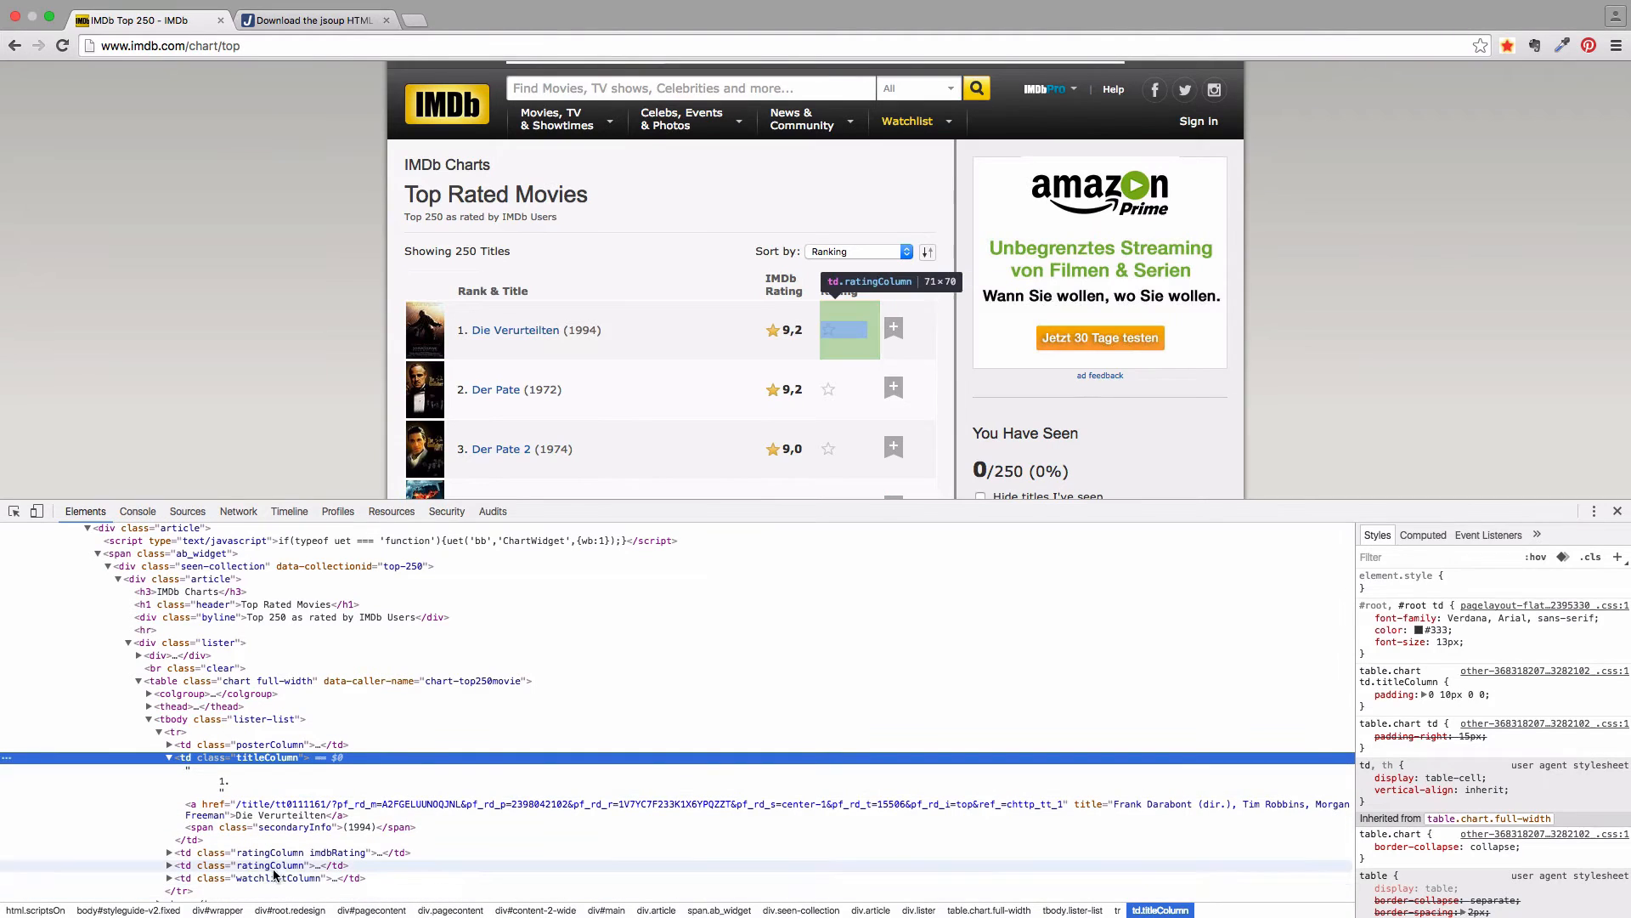
pyautogui.click(170, 865)
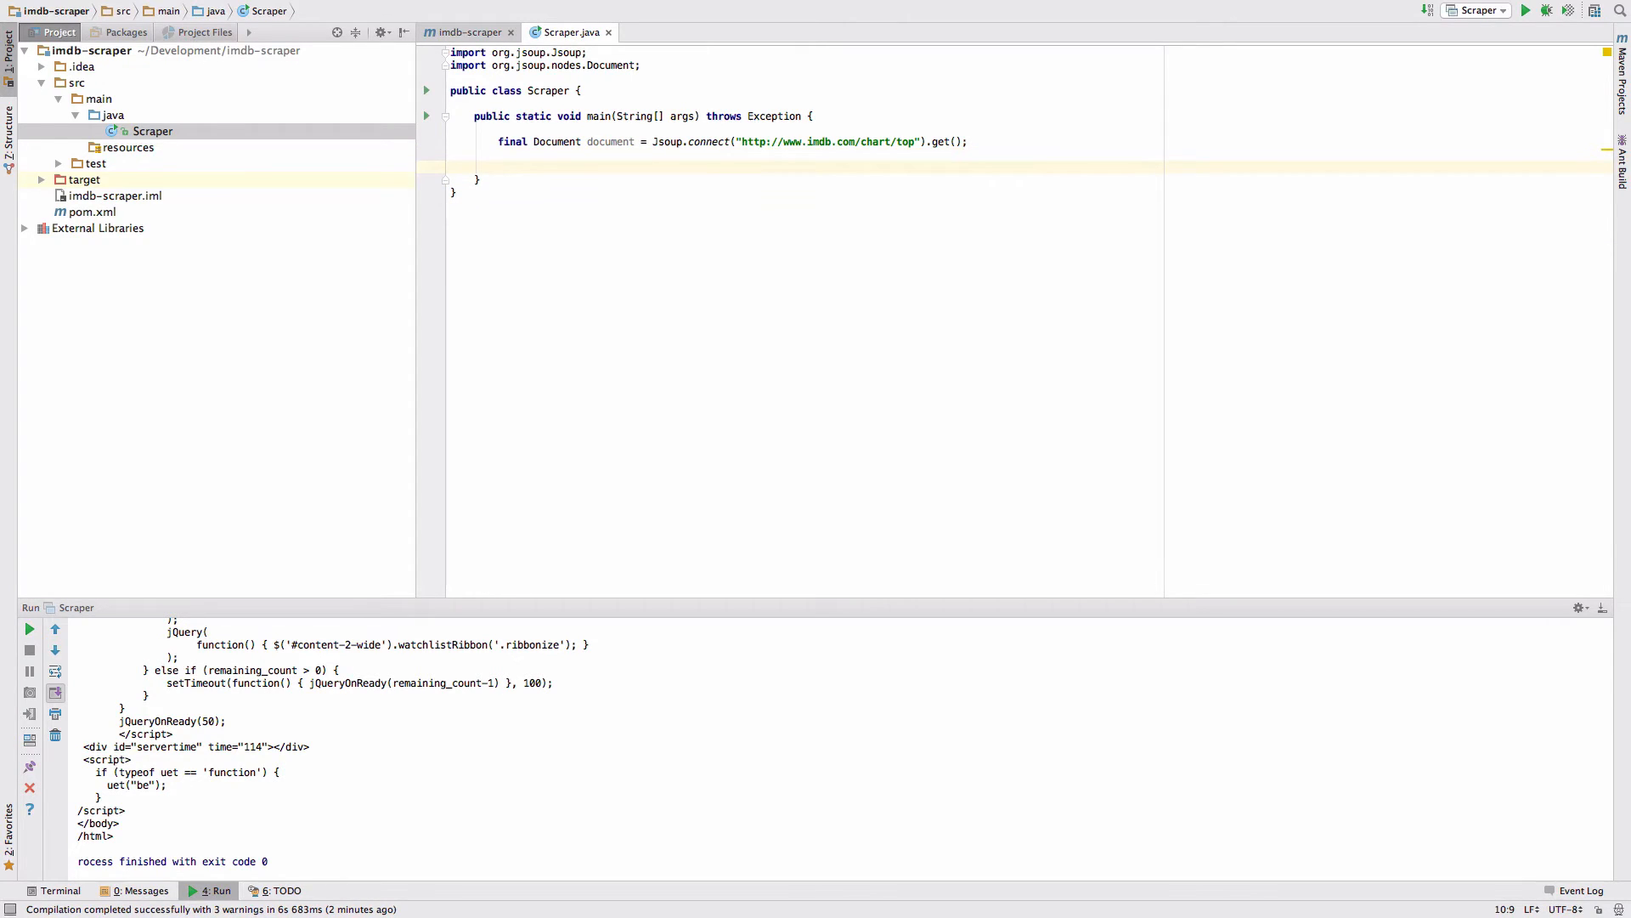
# Step: Write a for loop over Element rows selected by "table.chart.full-width tr"
pyautogui.write('for')
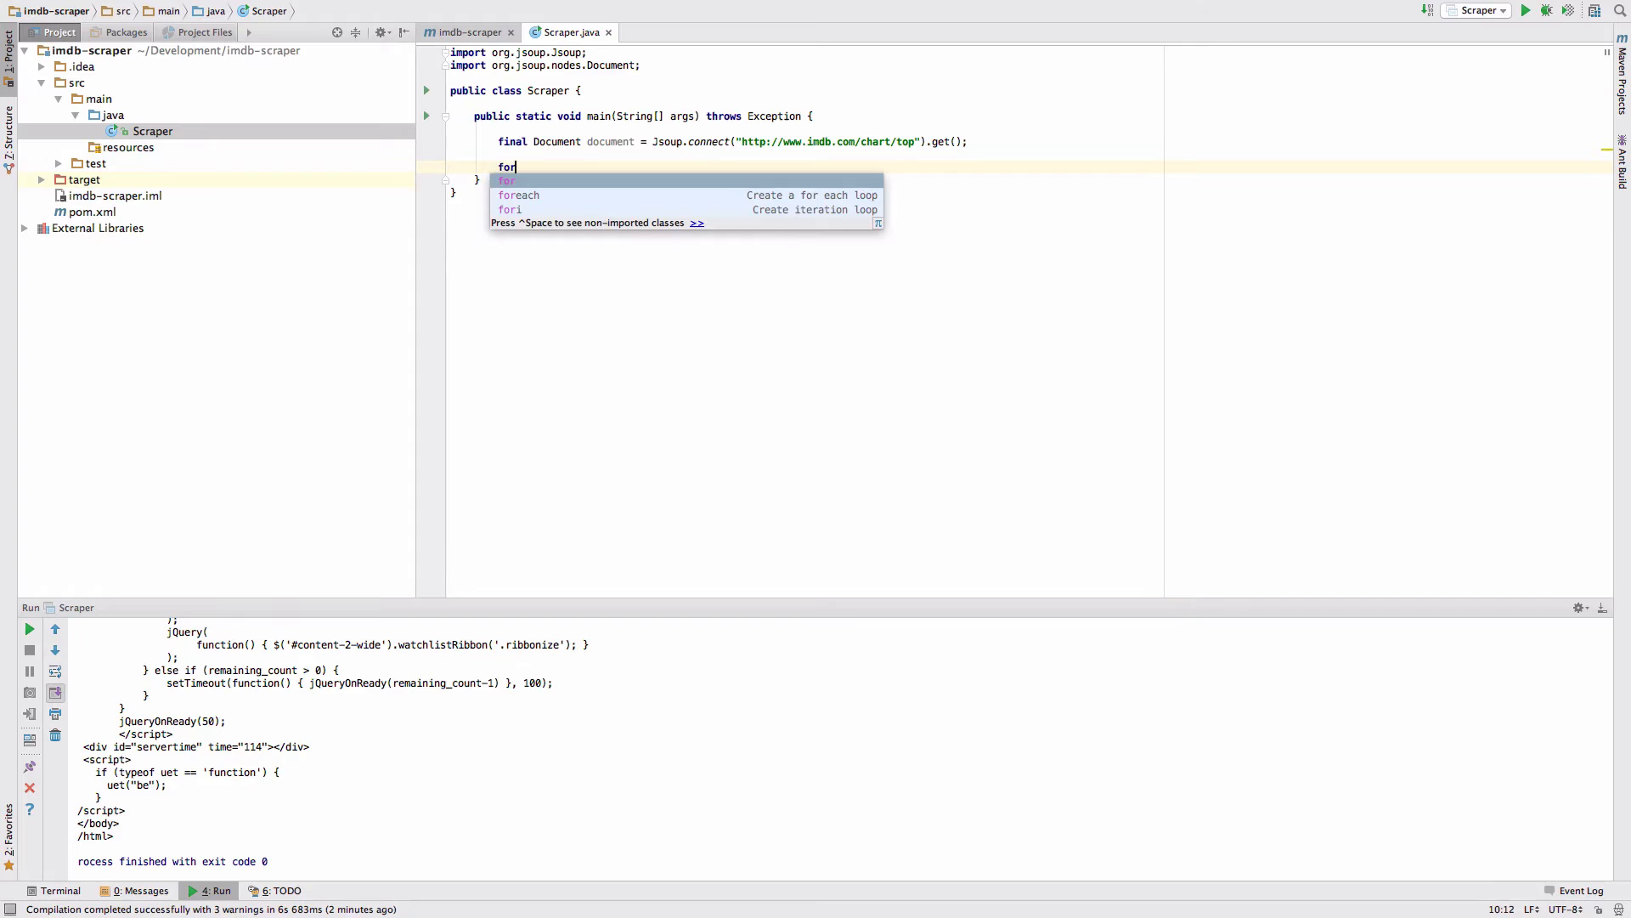
pyautogui.press('Down')
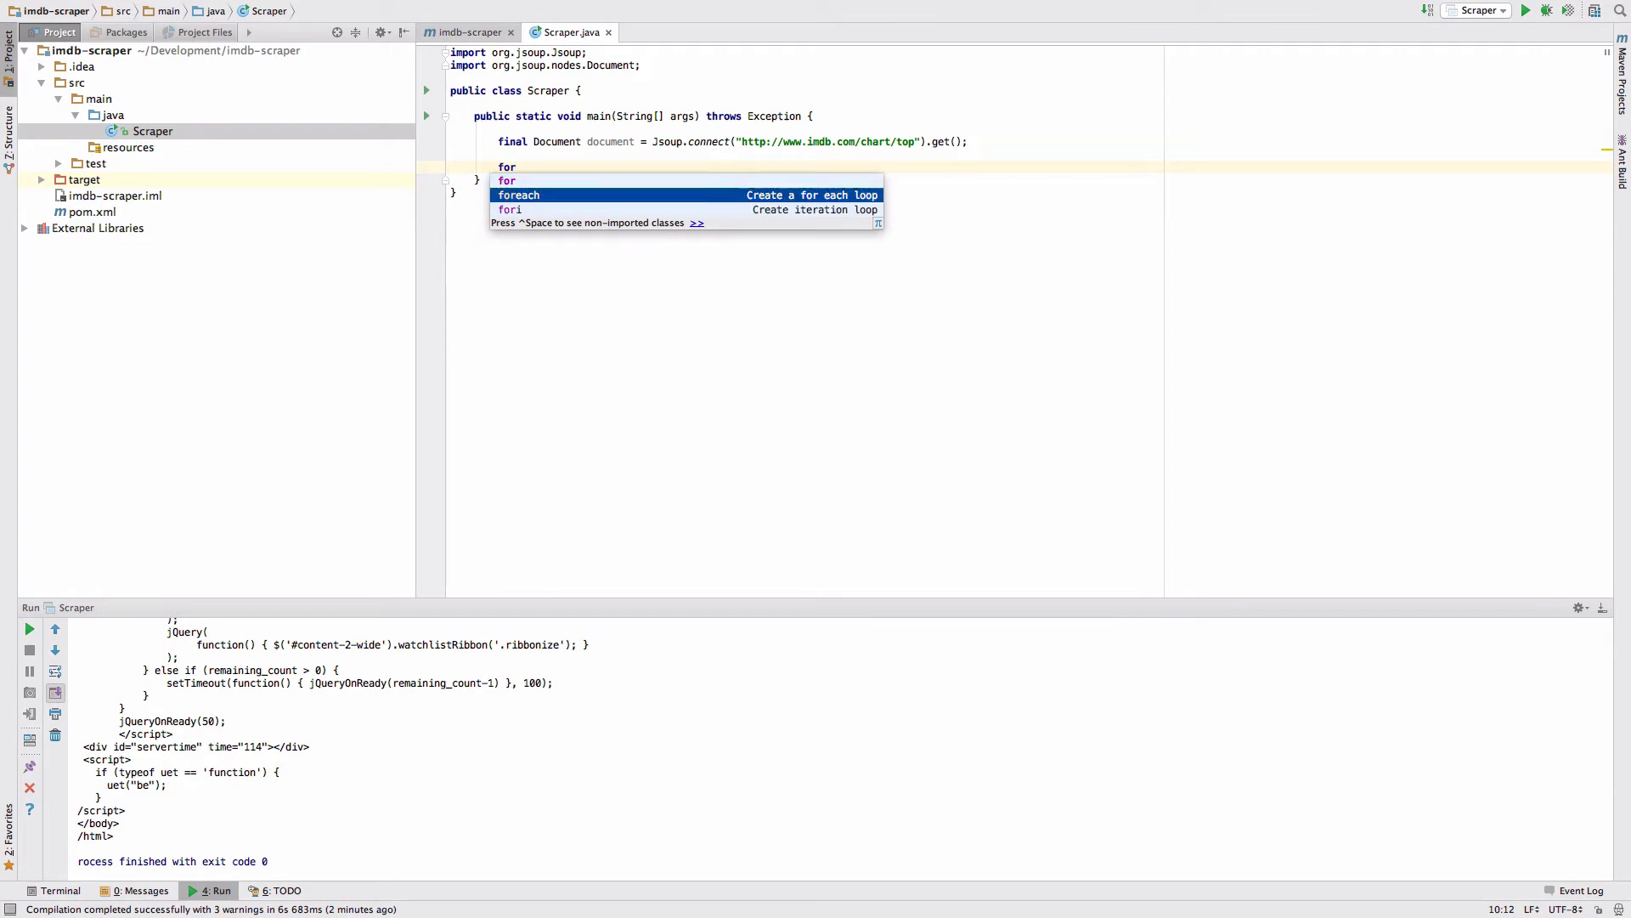
pyautogui.press('Escape')
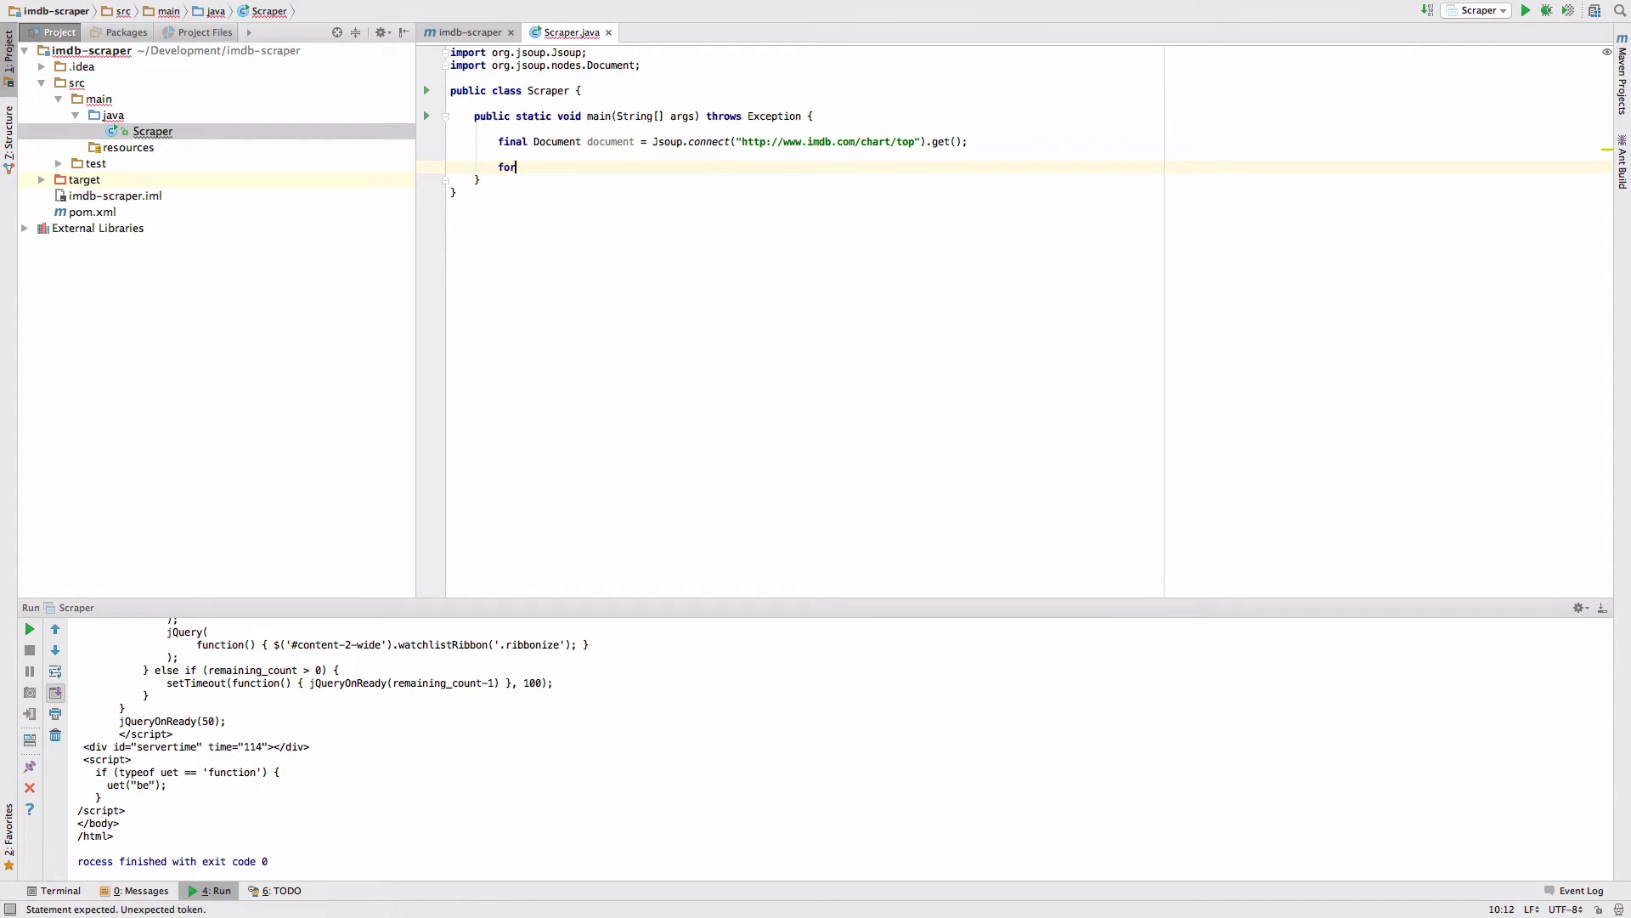
pyautogui.write('(Element')
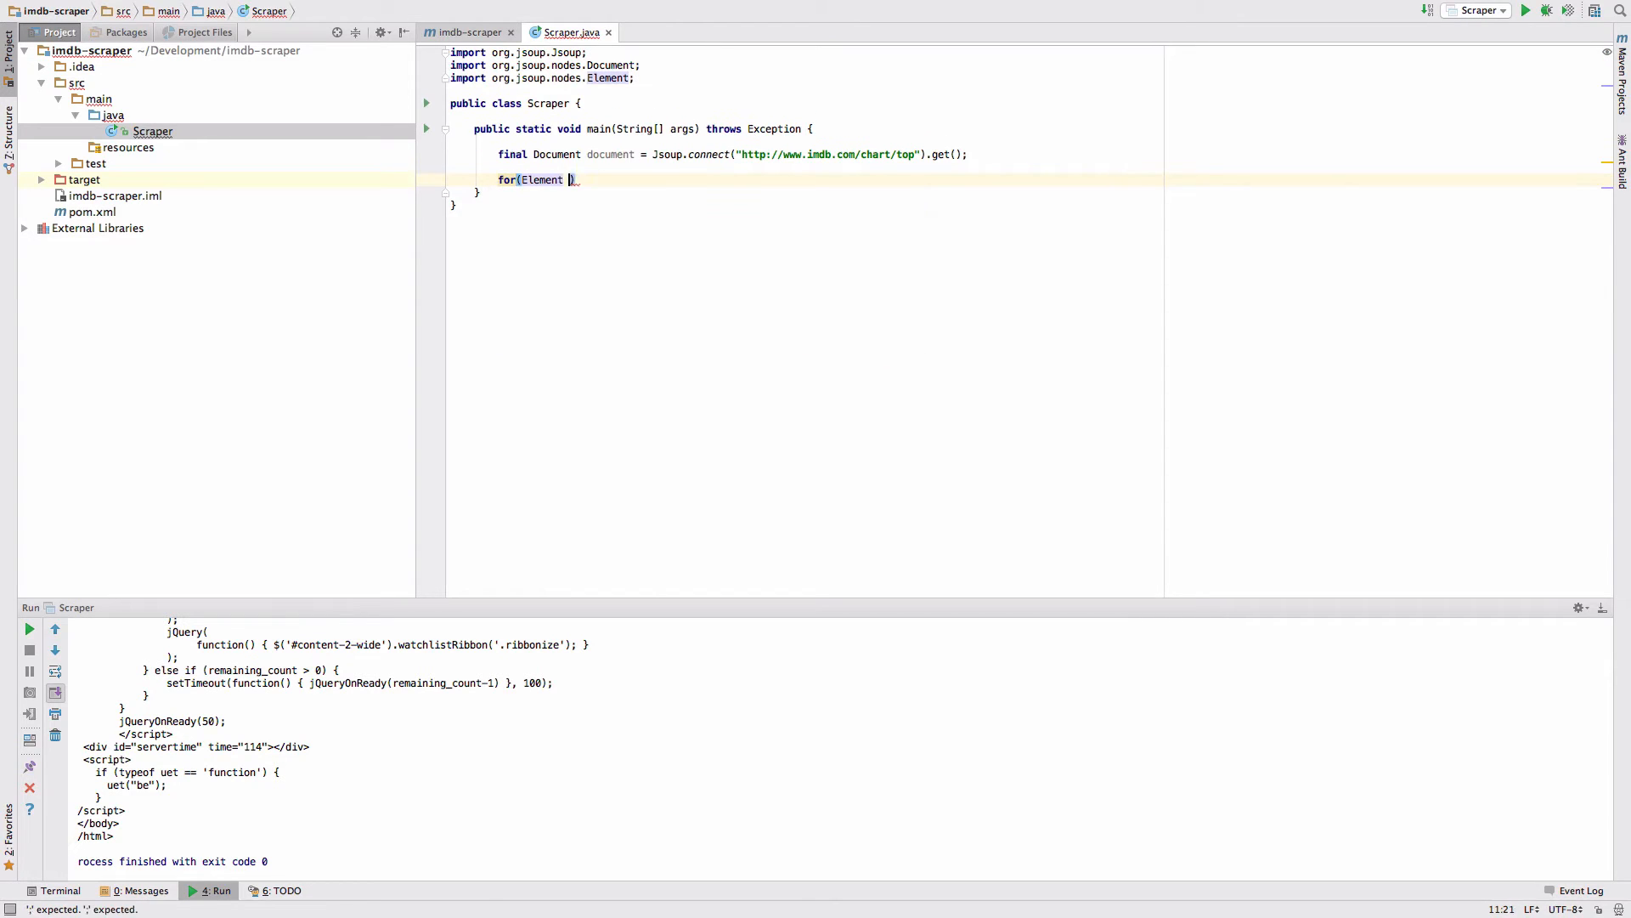
pyautogui.write('row : dd')
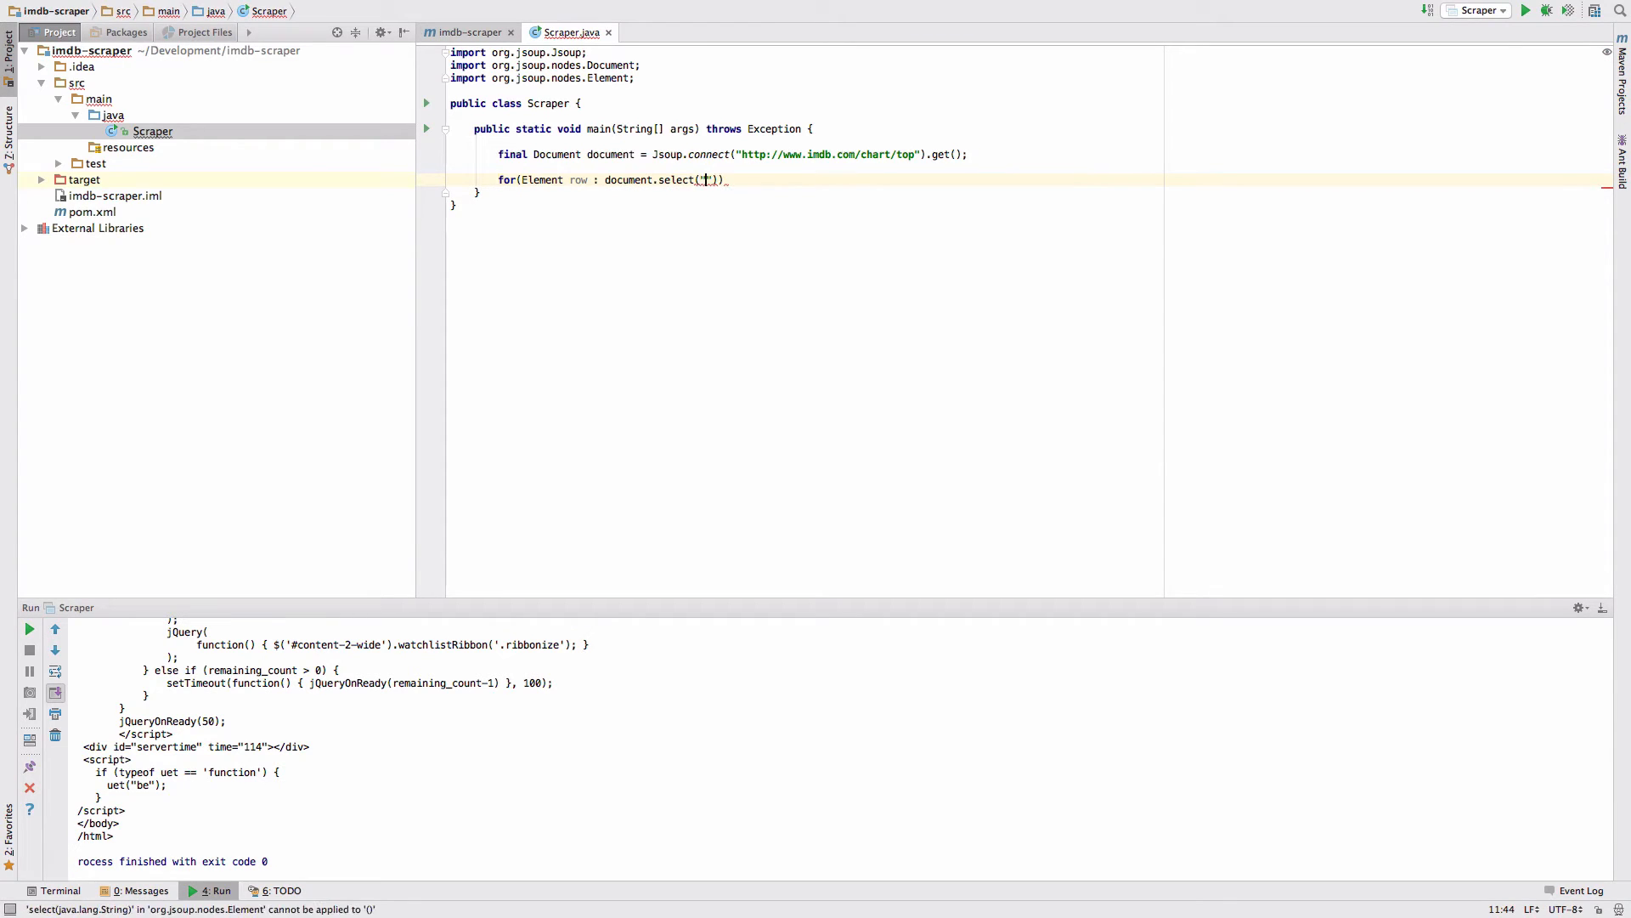
pyautogui.write('table.')
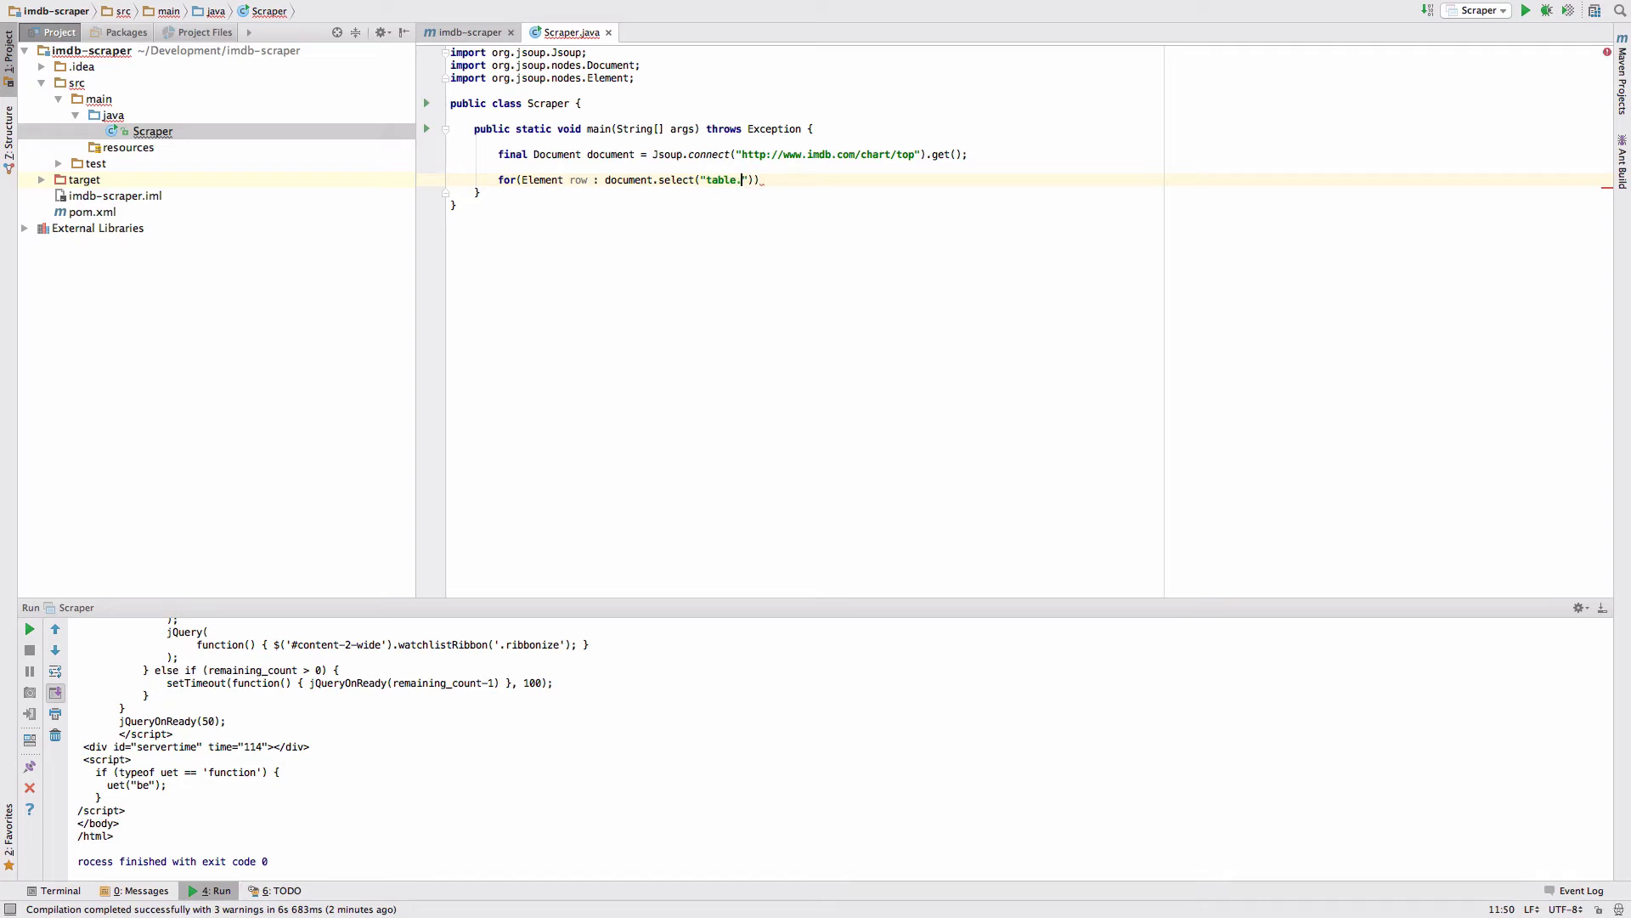
pyautogui.write('chart.')
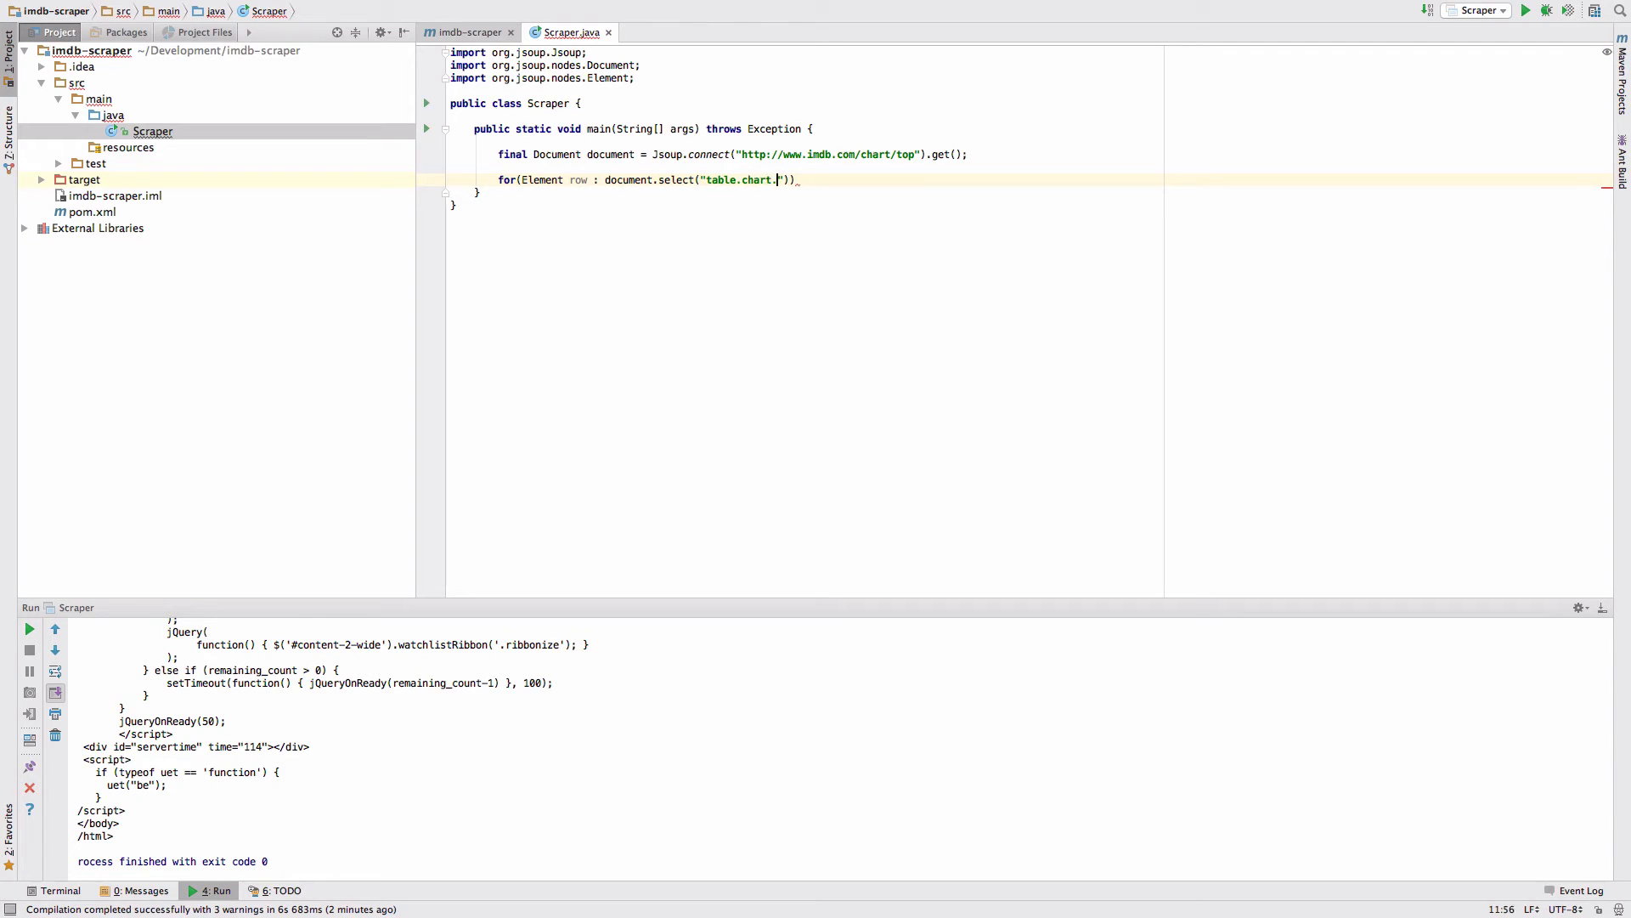
pyautogui.write('full-width')
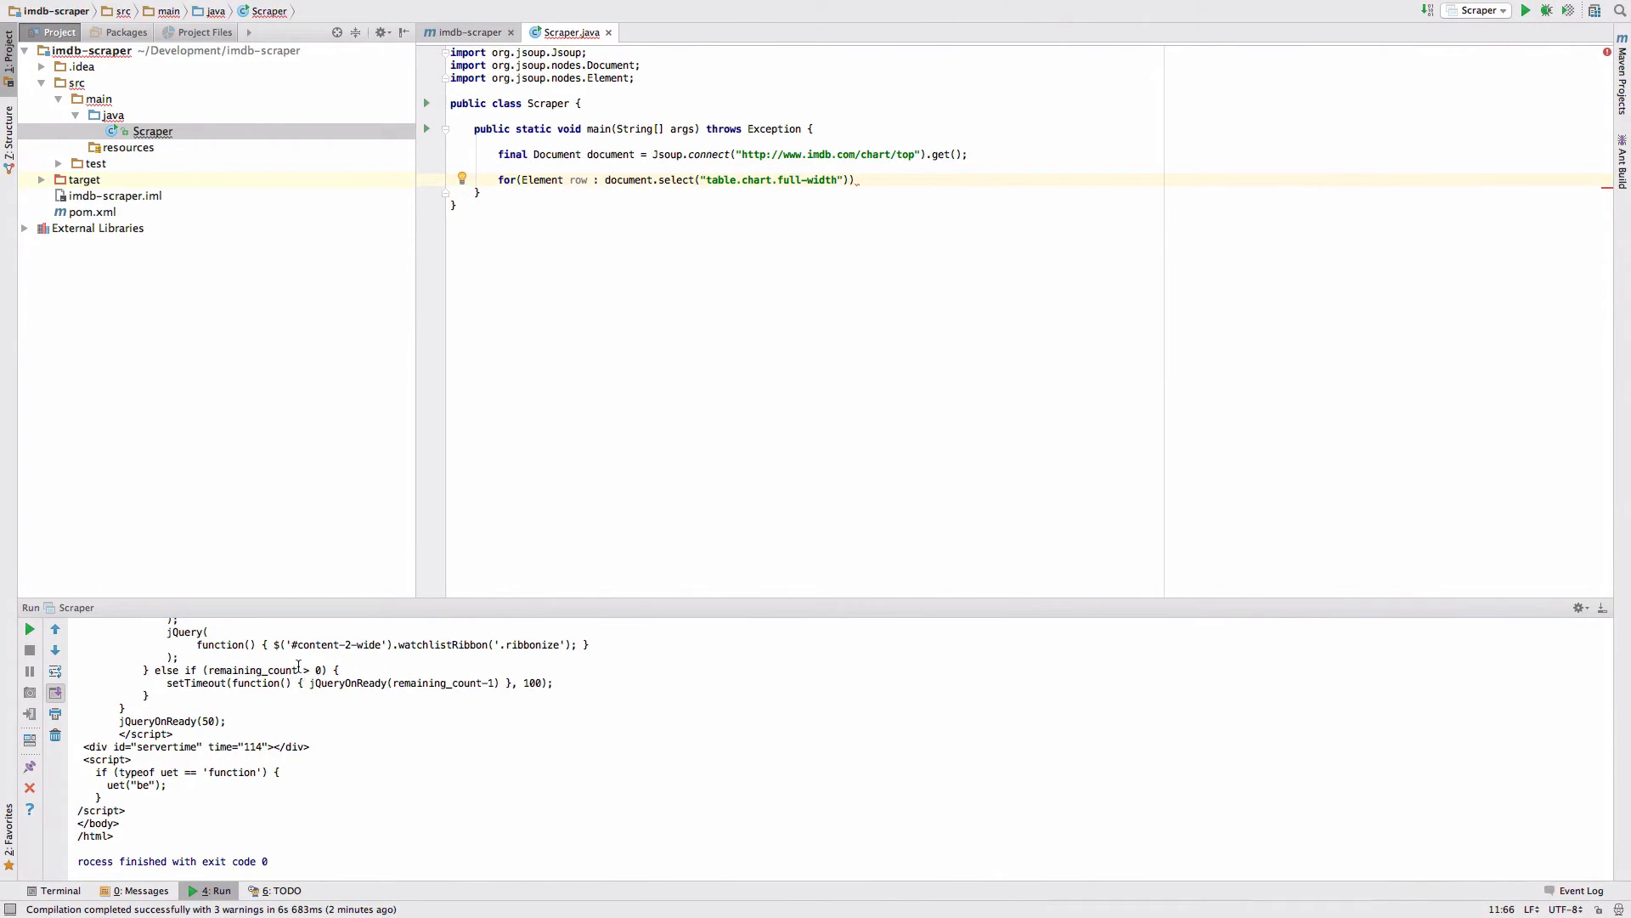
pyautogui.write('tr')
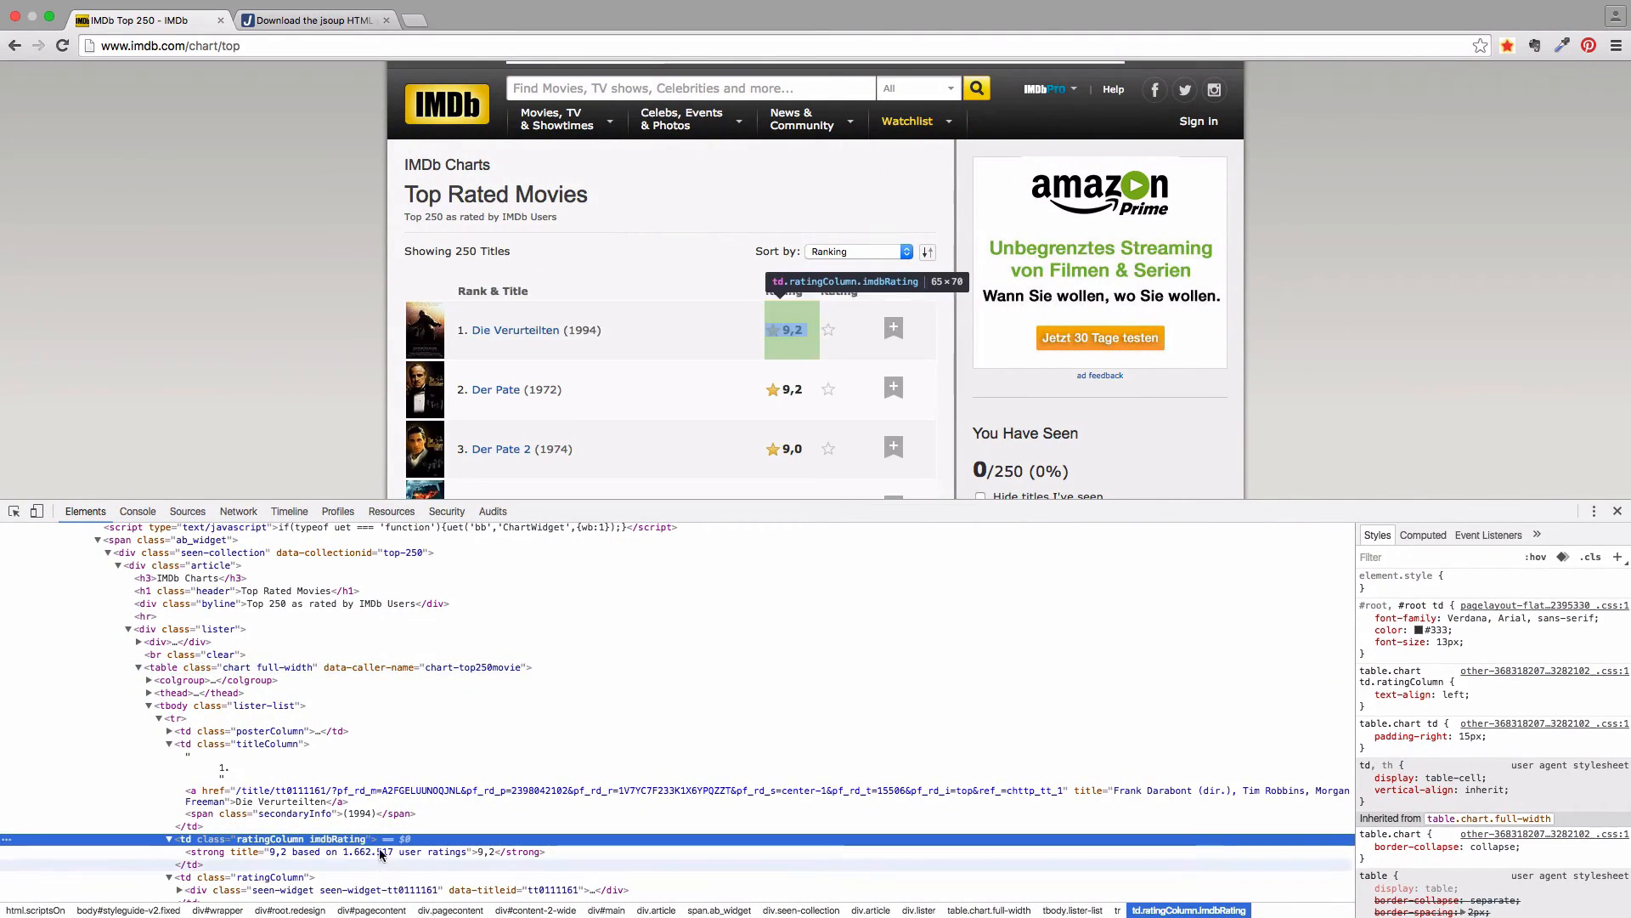
pyautogui.moveTo(381, 749)
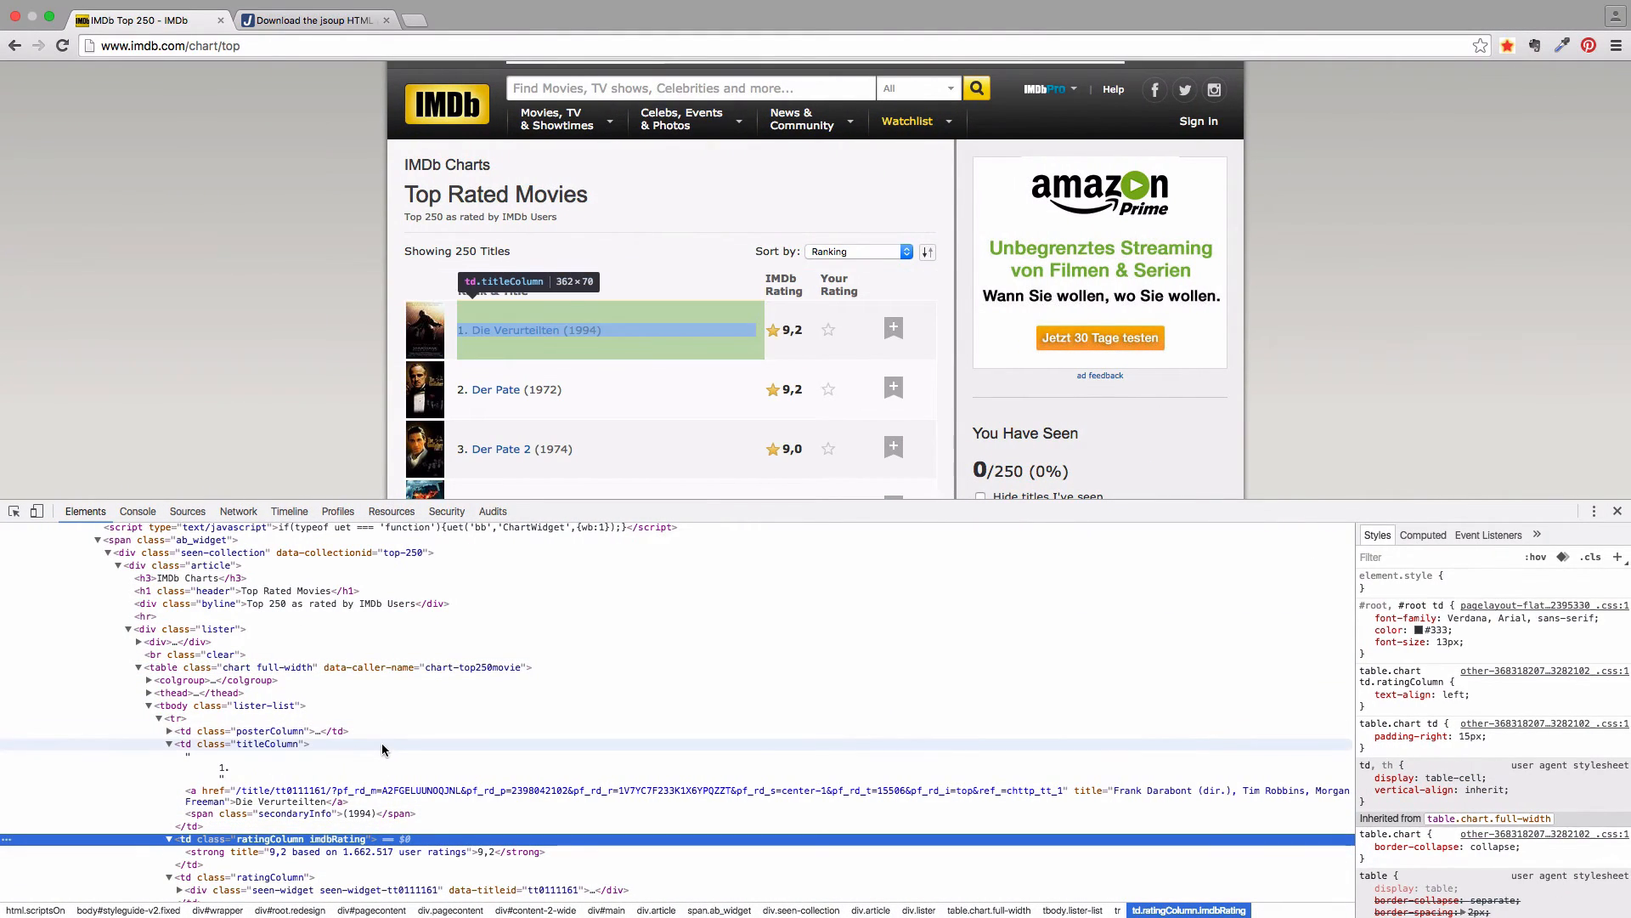
pyautogui.moveTo(289, 749)
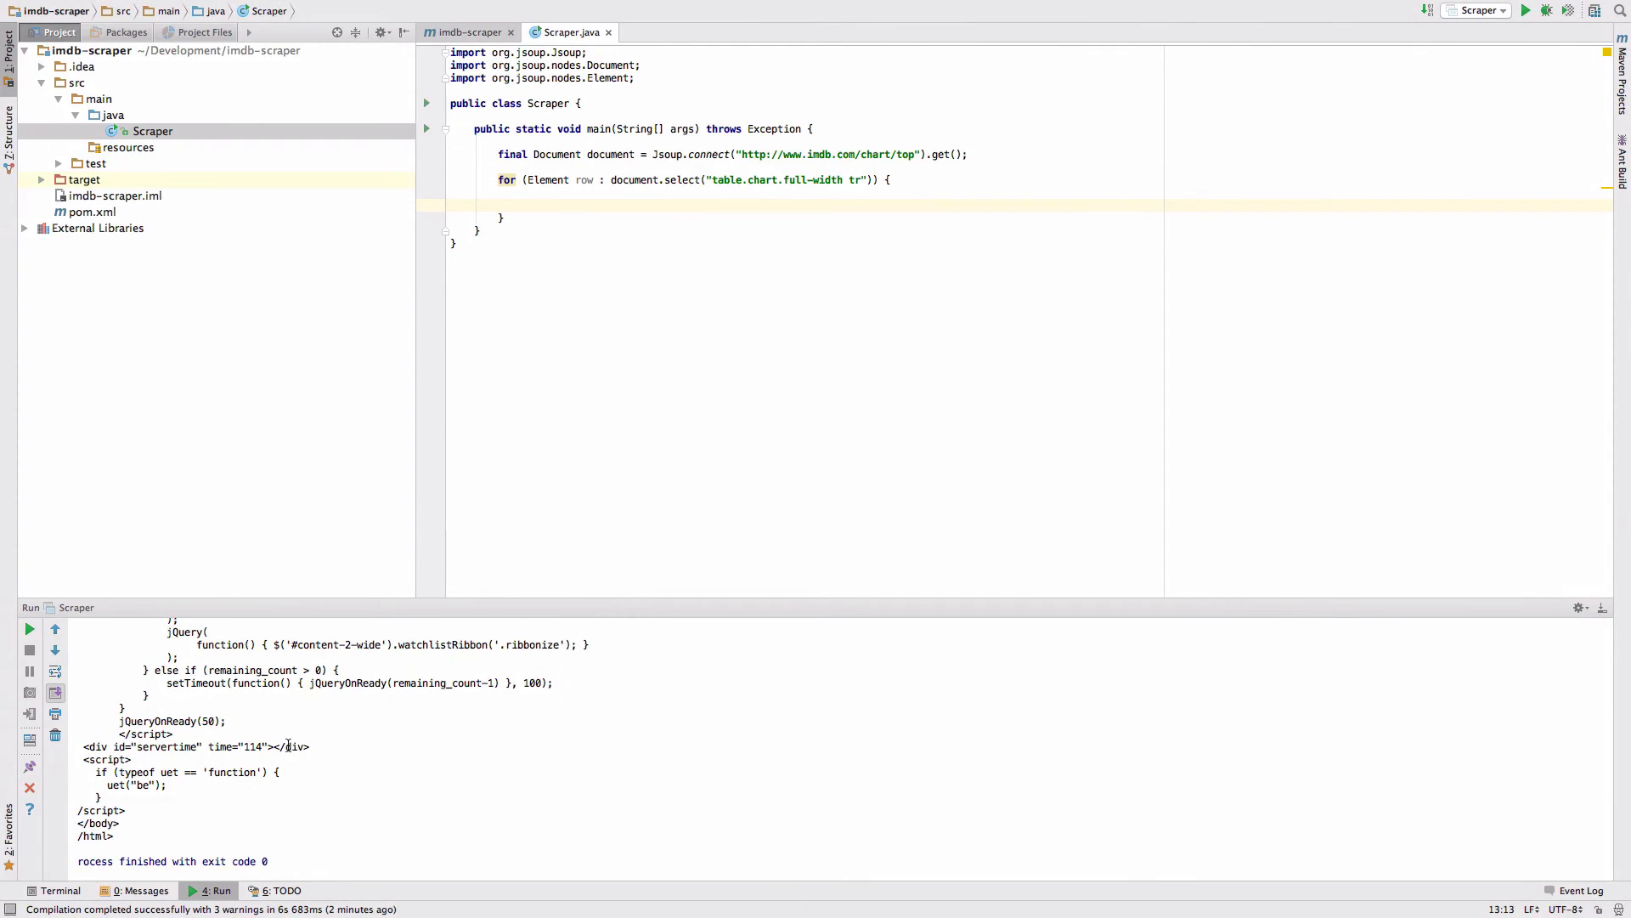
# Step: Store each row's title and rating from .titleColumn and .imdbRating text in final Strings
pyautogui.write('final String title =')
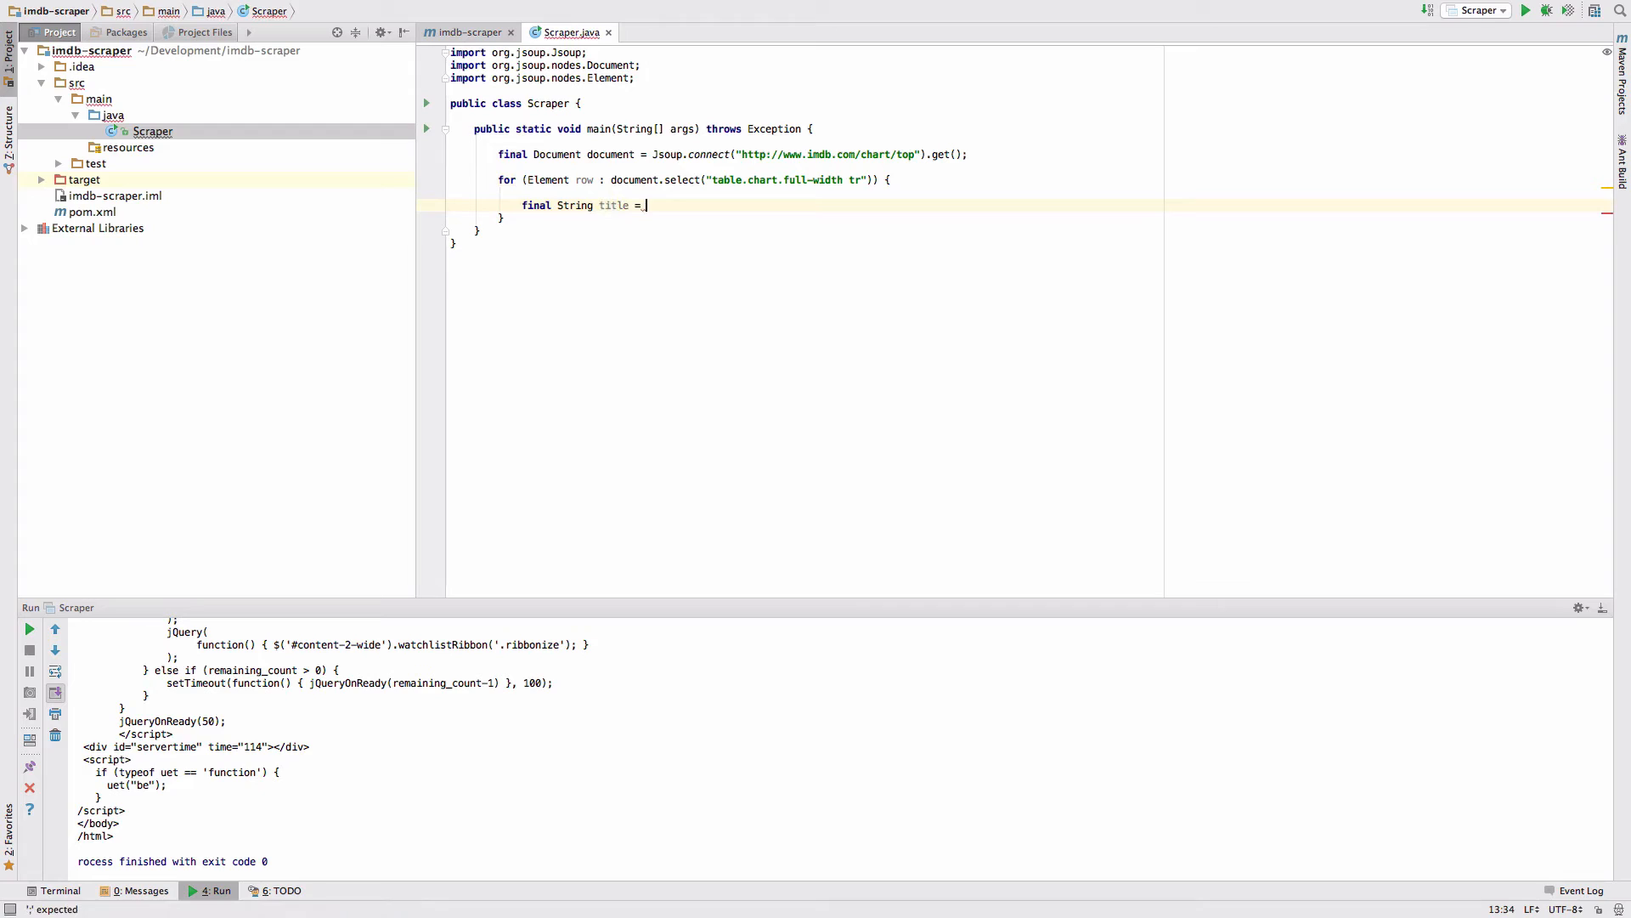
pyautogui.write('row.select("titleColumn')
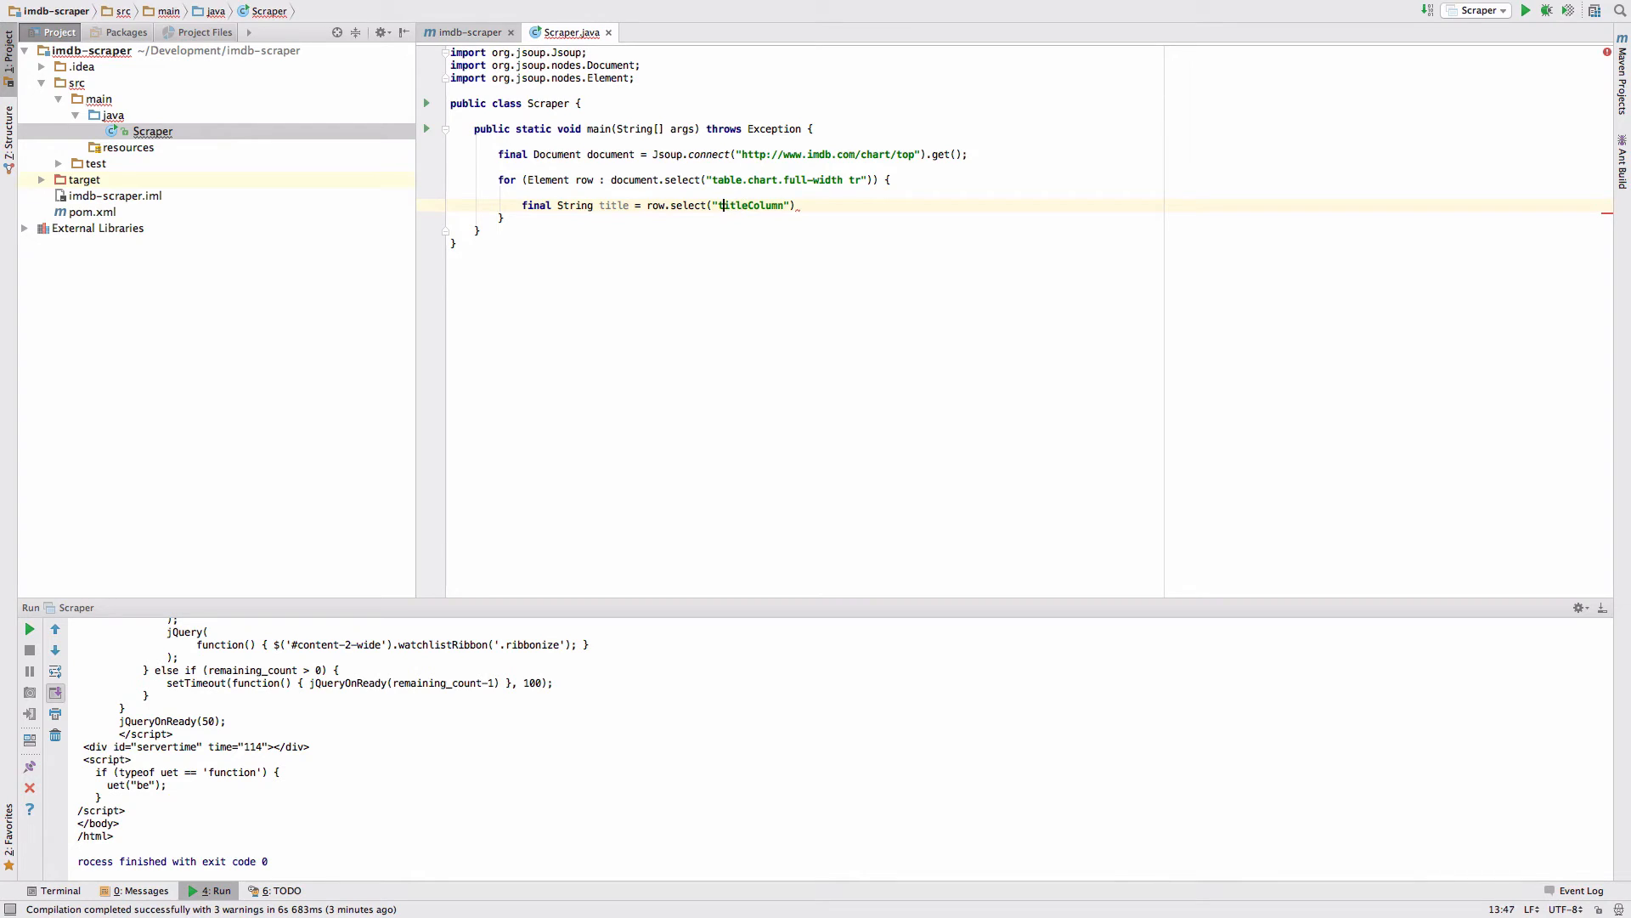
pyautogui.write('.')
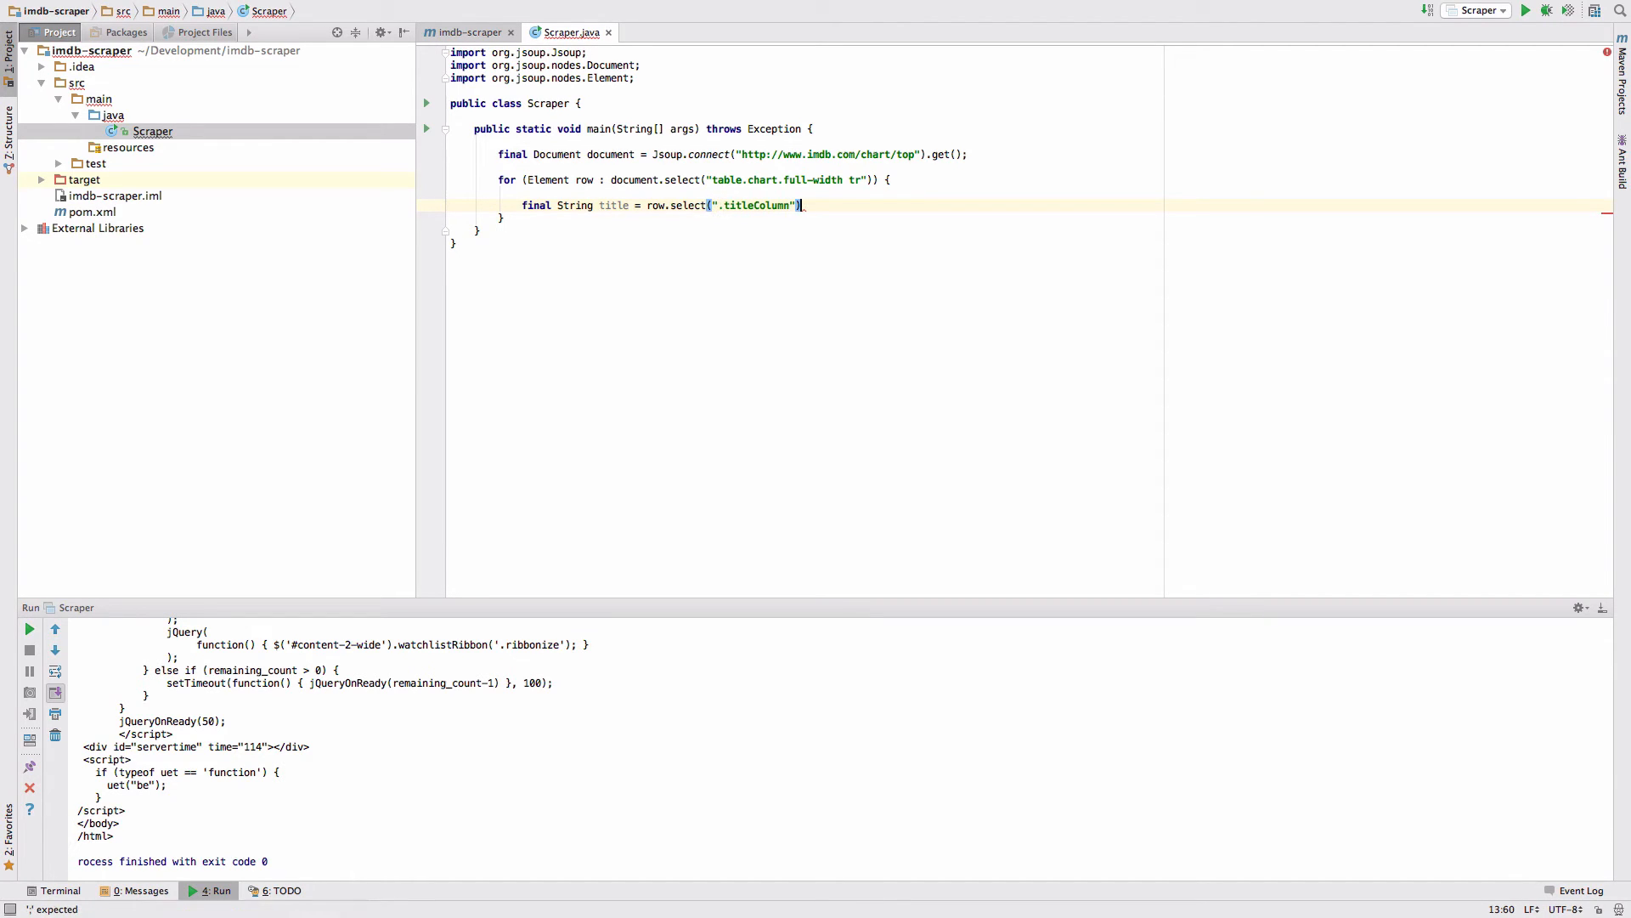
pyautogui.write('.text();')
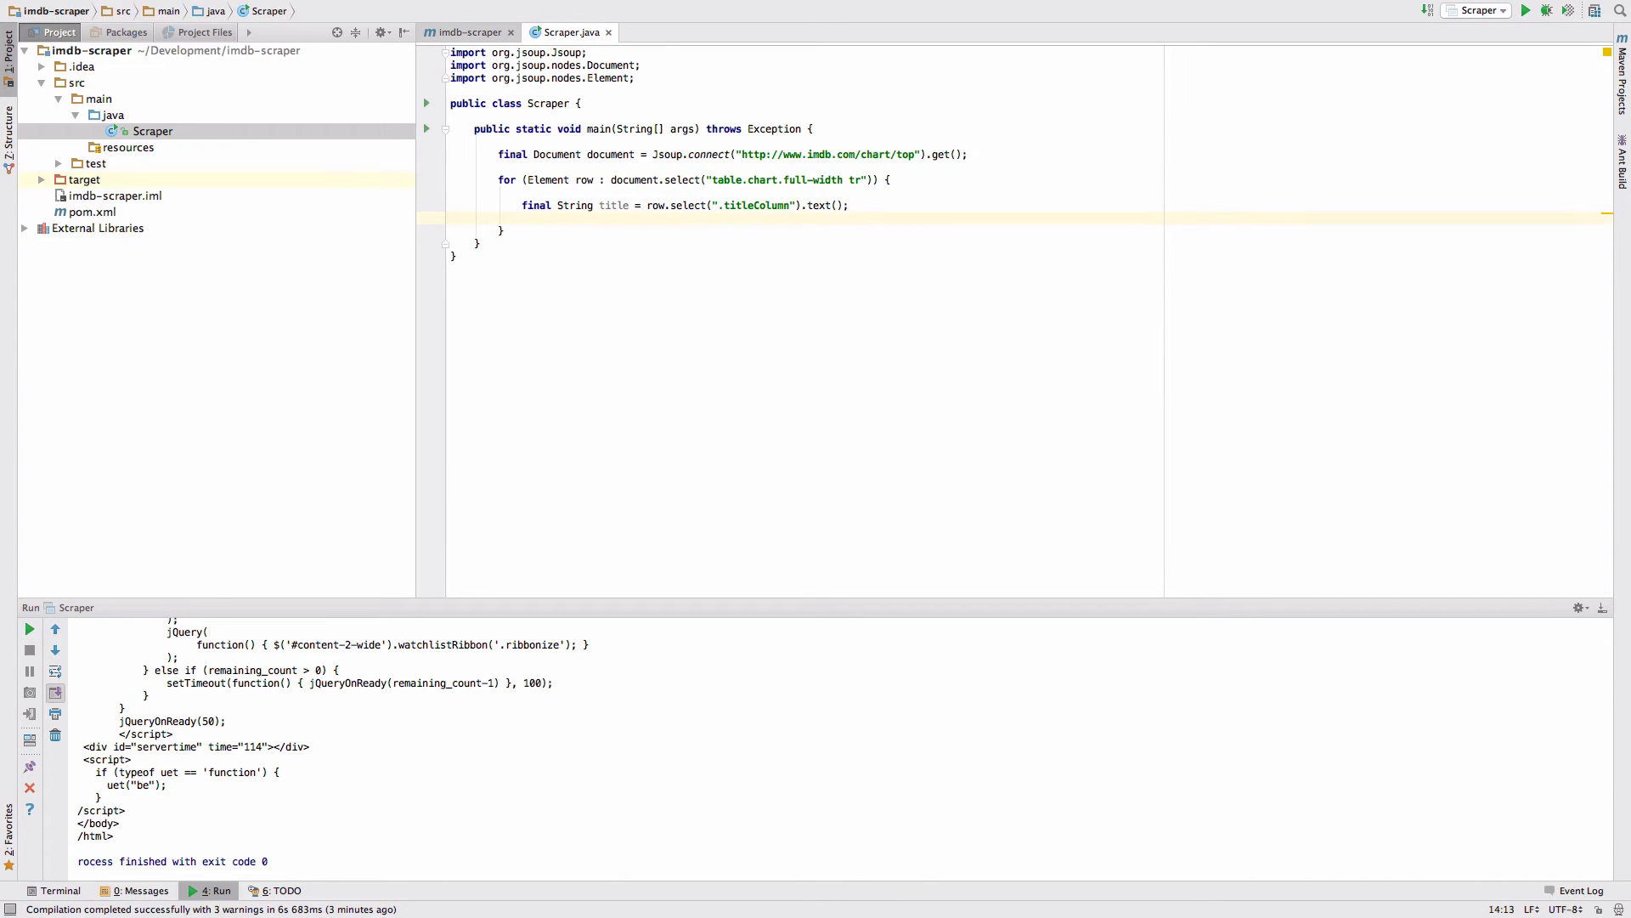
pyautogui.write('final Stri')
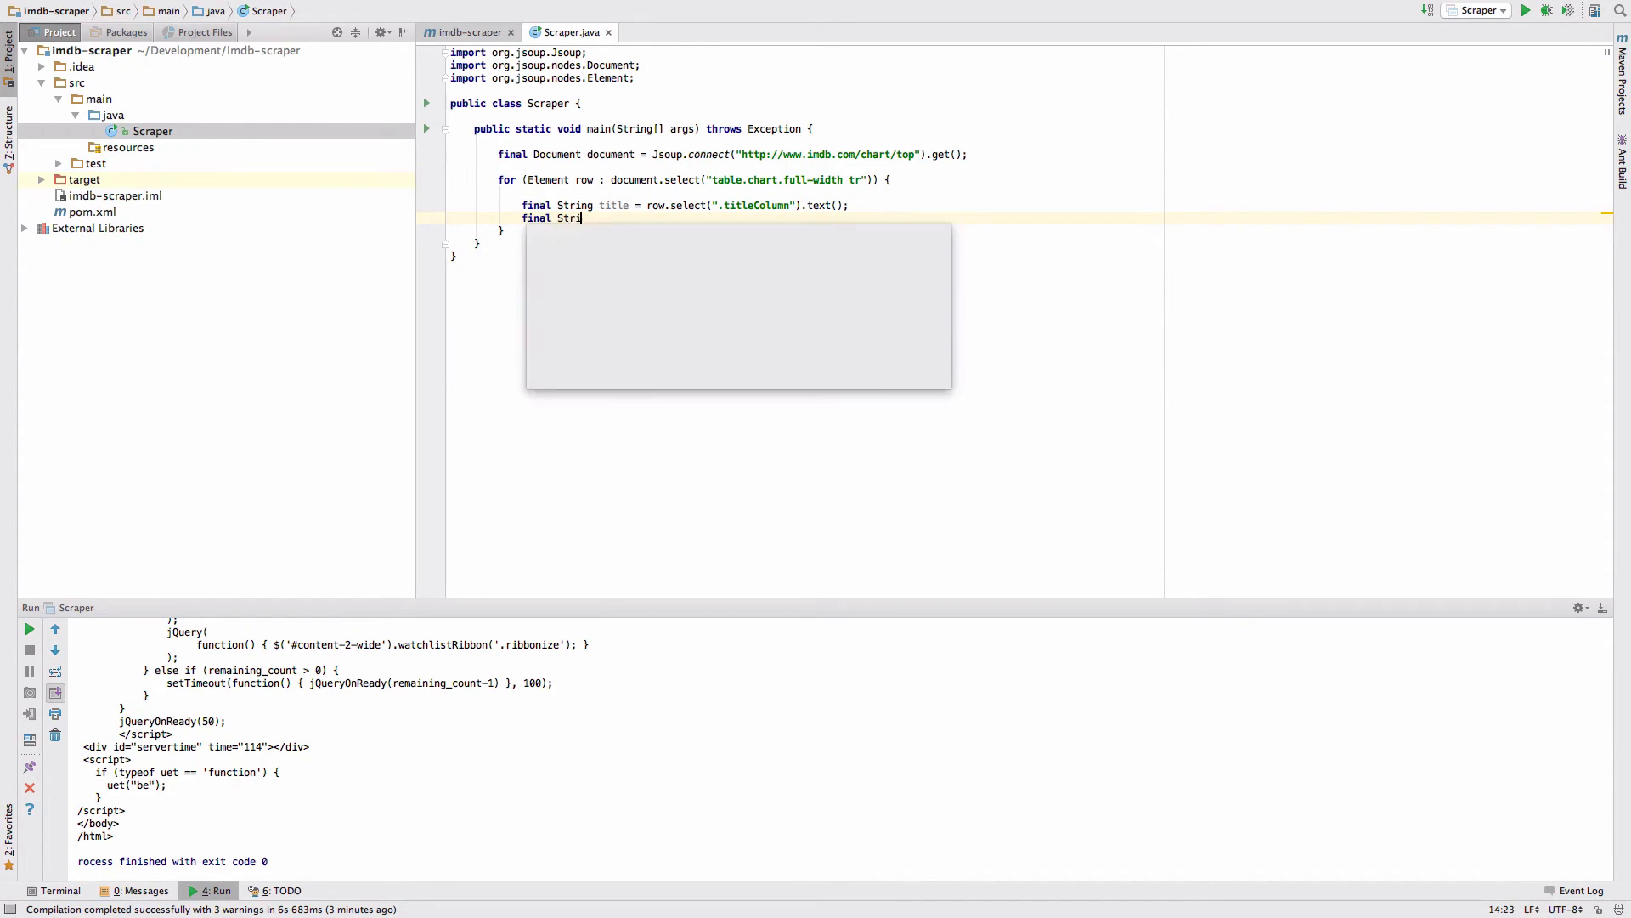
pyautogui.write('ng_rating =')
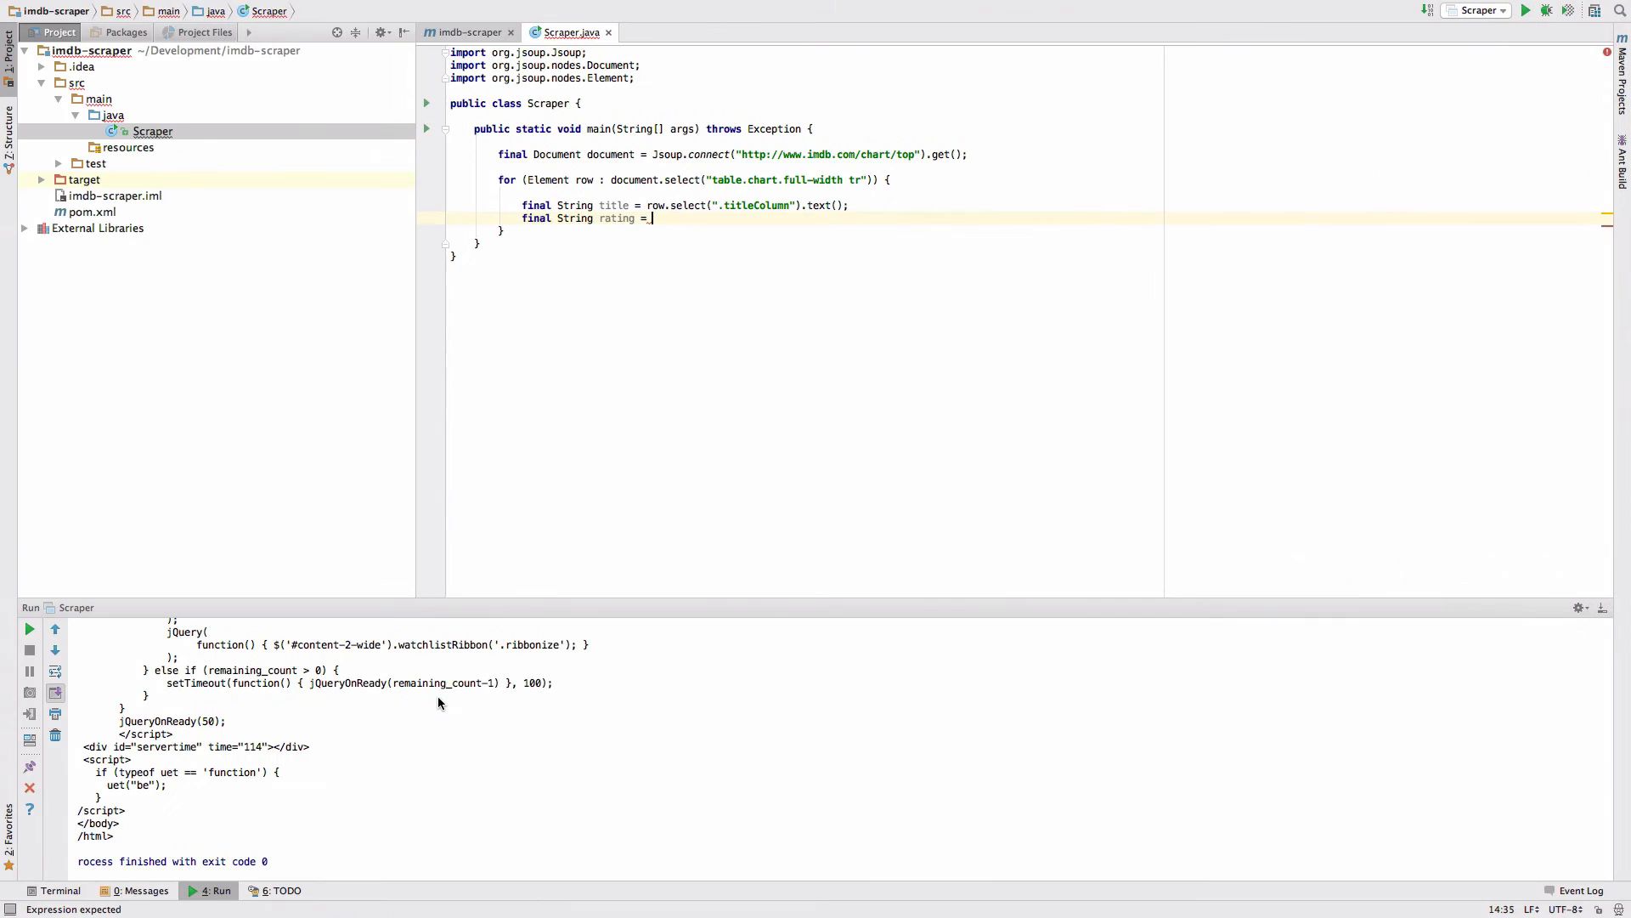
pyautogui.write('row.select(".imdbRating')
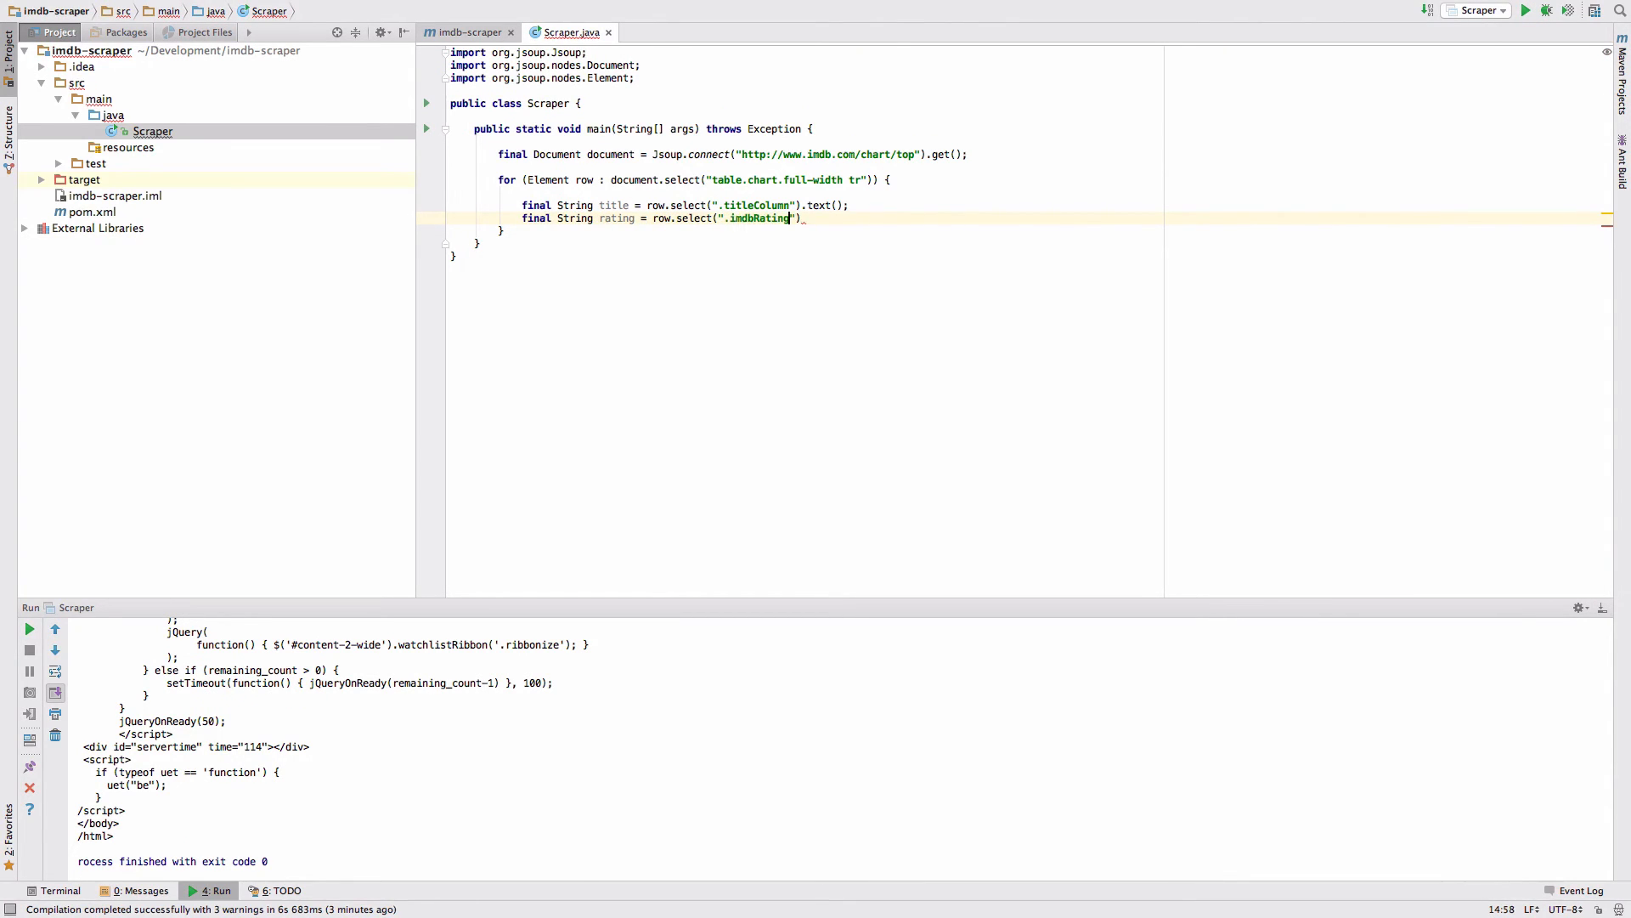
pyautogui.write('.text()')
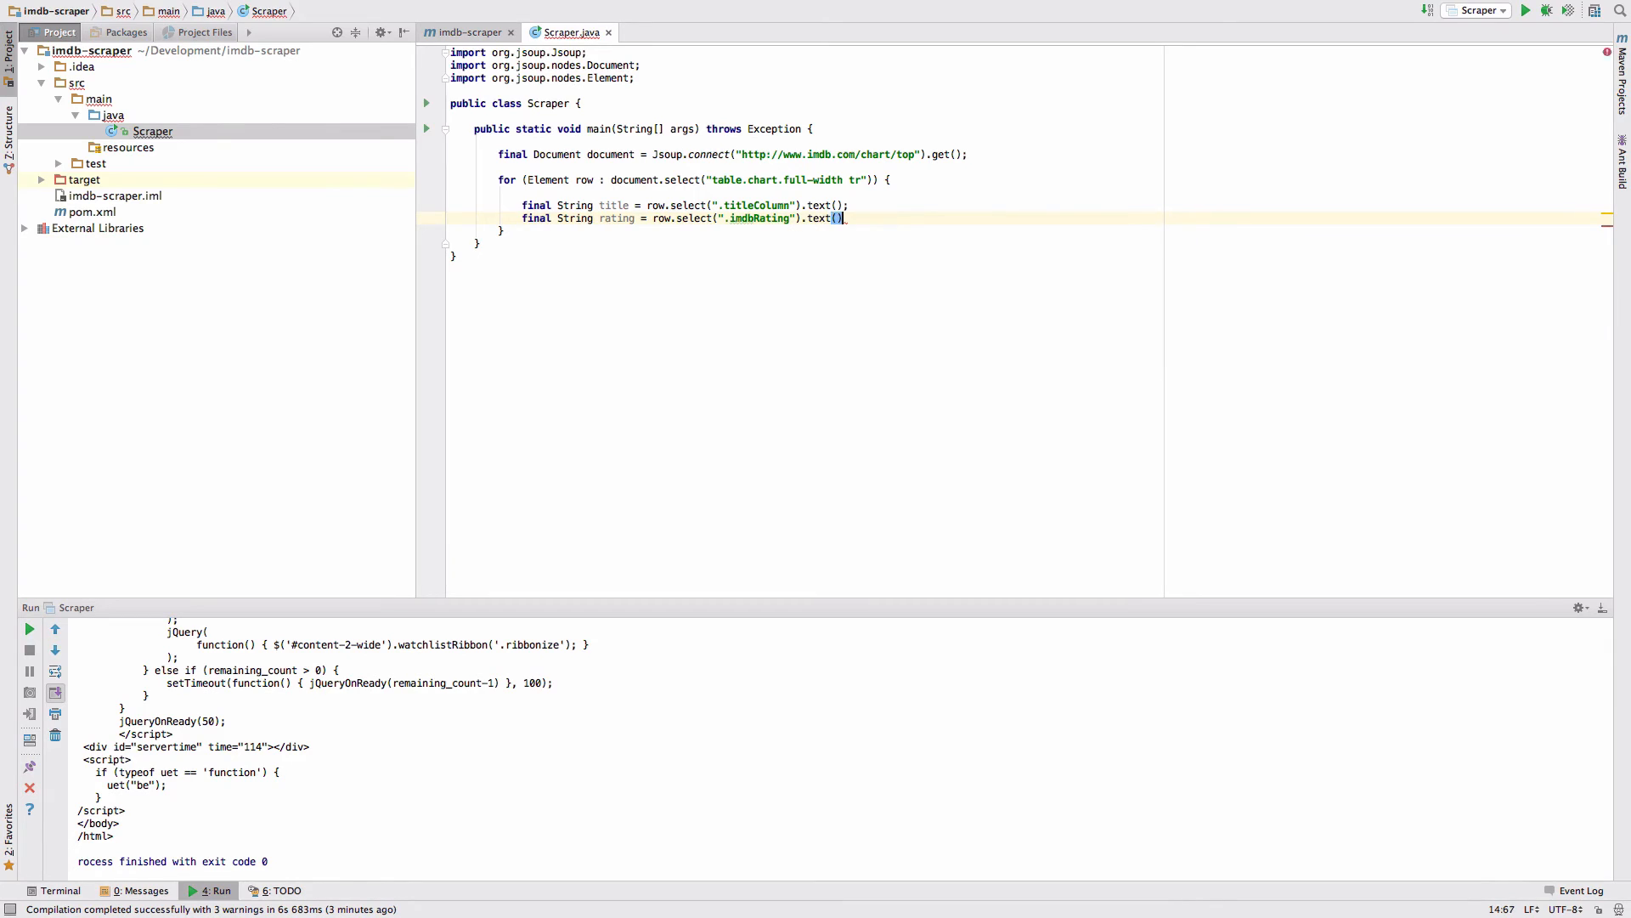
# Step: Print title + " -> Rating: " + rating and confirm the output reaches rank 250
pyautogui.write('System.out.println();')
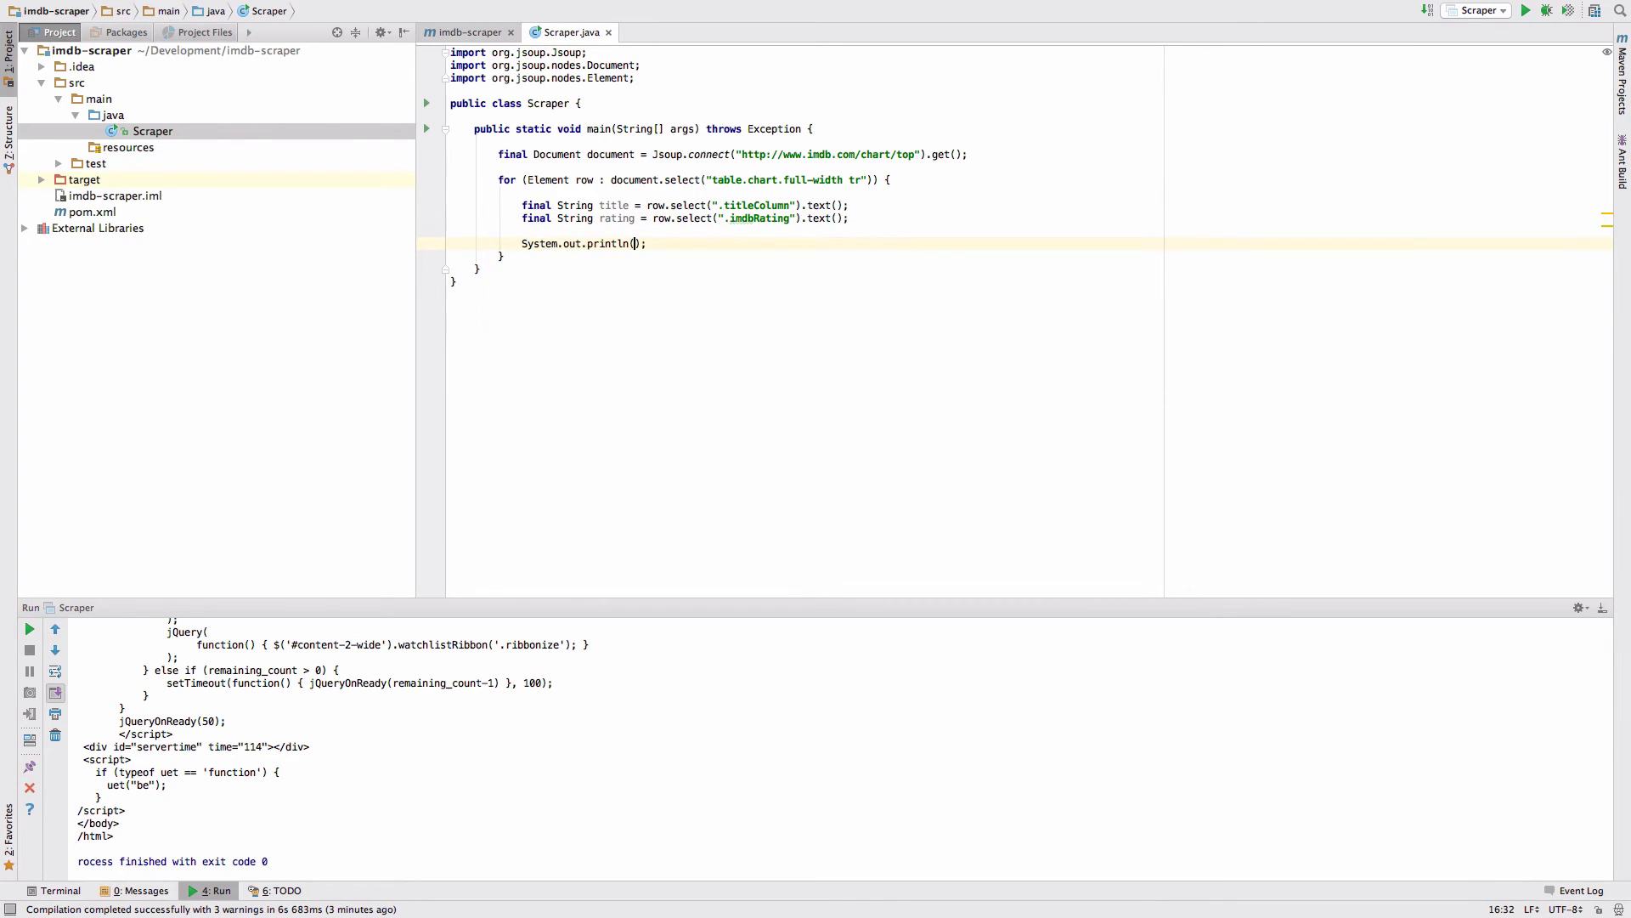
pyautogui.write('title + " ->')
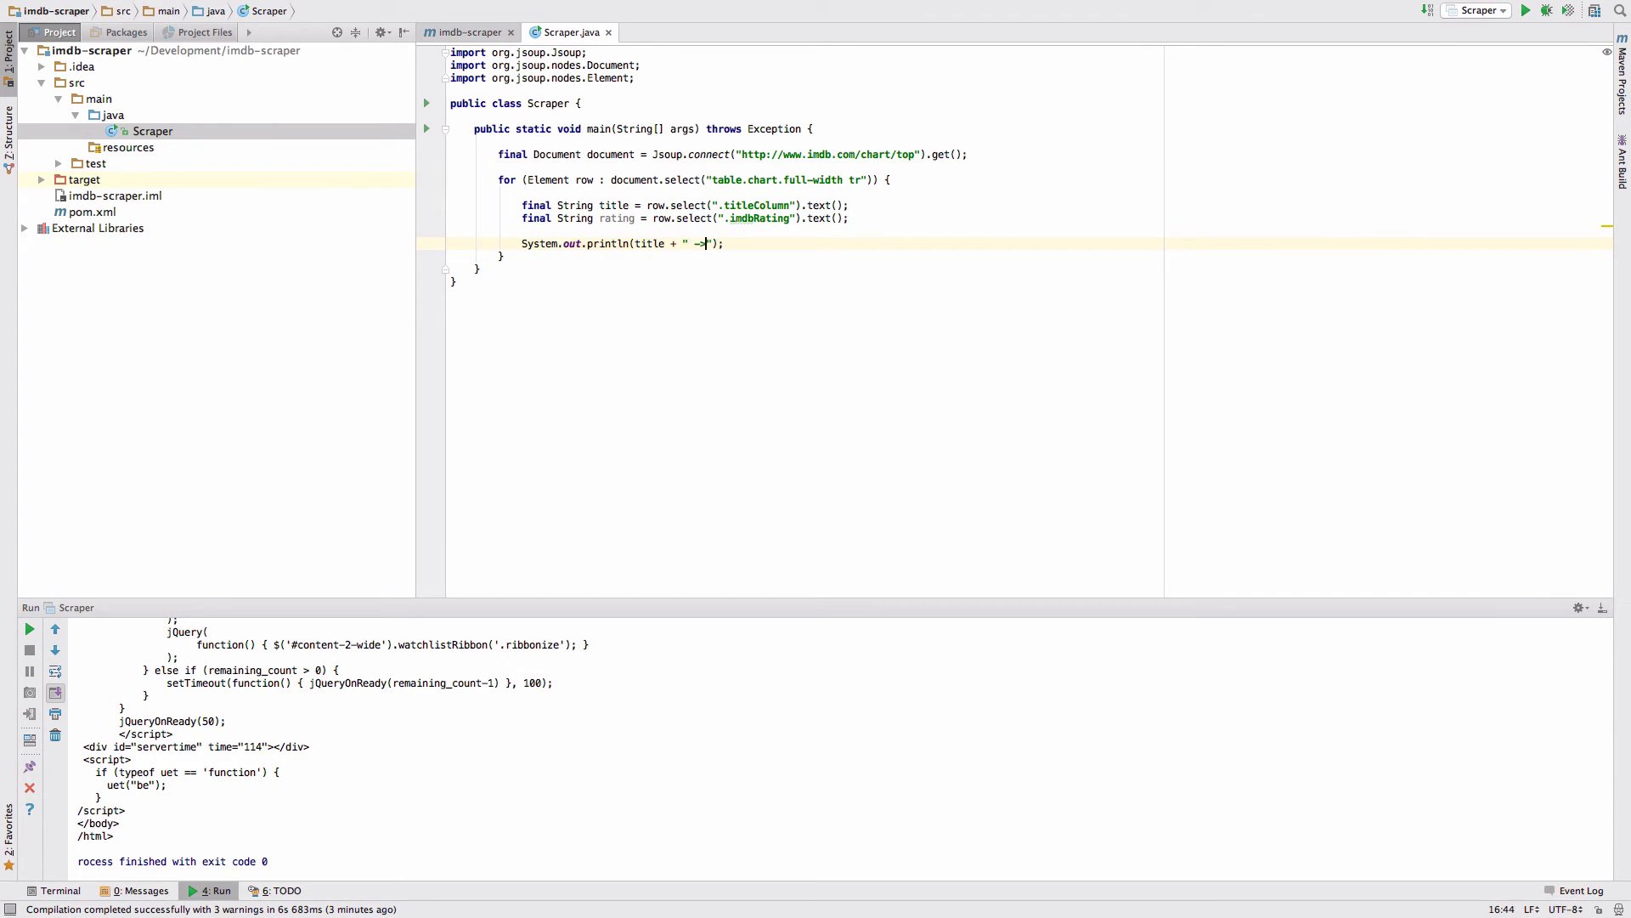
pyautogui.write('Rating:')
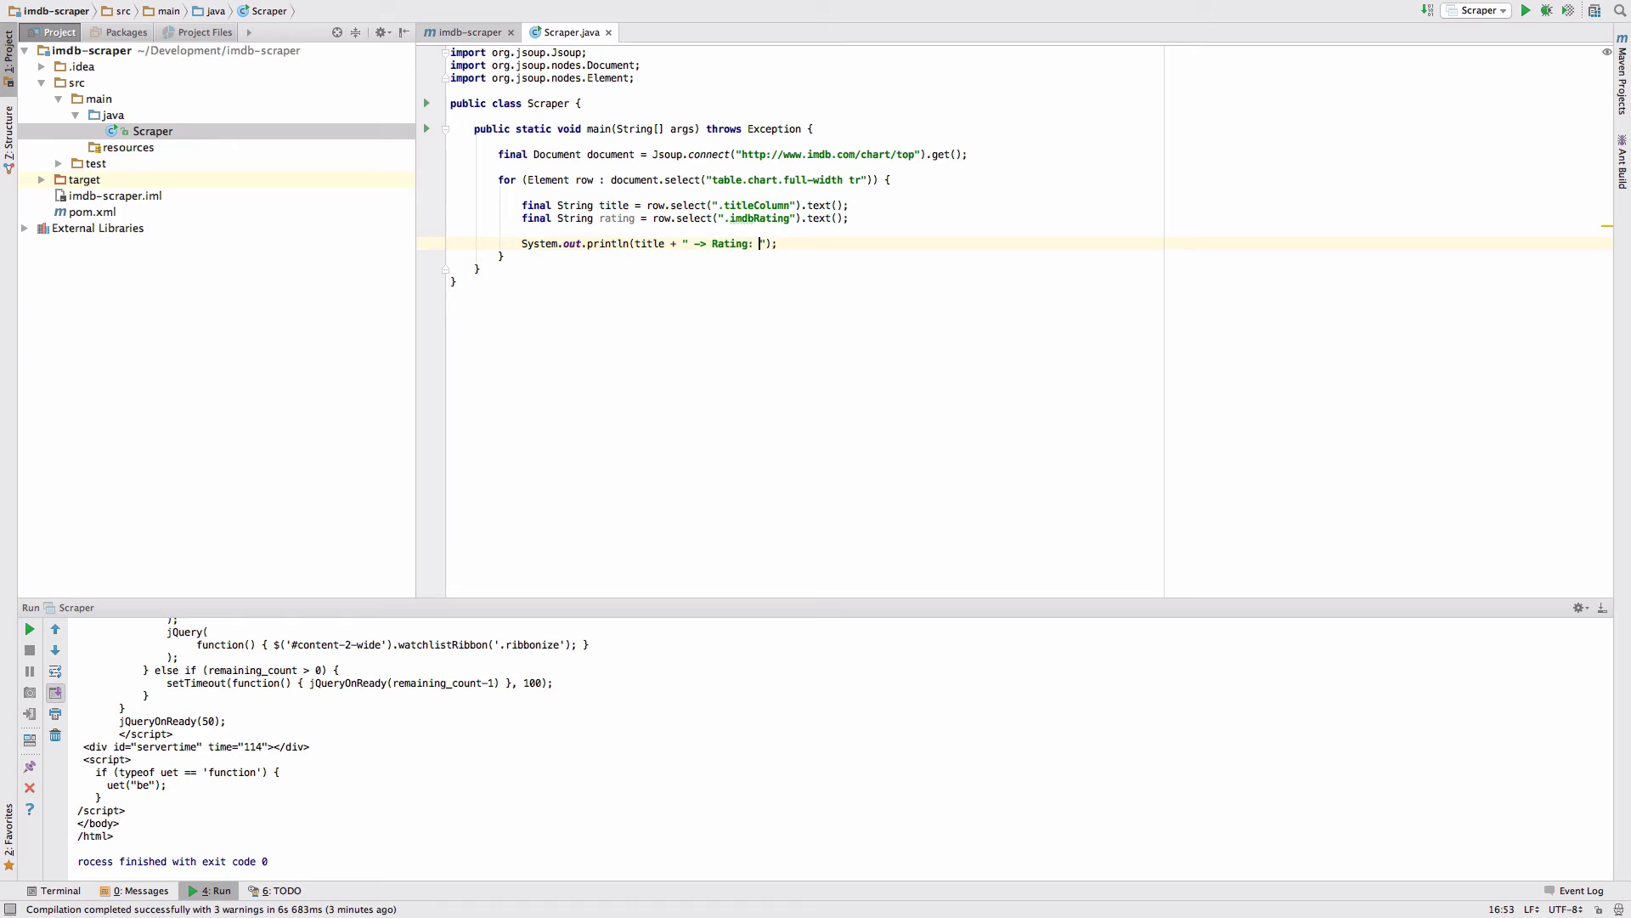
pyautogui.write('+ rating')
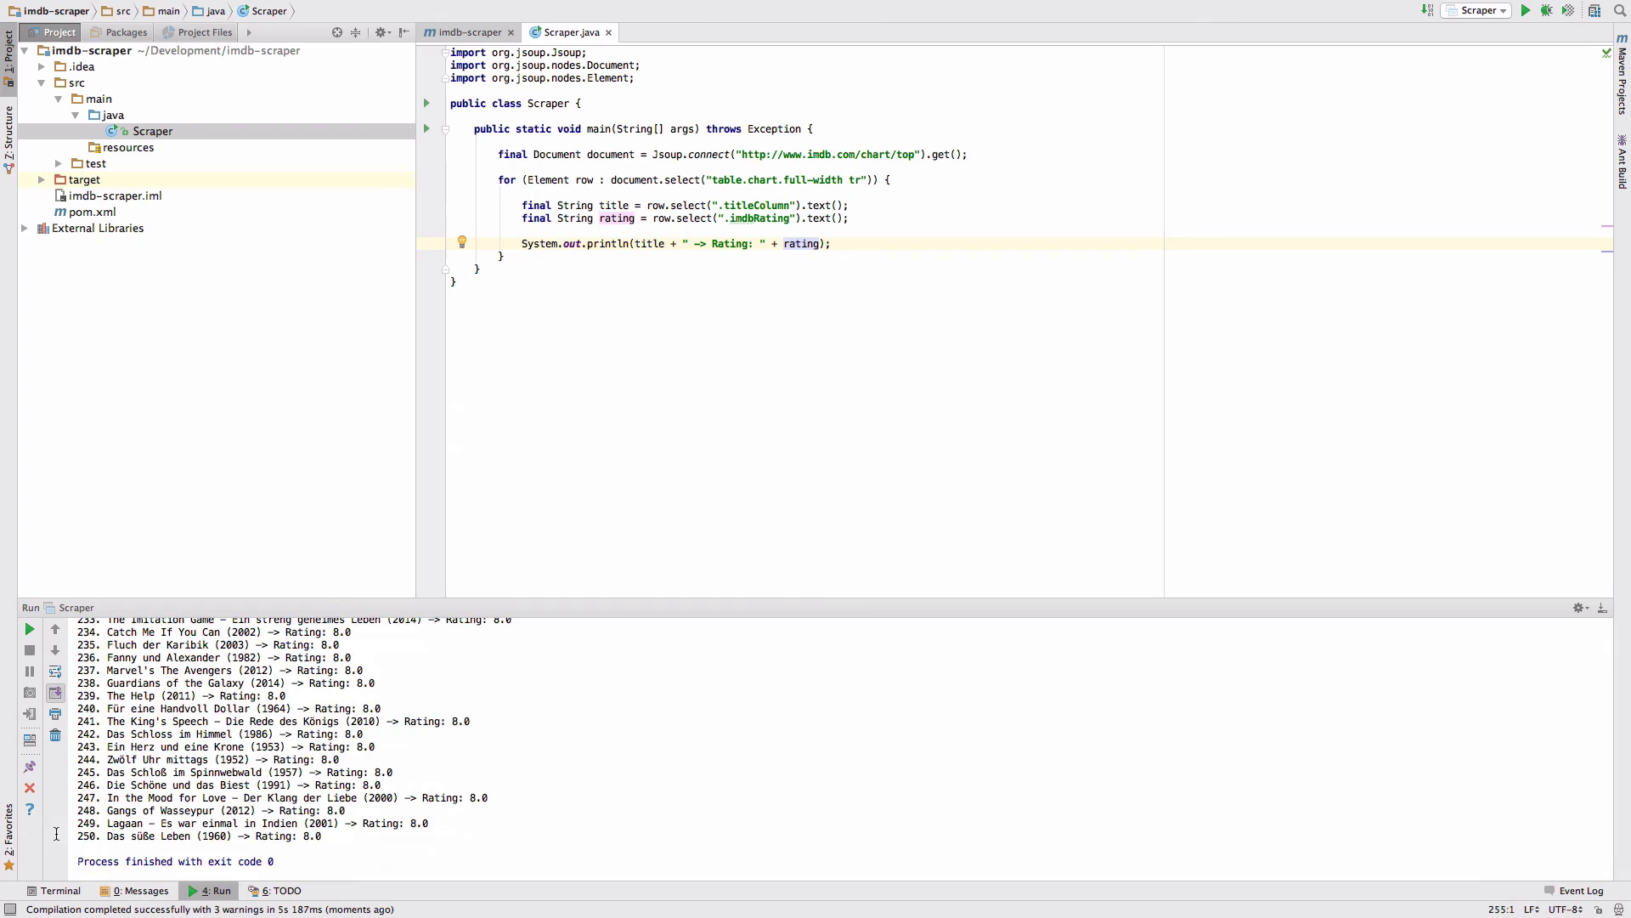
pyautogui.doubleClick(87, 835)
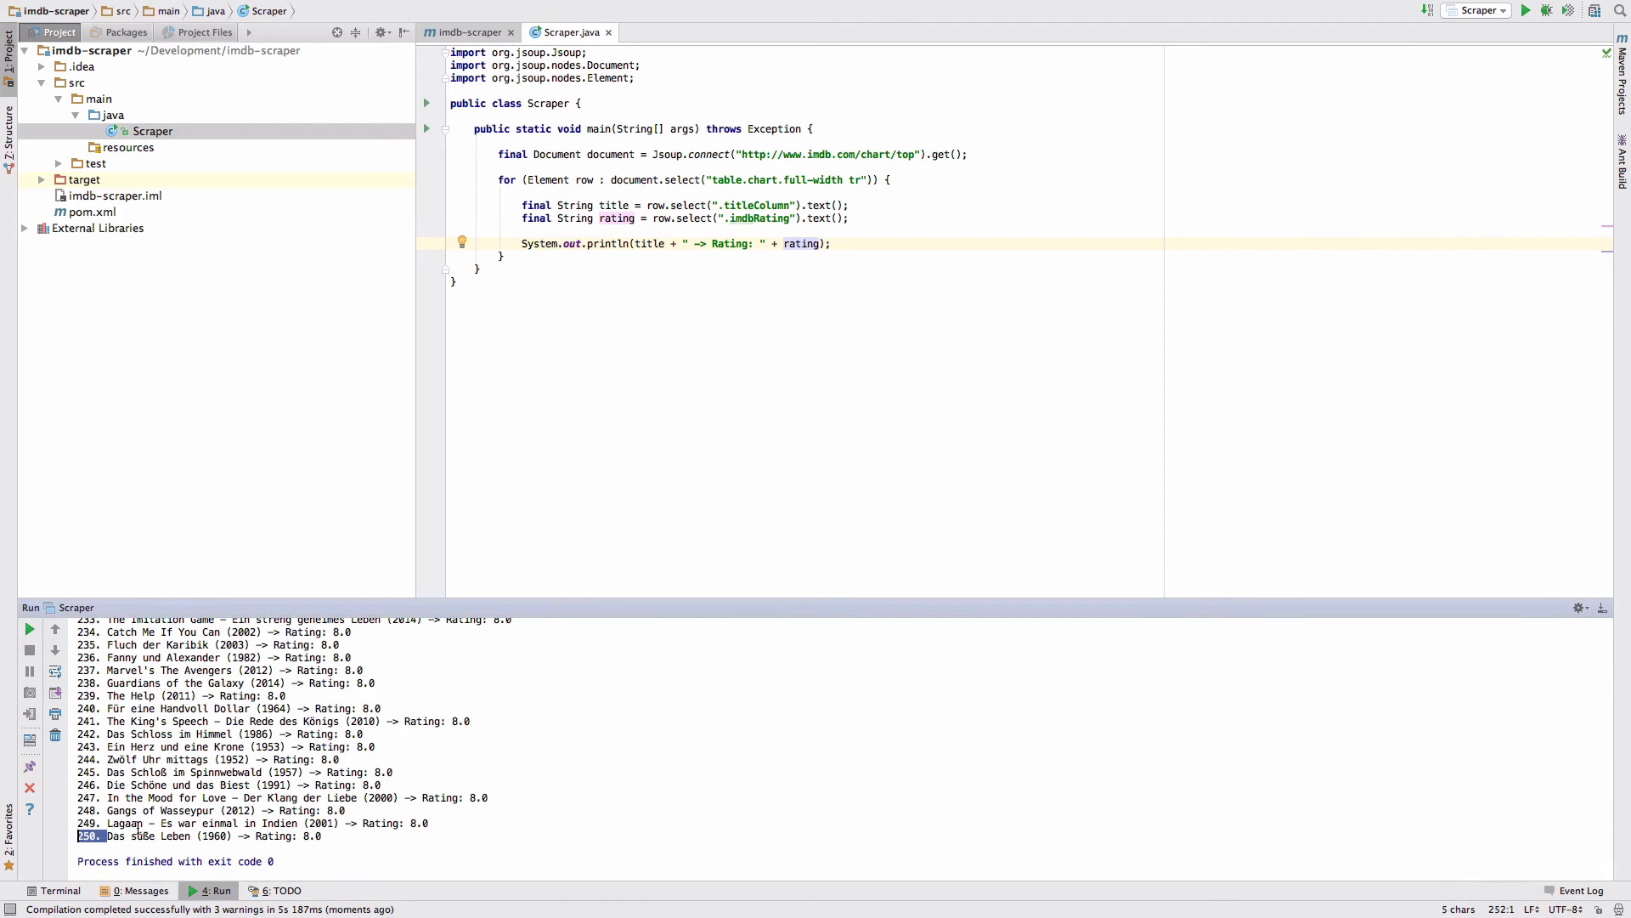
pyautogui.moveTo(874, 383)
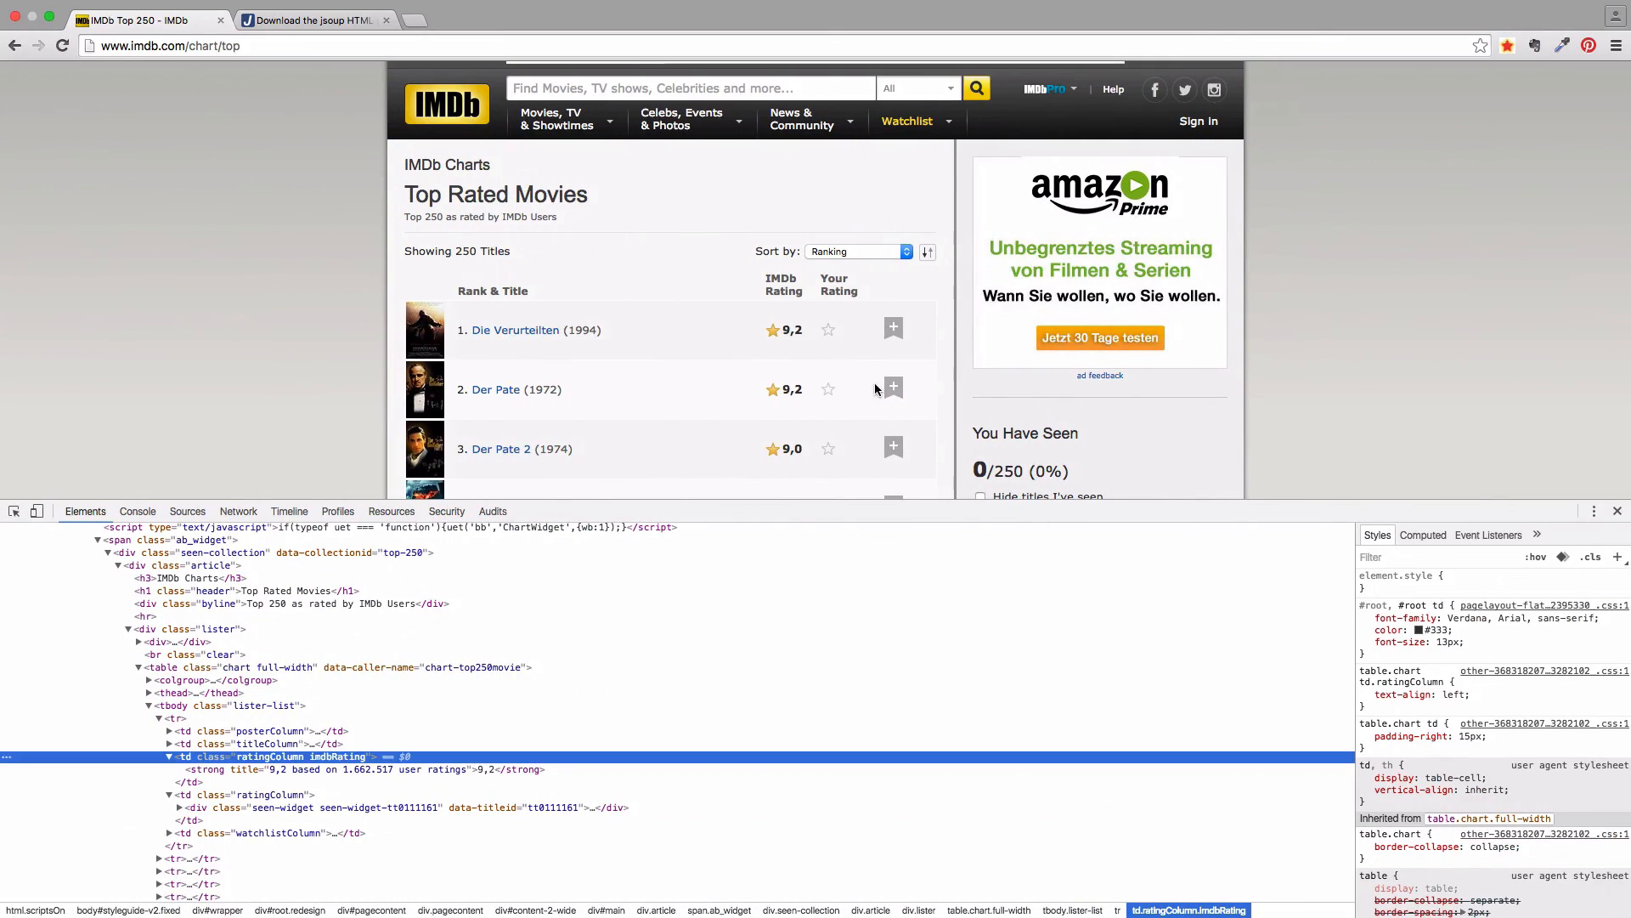
pyautogui.moveTo(278, 743)
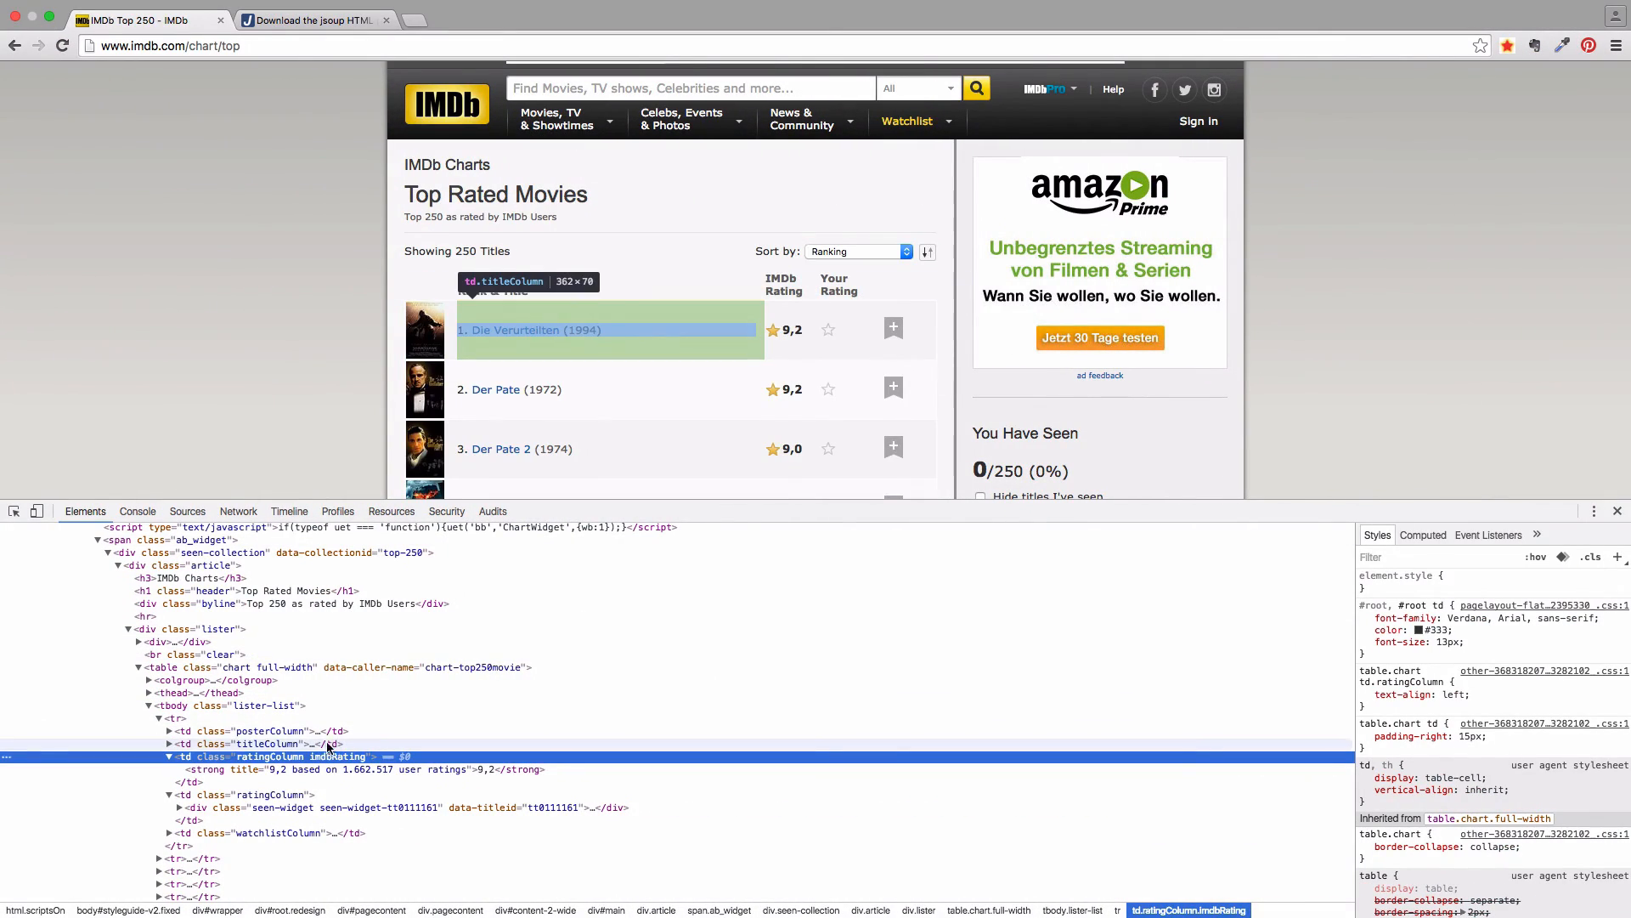
# Step: Select the first row's td.titleColumn element in the DevTools Elements panel
pyautogui.click(263, 743)
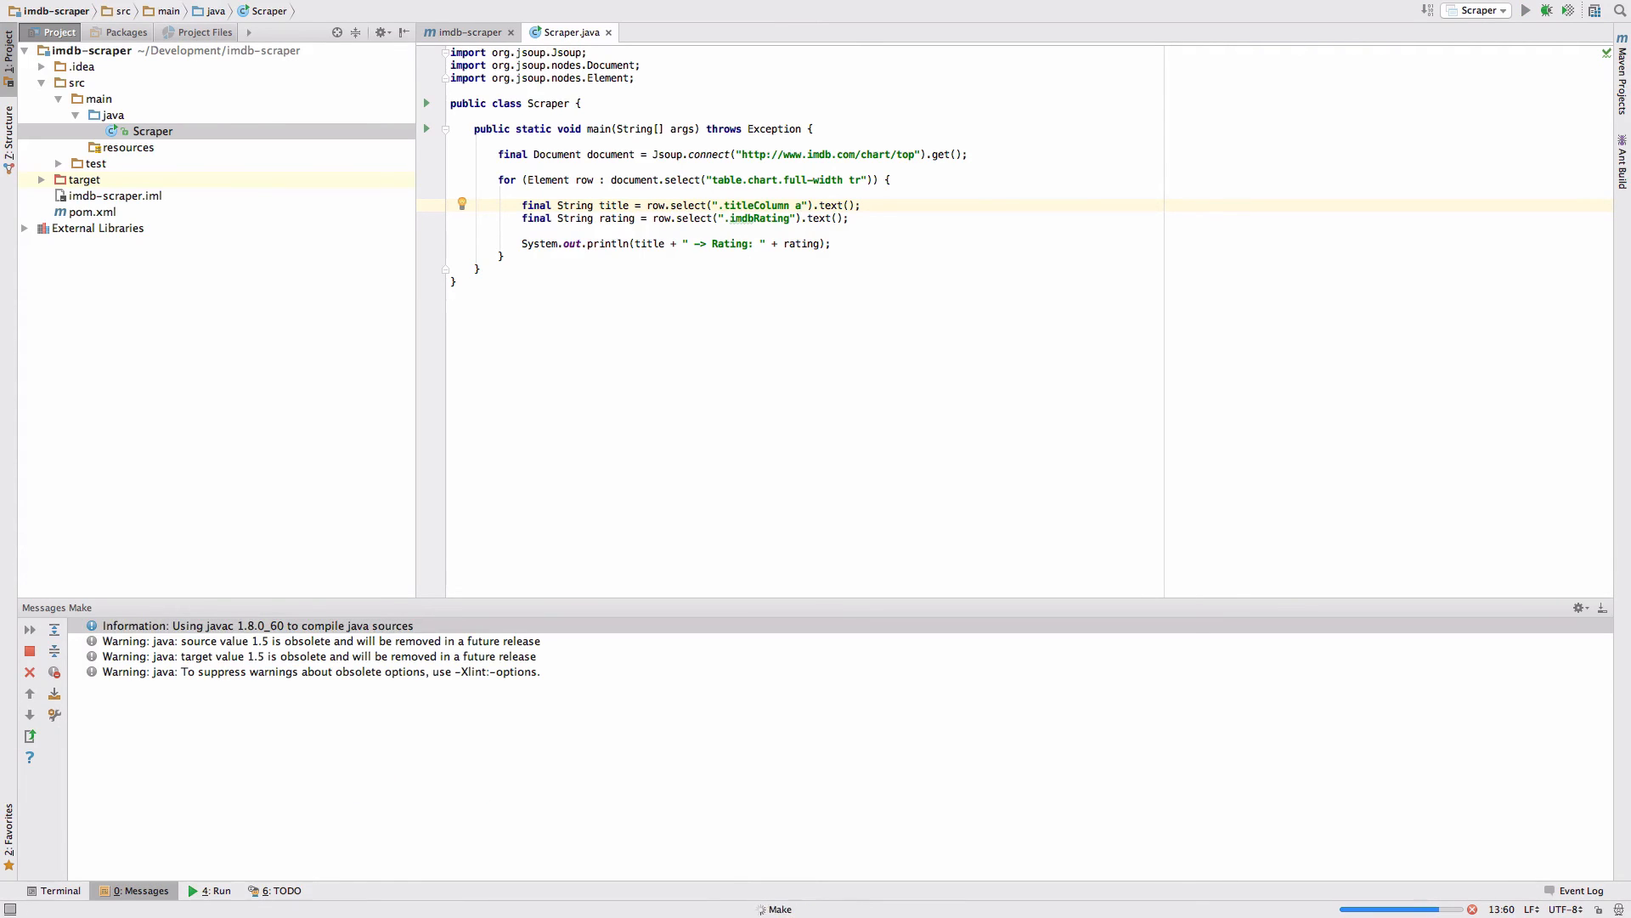
# Step: Rerun Scraper with the title selector changed to ".titleColumn a"
pyautogui.click(1525, 10)
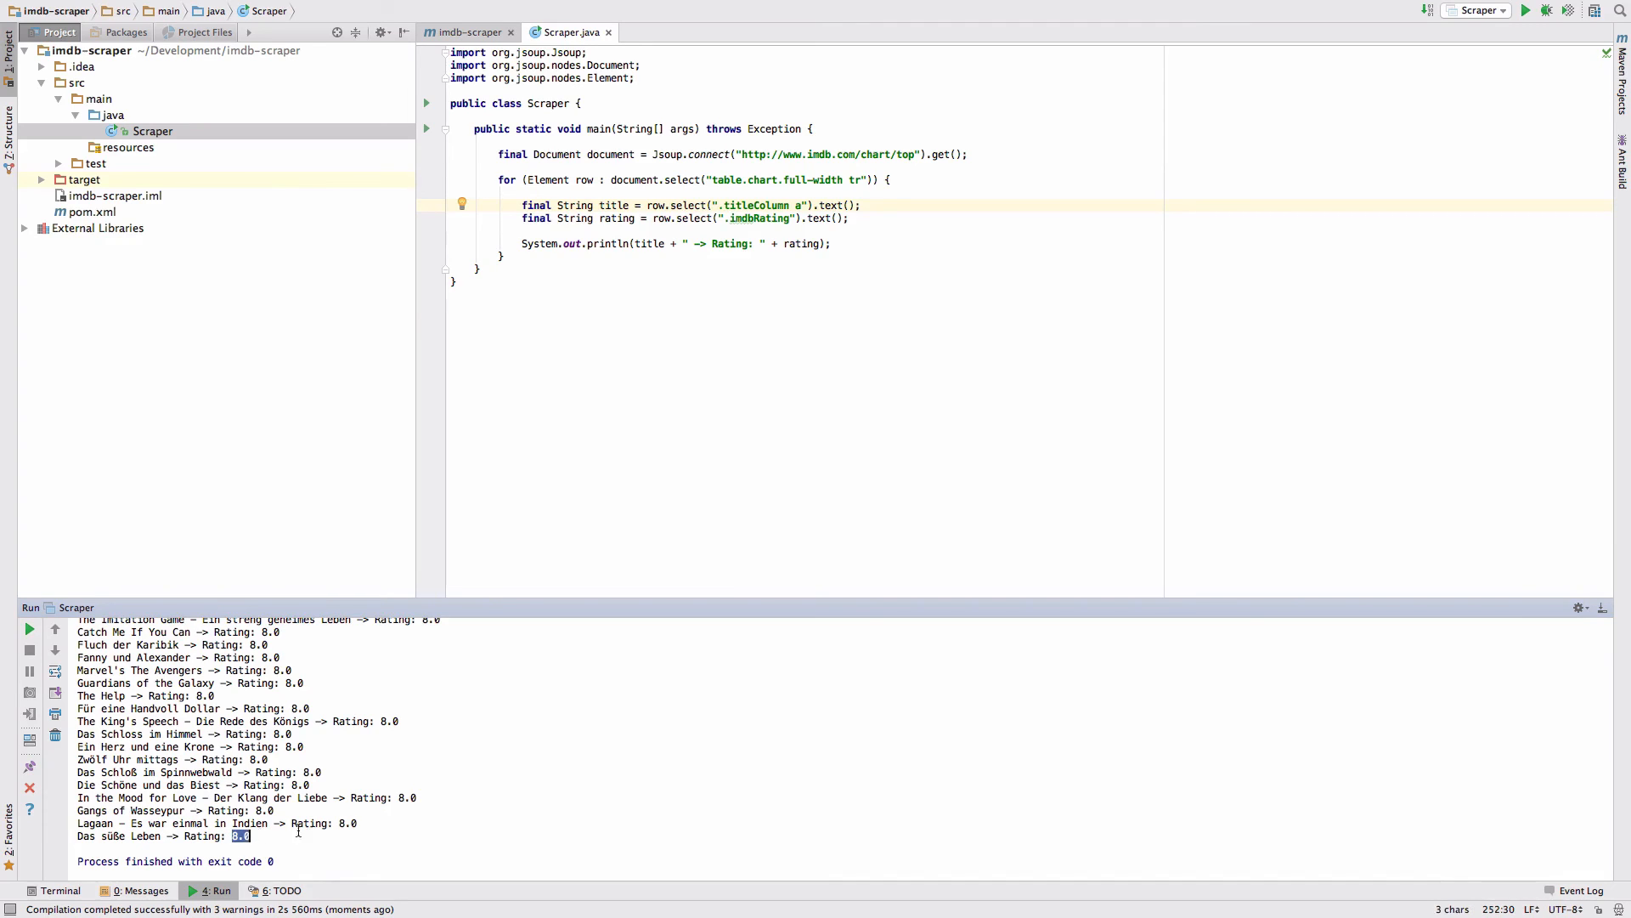
pyautogui.moveTo(333, 770)
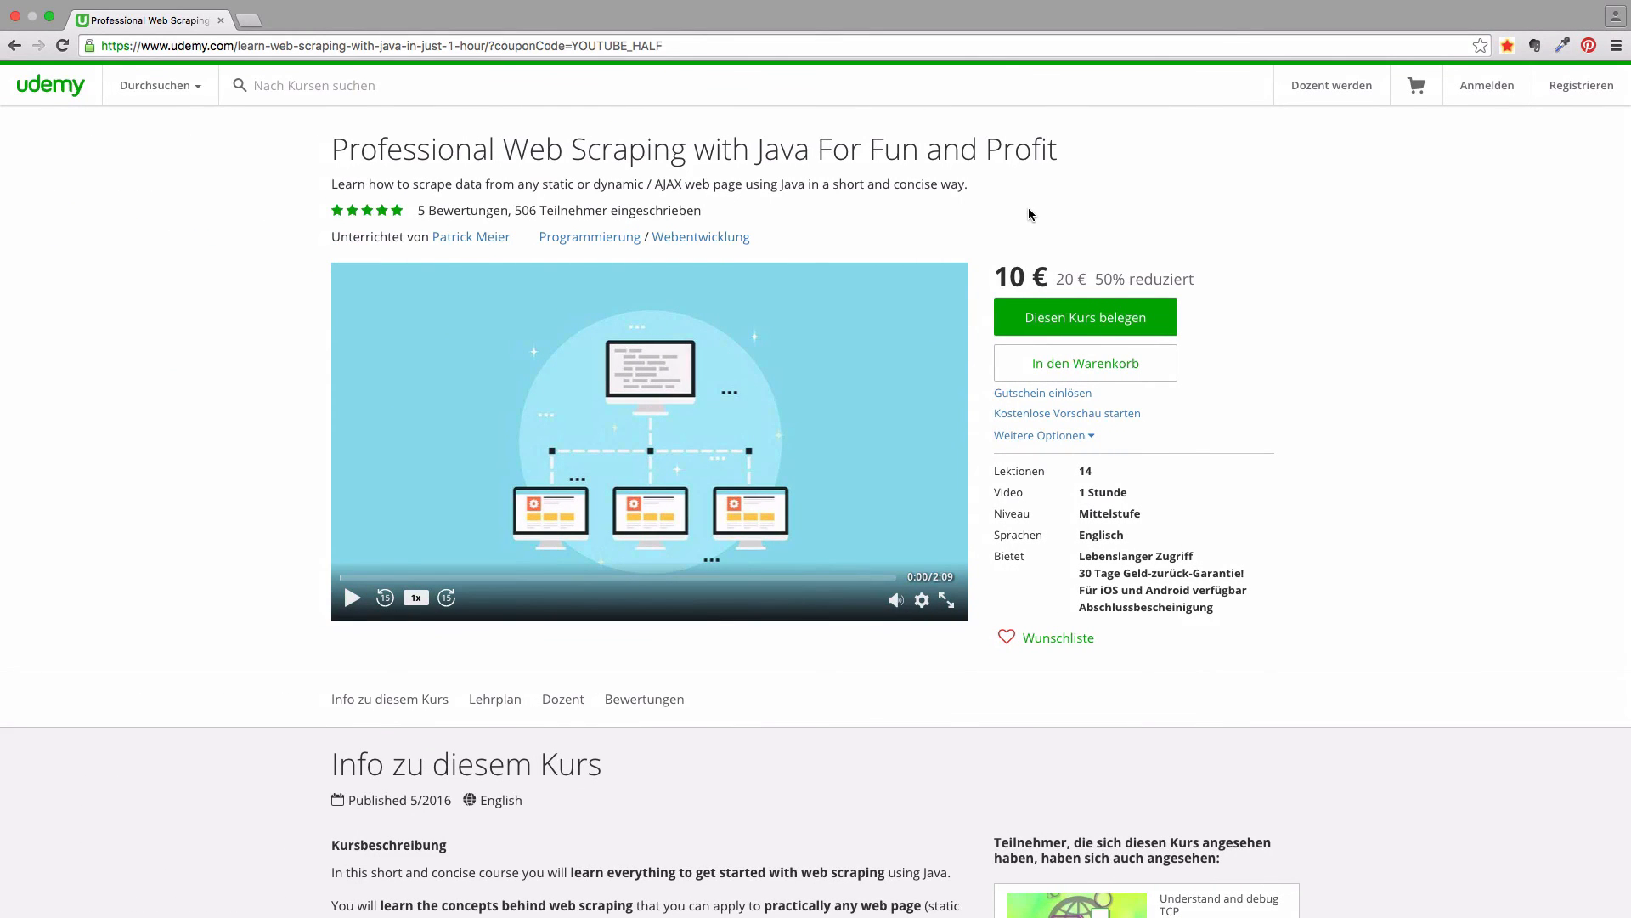
pyautogui.moveTo(978, 201)
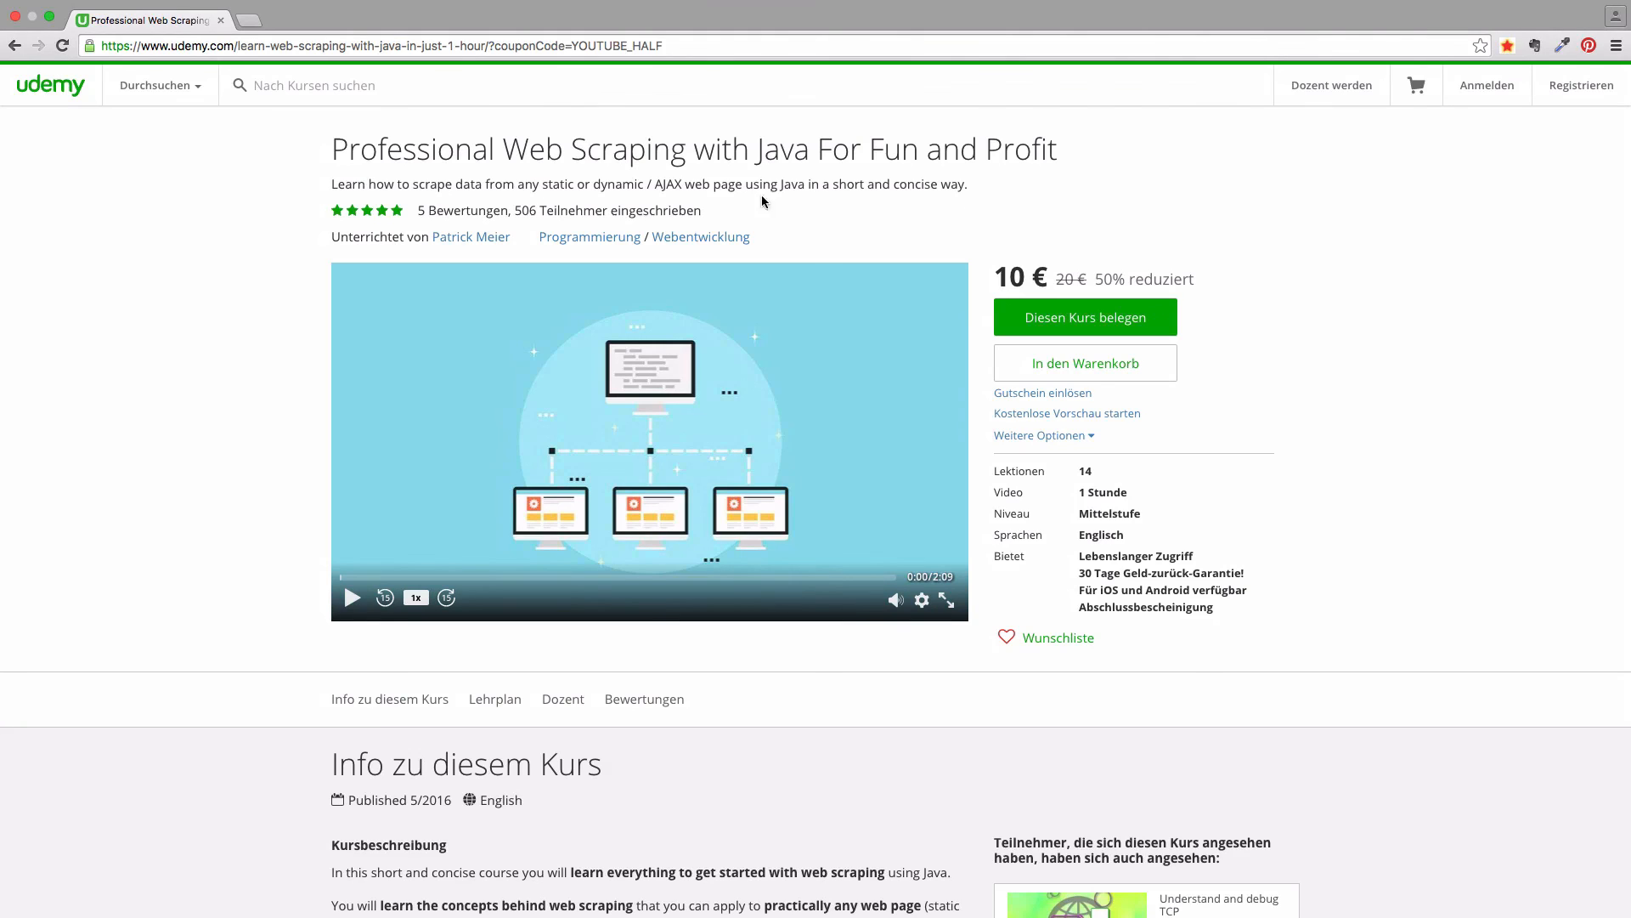
pyautogui.moveTo(538, 213)
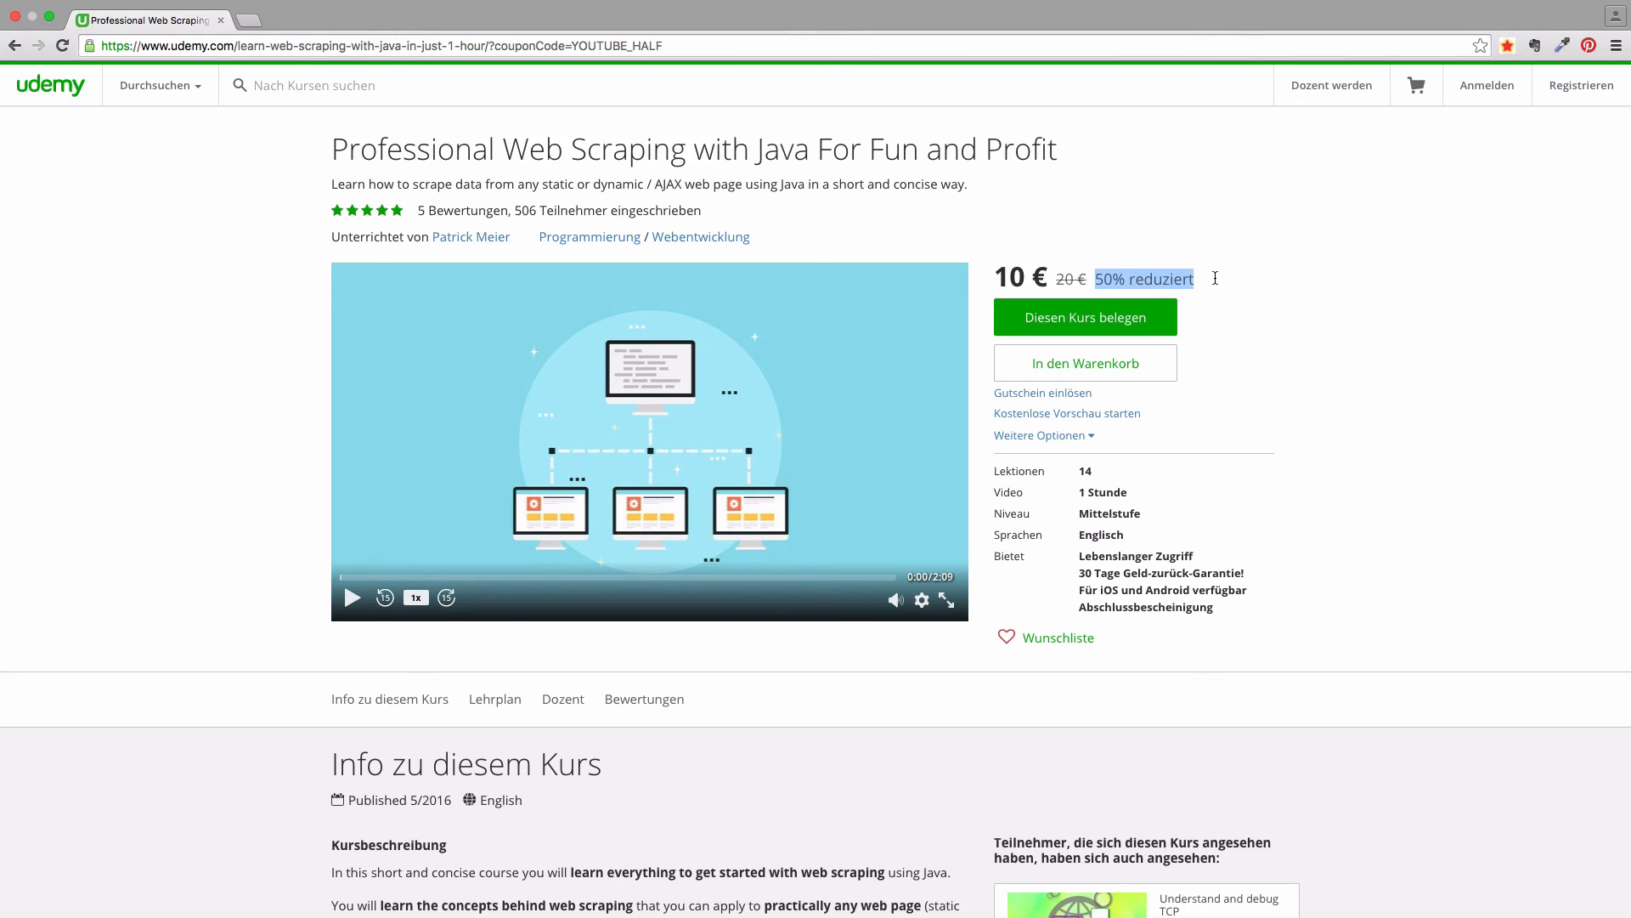
pyautogui.moveTo(1210, 283)
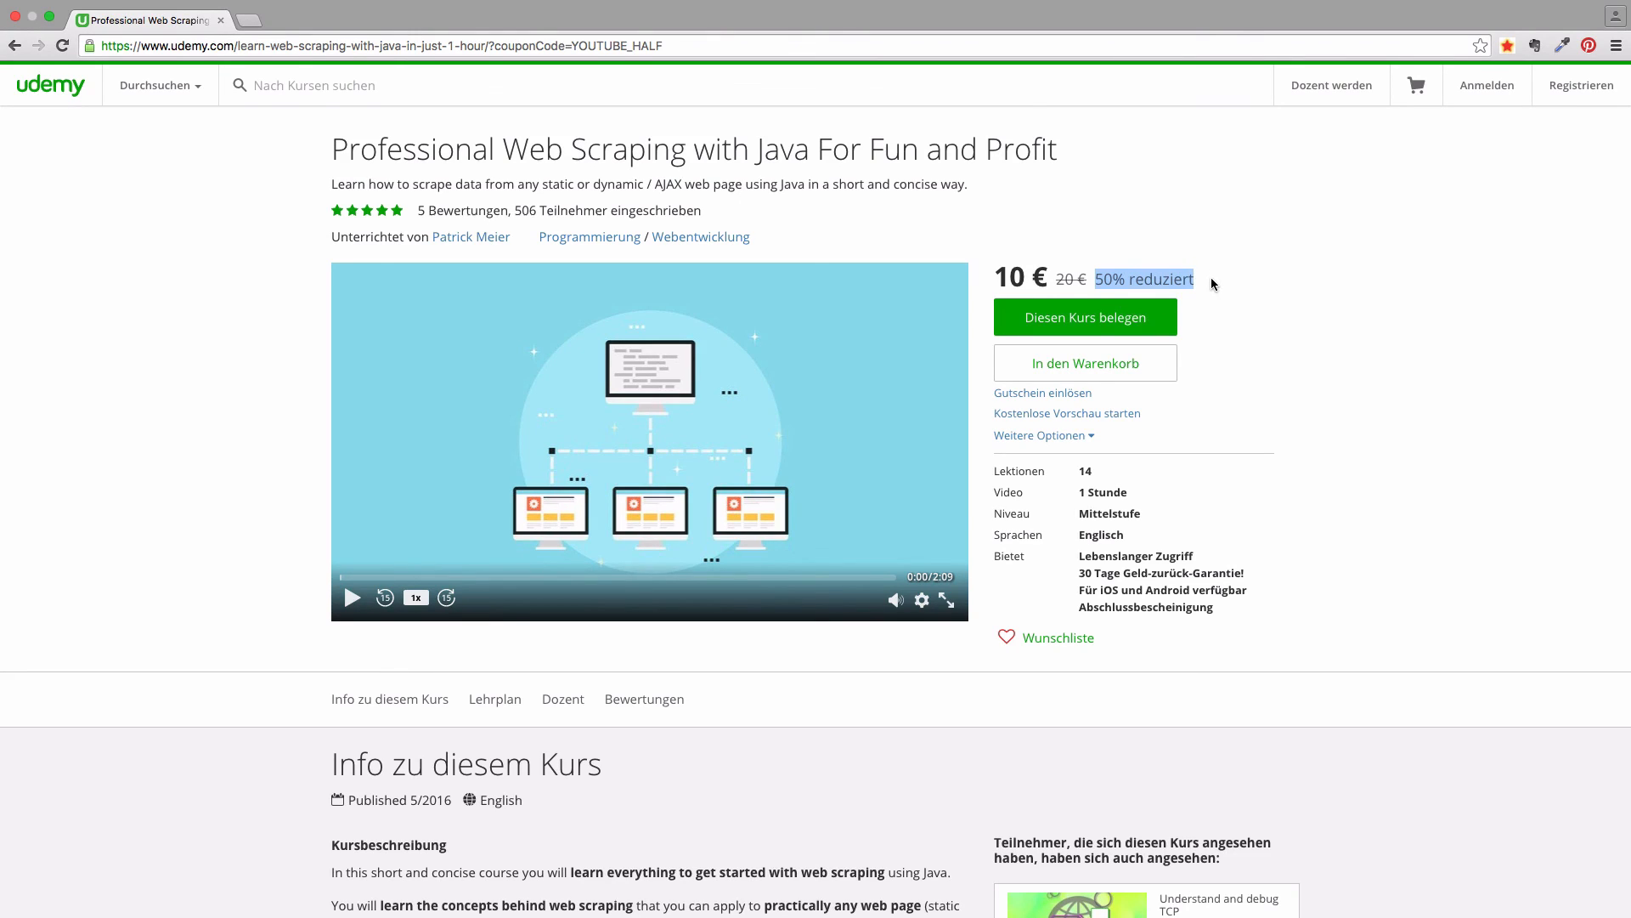